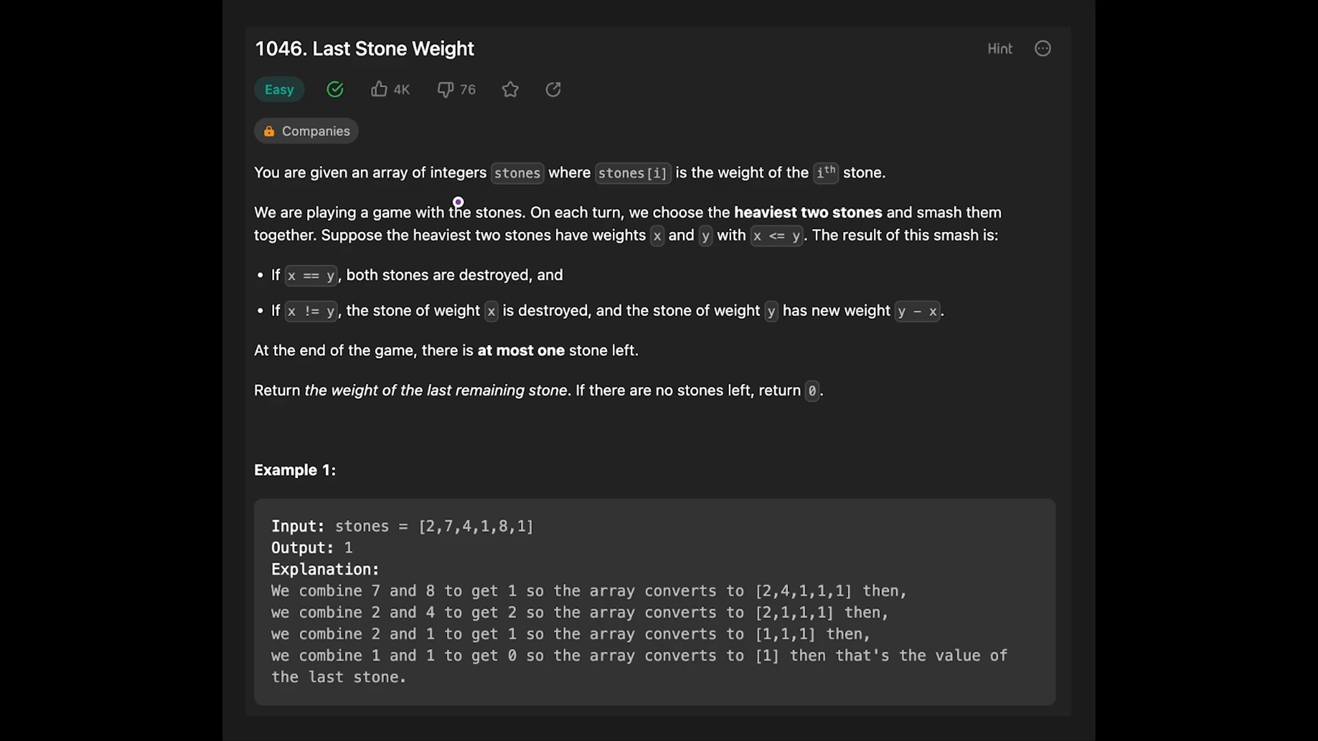
{"action": "mouse_move", "coordinate": [670, 198]}
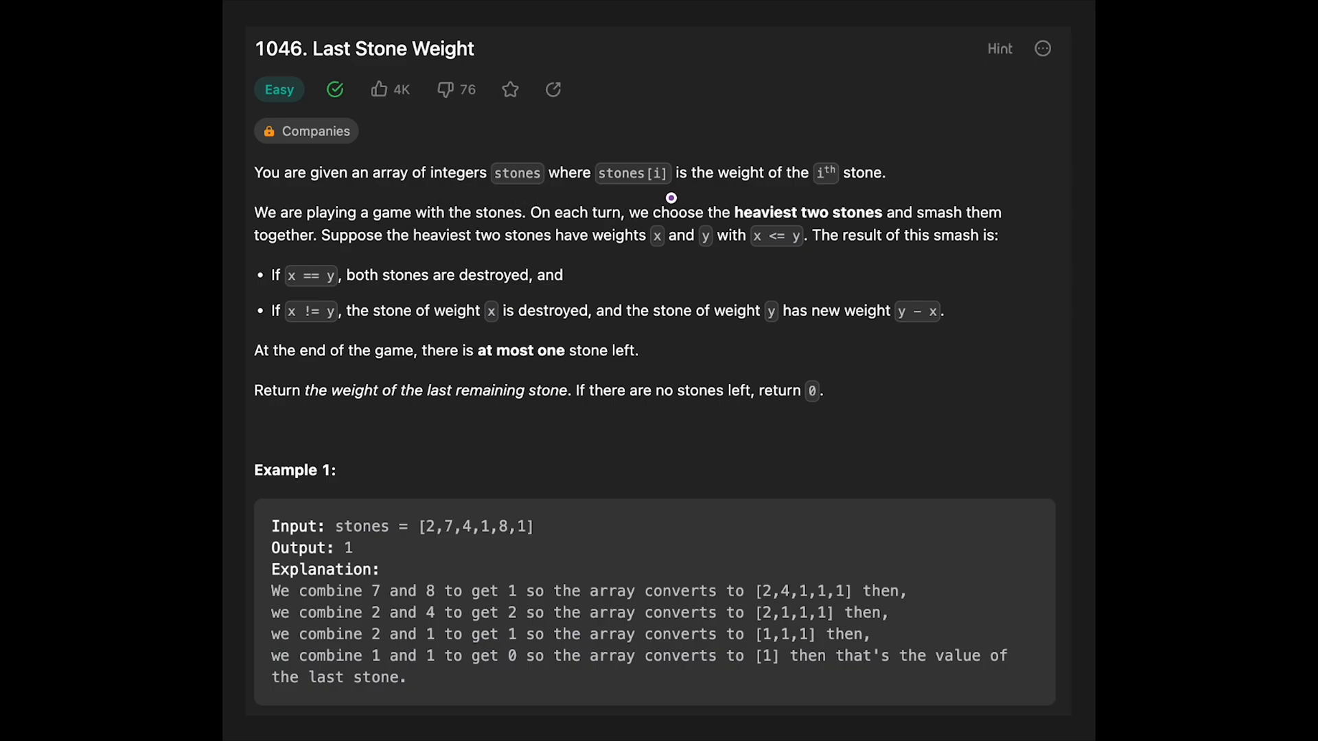
{"action": "mouse_move", "coordinate": [575, 190]}
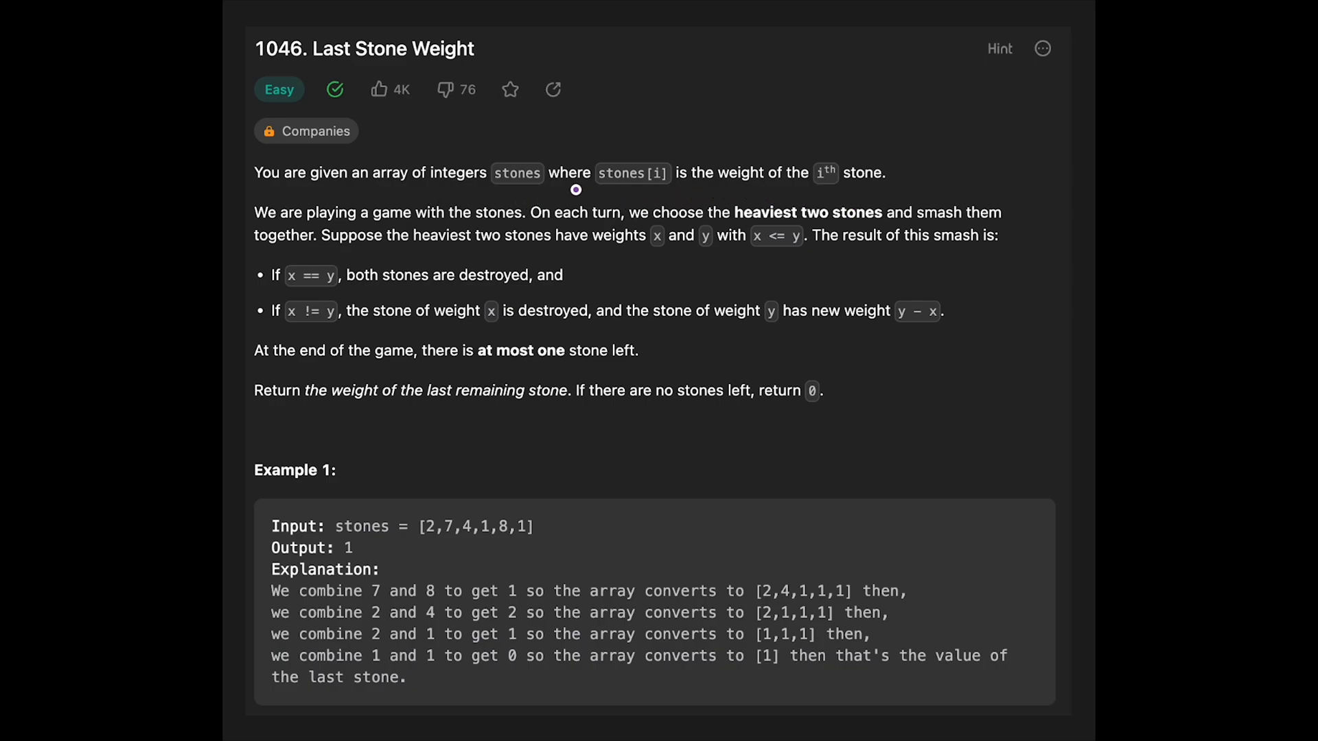
{"action": "mouse_move", "coordinate": [285, 231]}
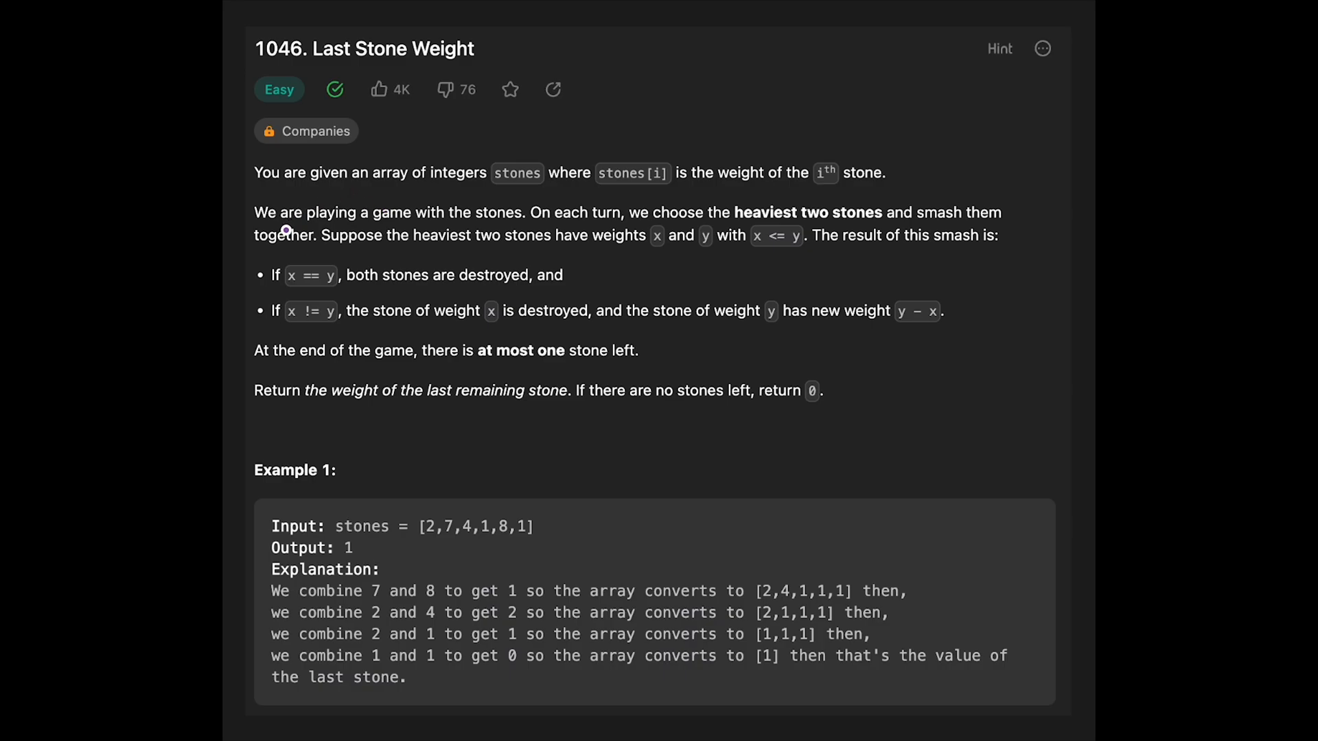
{"action": "mouse_move", "coordinate": [393, 236]}
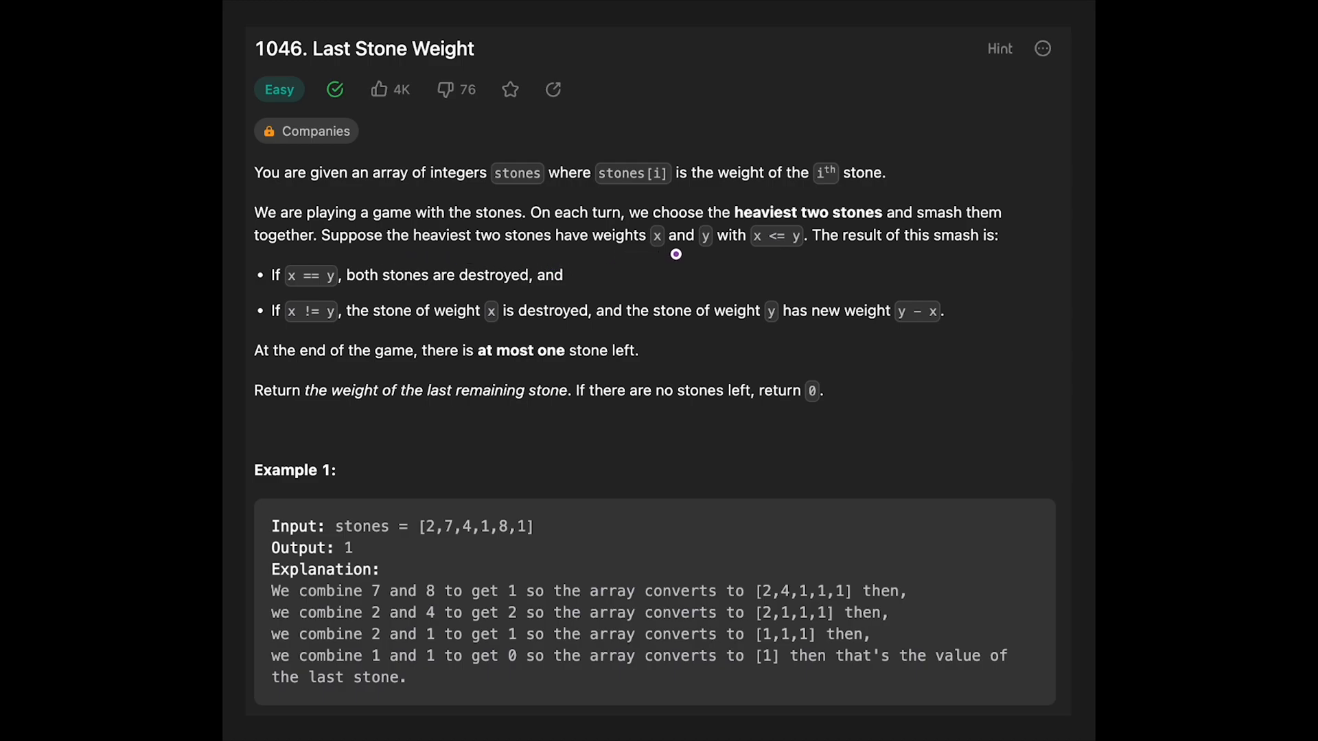
{"action": "mouse_move", "coordinate": [755, 256]}
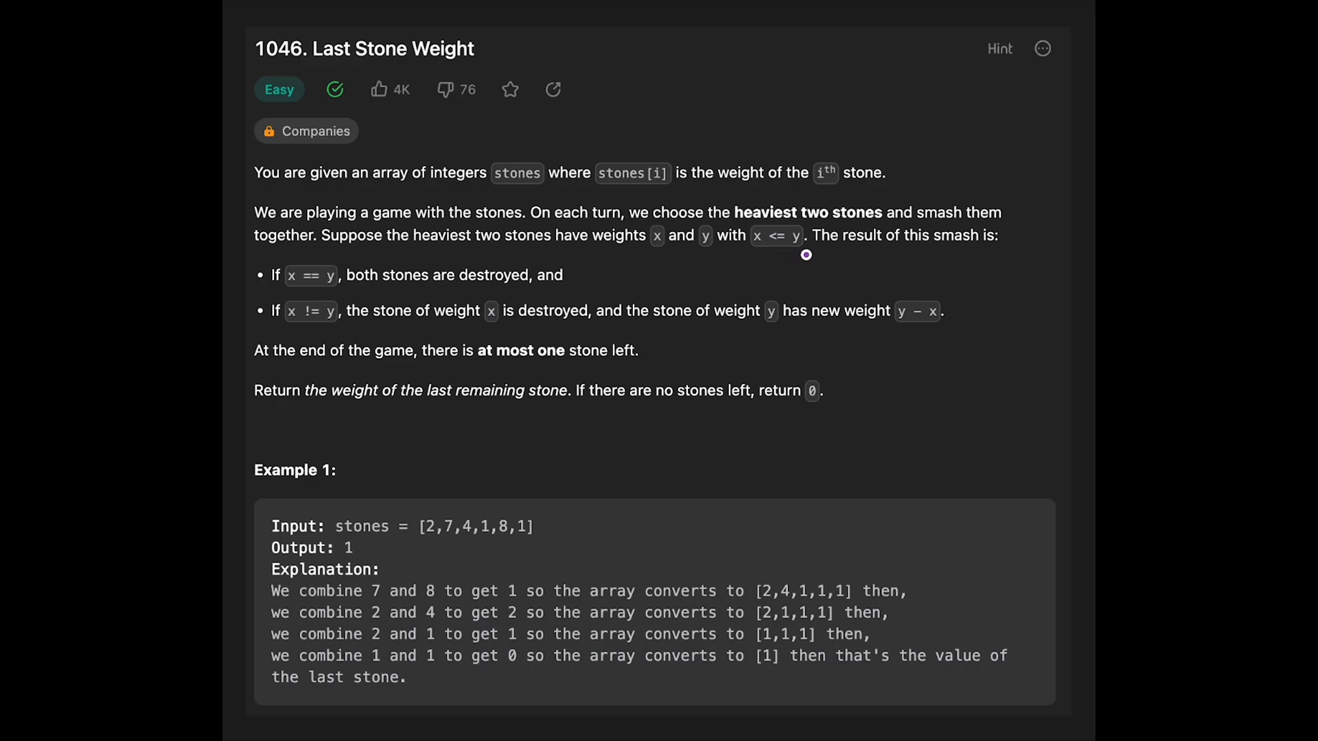
{"action": "mouse_move", "coordinate": [916, 260]}
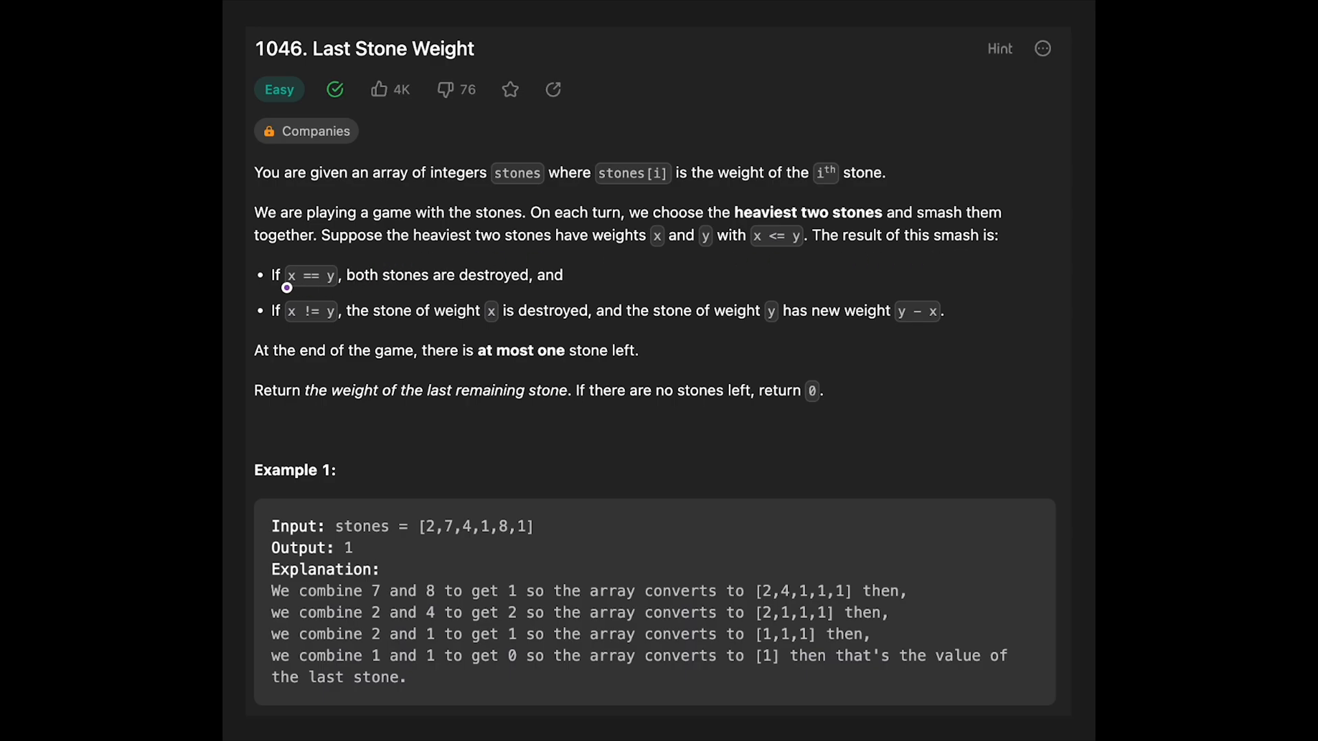
{"action": "mouse_move", "coordinate": [306, 292]}
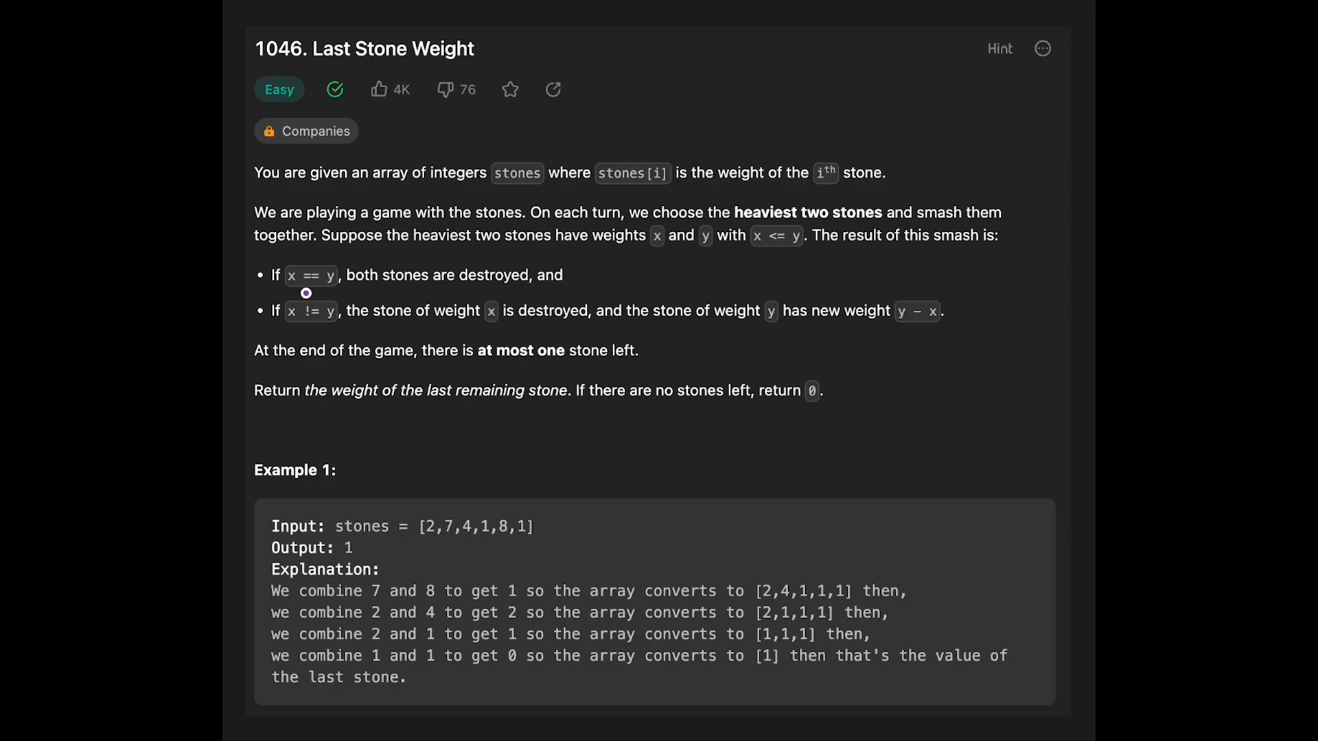
{"action": "mouse_move", "coordinate": [420, 300]}
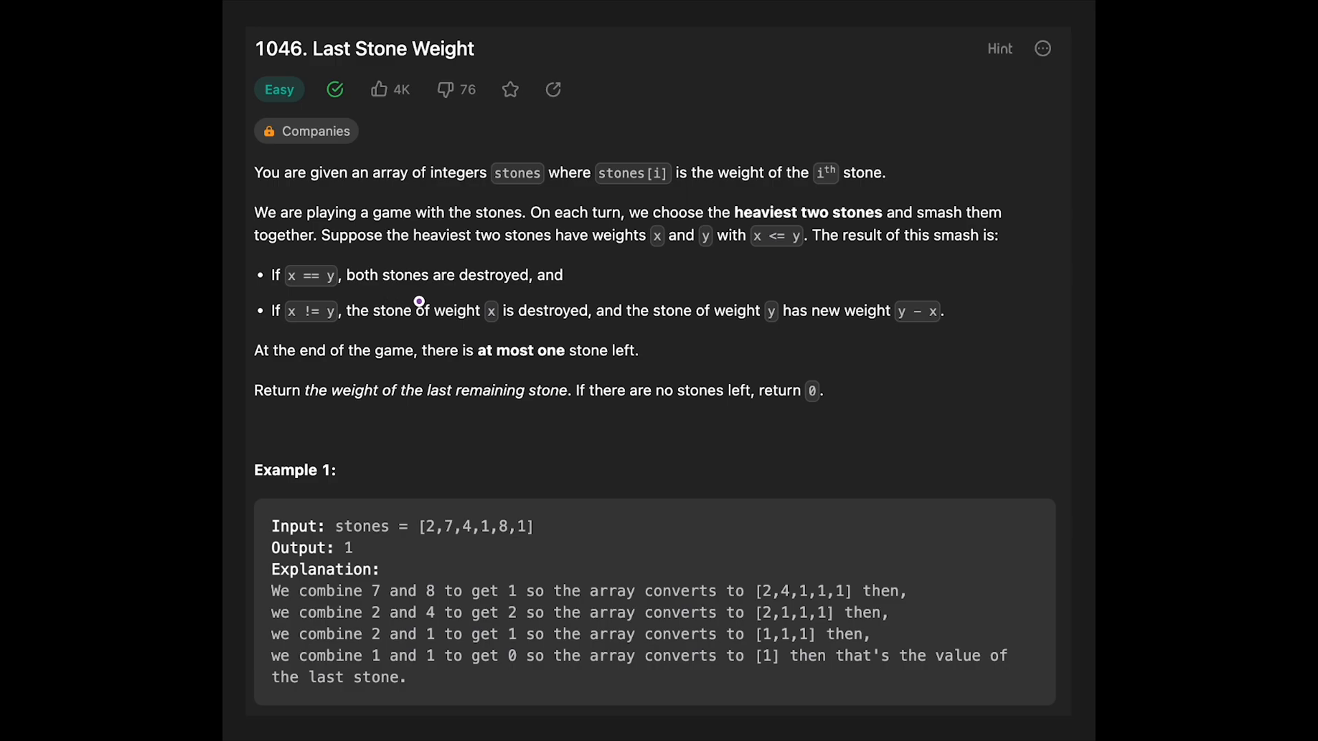
{"action": "mouse_move", "coordinate": [281, 328]}
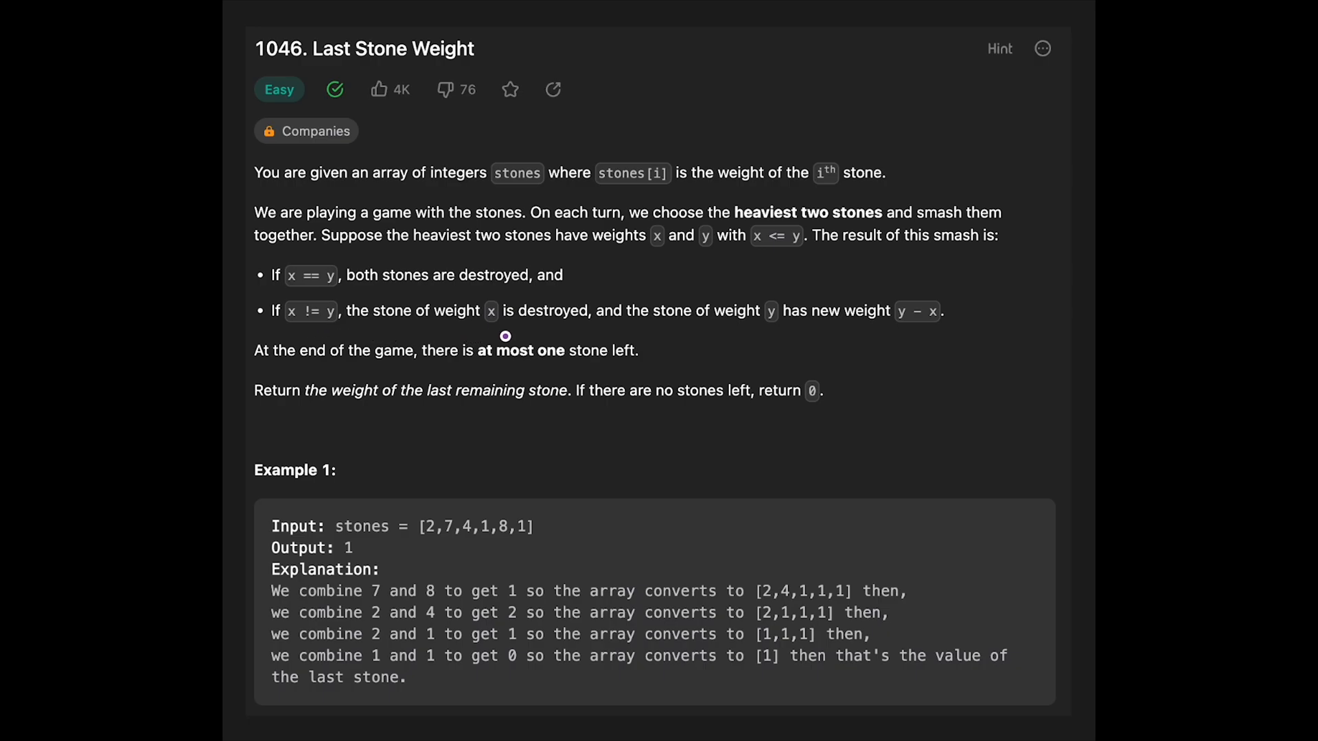
{"action": "mouse_move", "coordinate": [688, 337]}
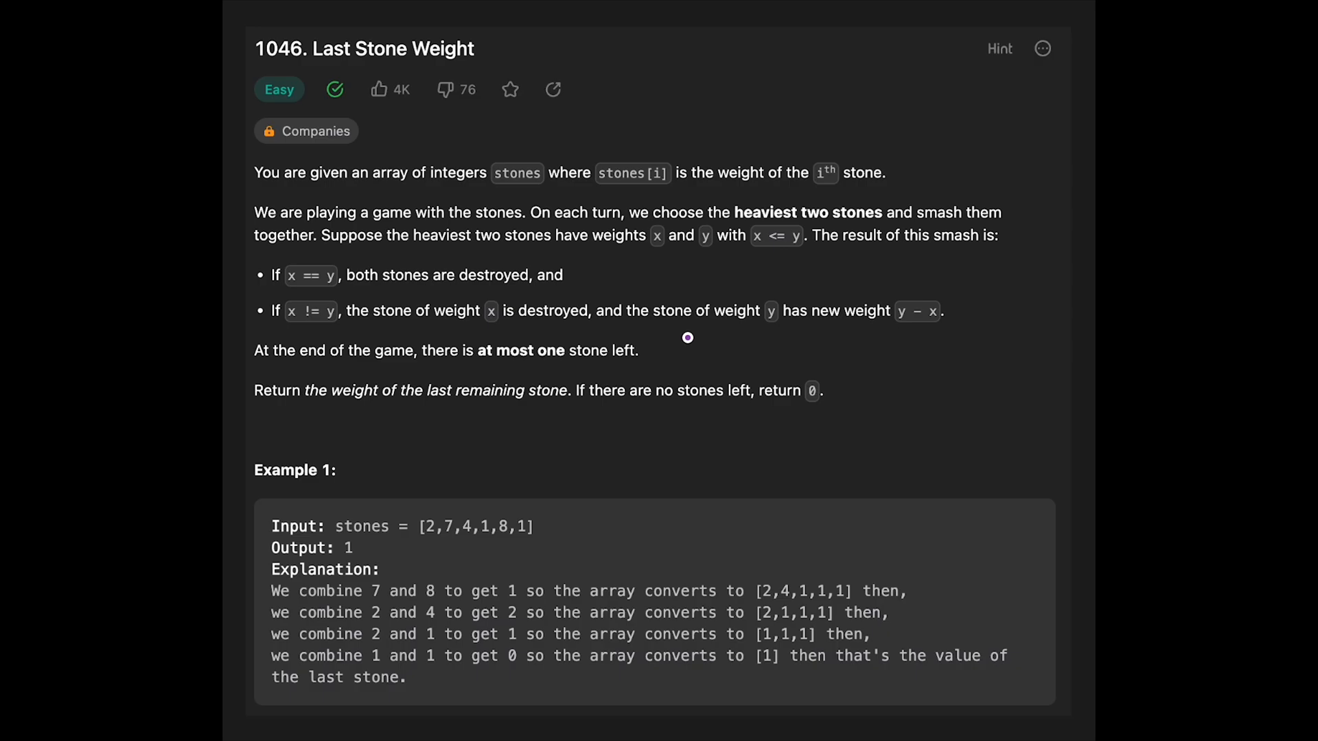
{"action": "mouse_move", "coordinate": [879, 335]}
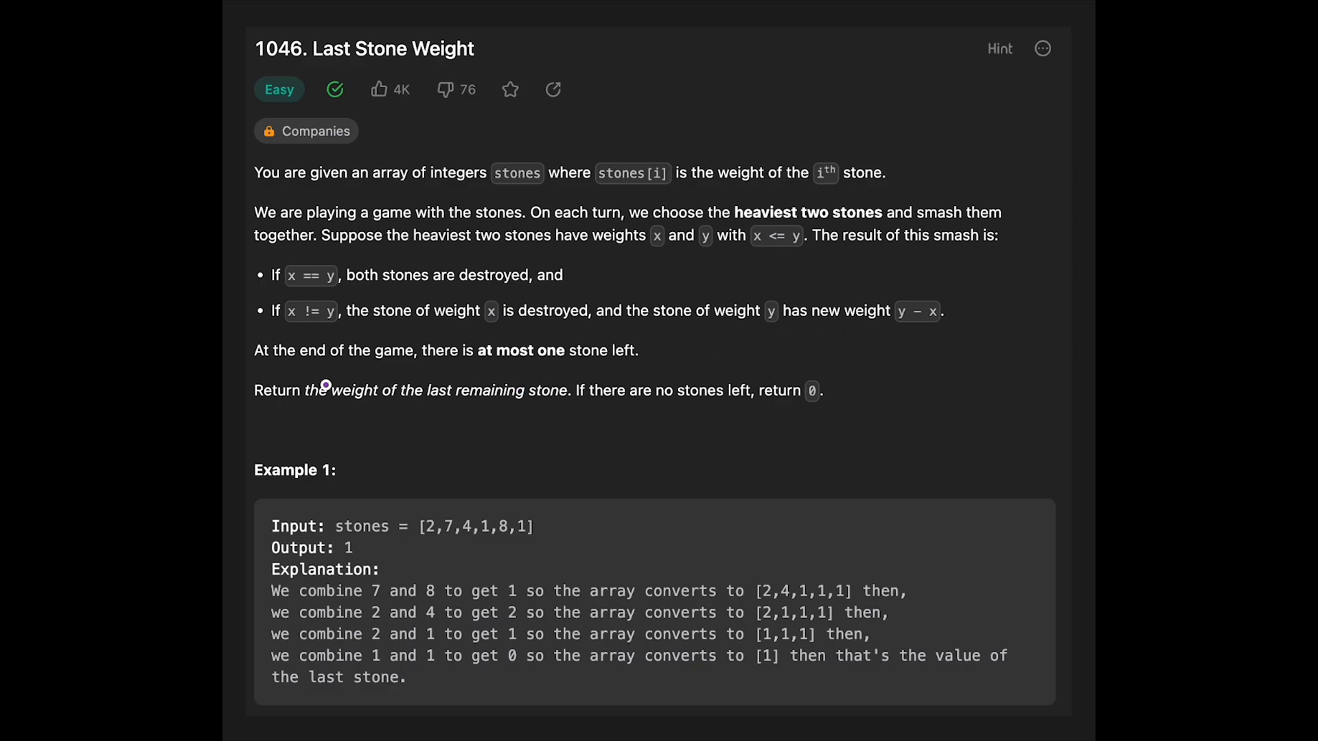
{"action": "mouse_move", "coordinate": [371, 374]}
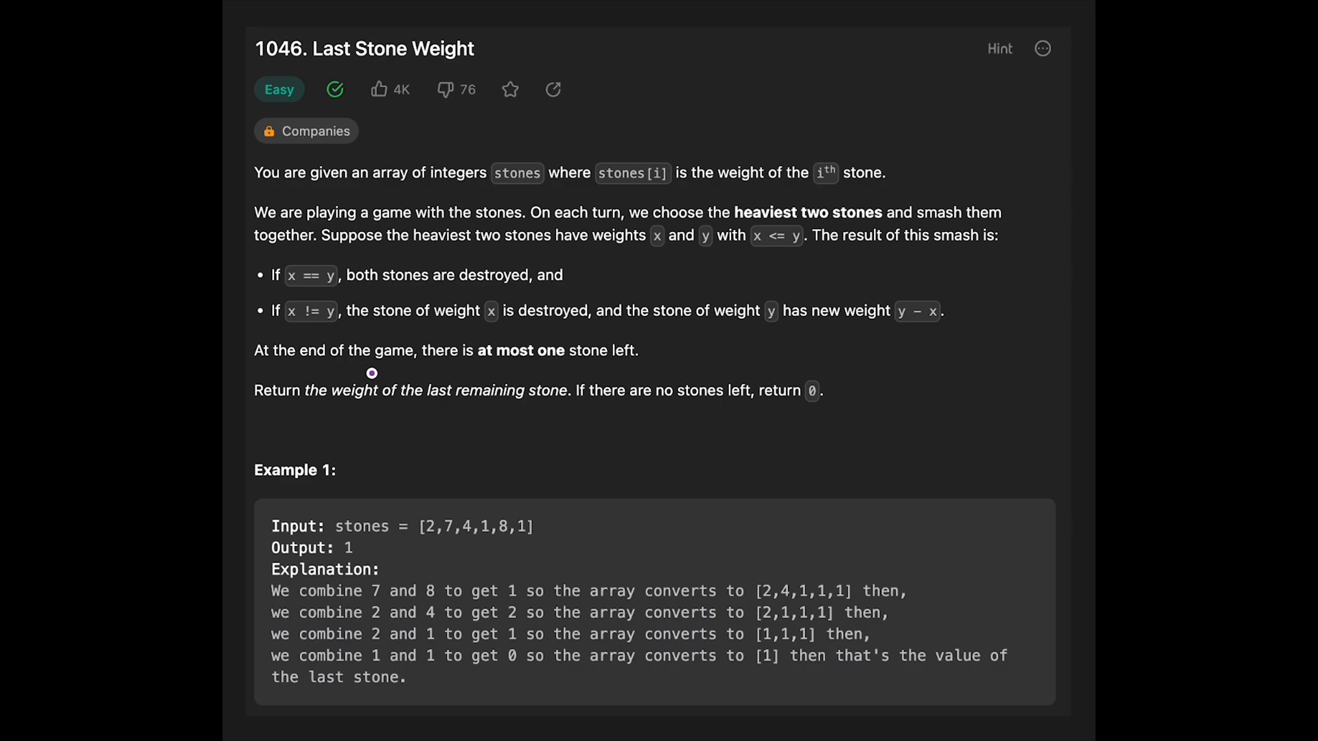
{"action": "mouse_move", "coordinate": [550, 381]}
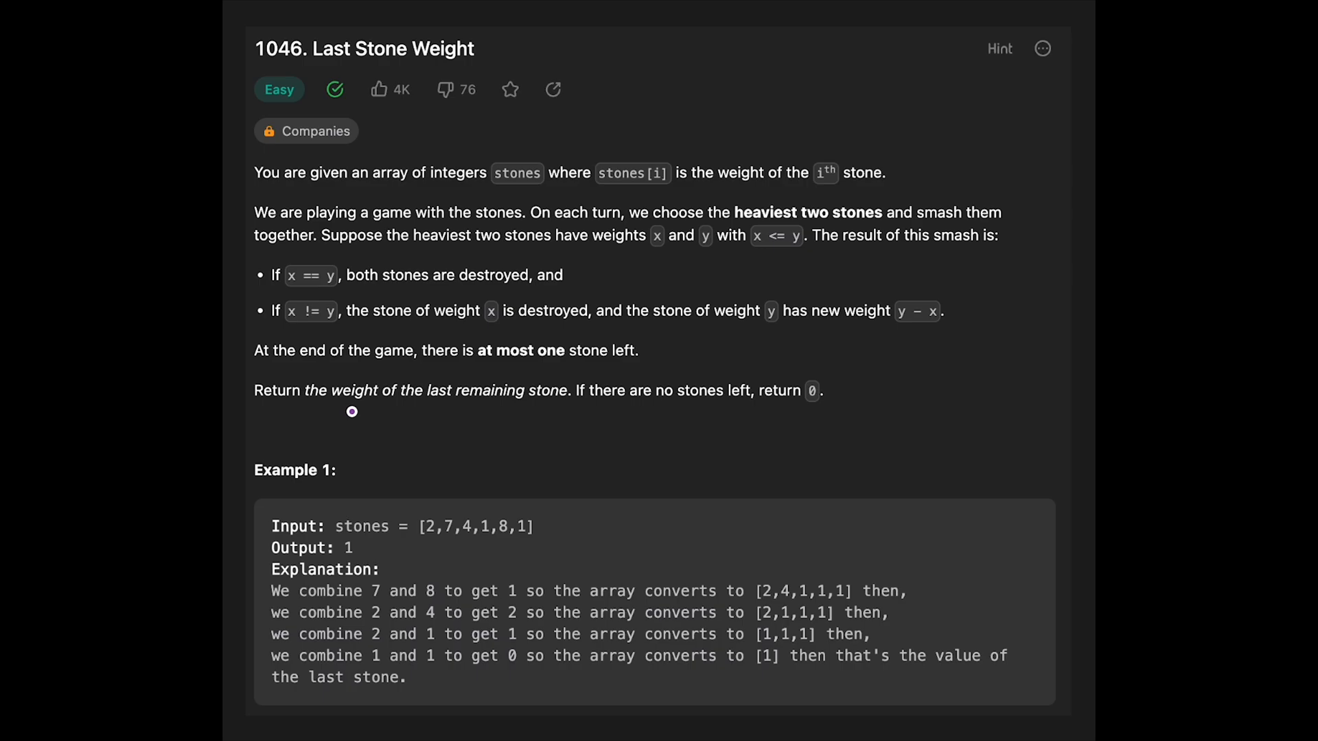
{"action": "mouse_move", "coordinate": [549, 414]}
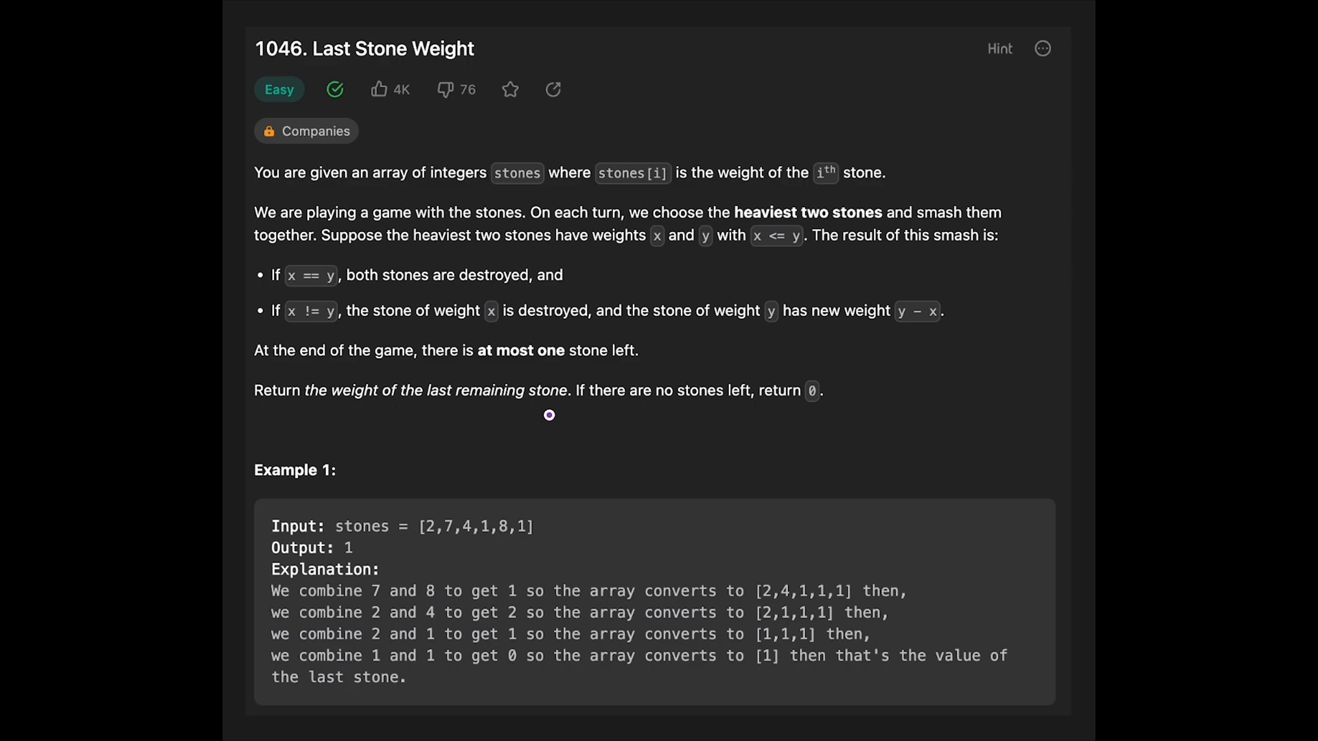
{"action": "mouse_move", "coordinate": [749, 413]}
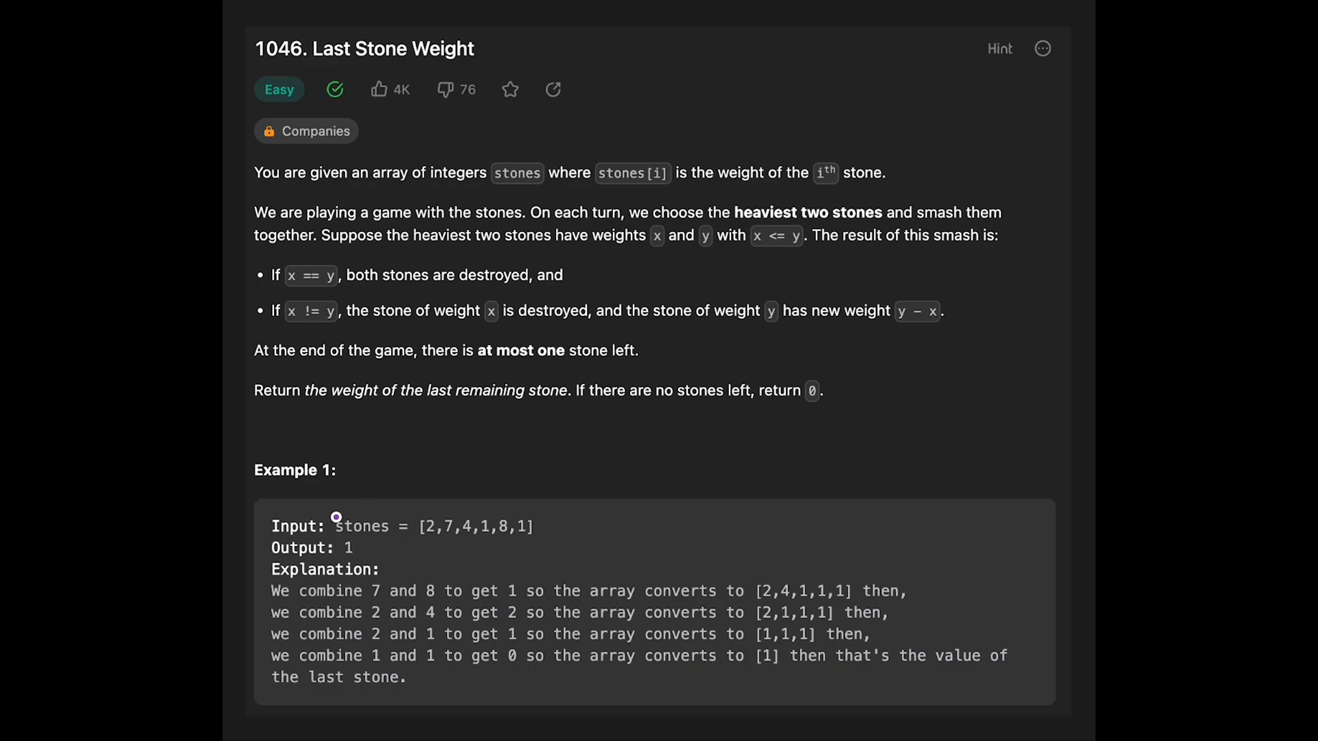
{"action": "mouse_move", "coordinate": [461, 546]}
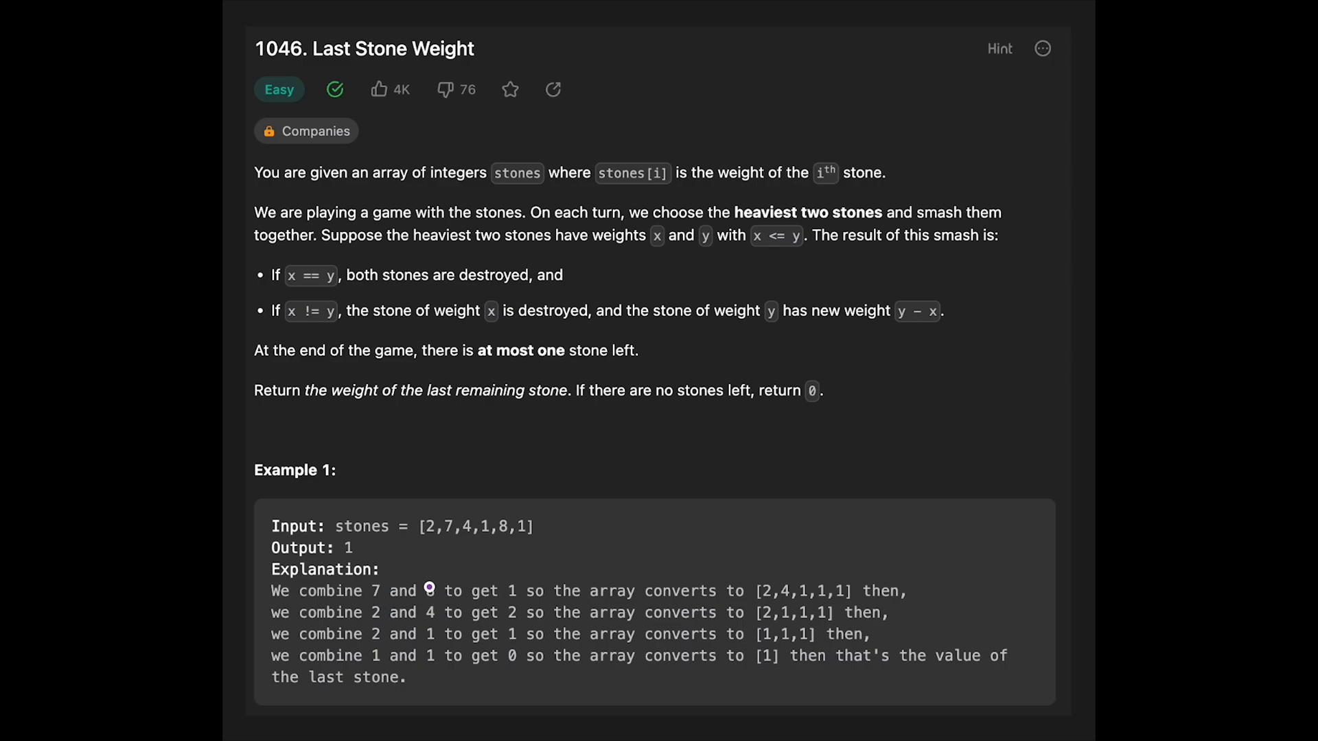
{"action": "mouse_move", "coordinate": [446, 598]}
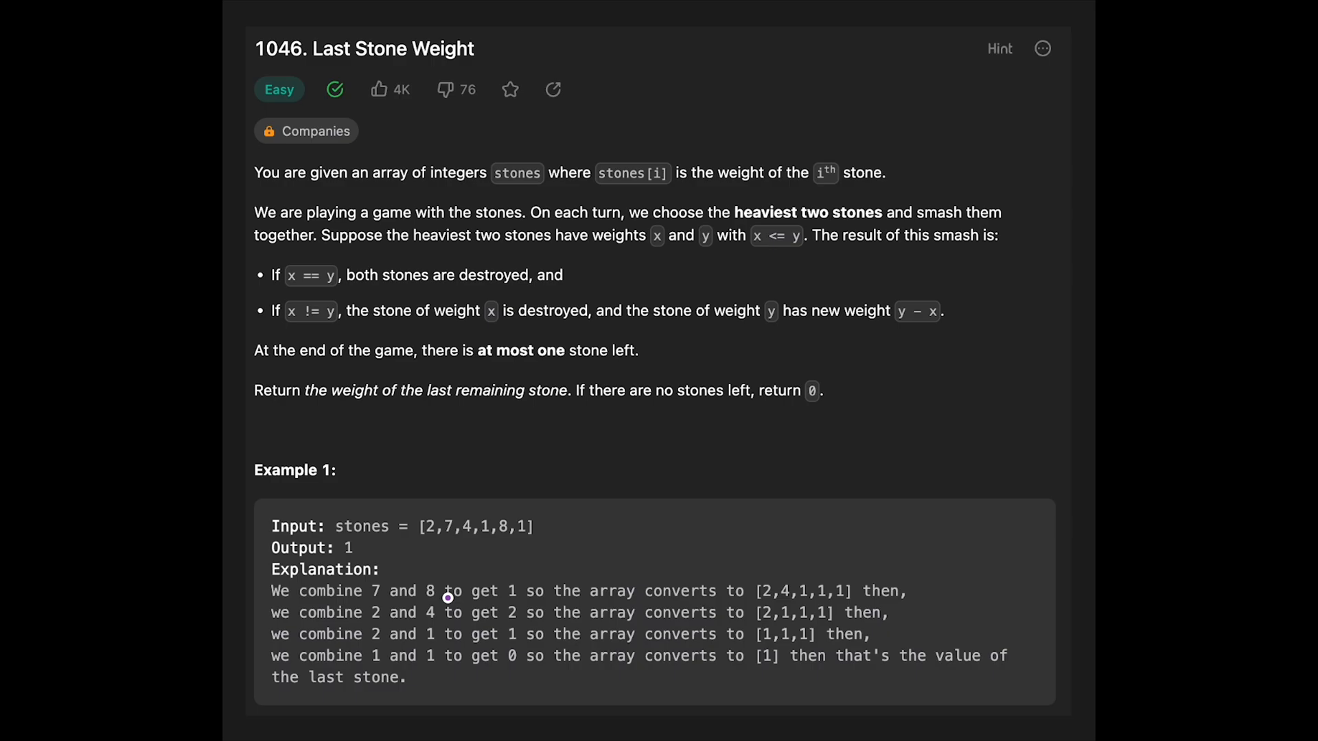
{"action": "mouse_move", "coordinate": [471, 598]}
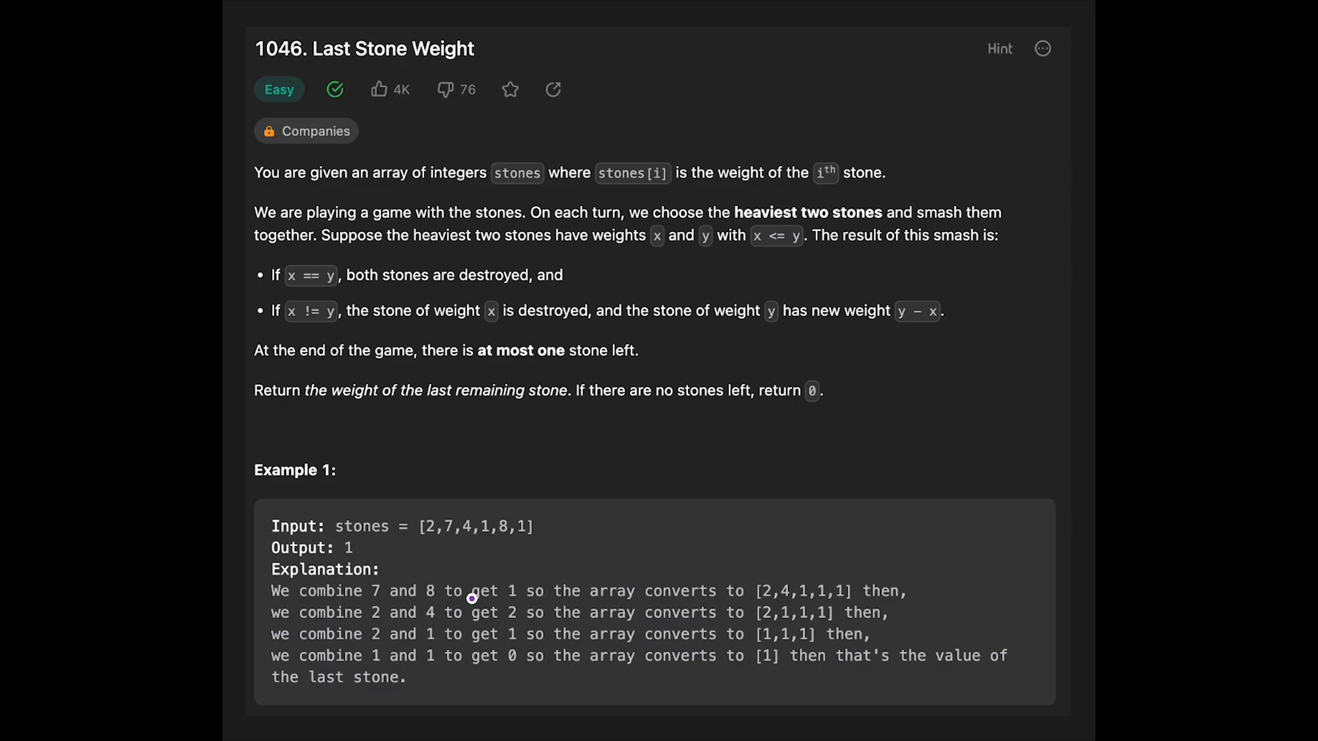
{"action": "mouse_move", "coordinate": [473, 598]}
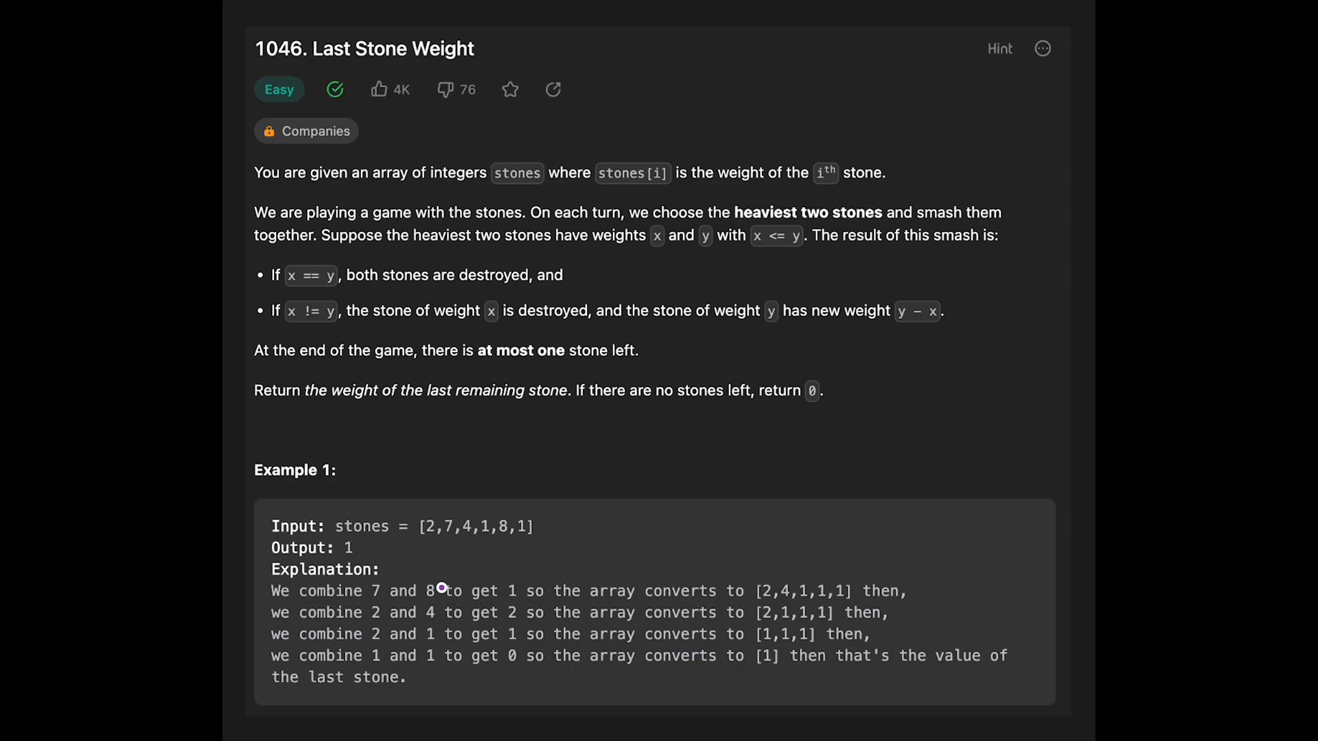
{"action": "mouse_move", "coordinate": [436, 590]}
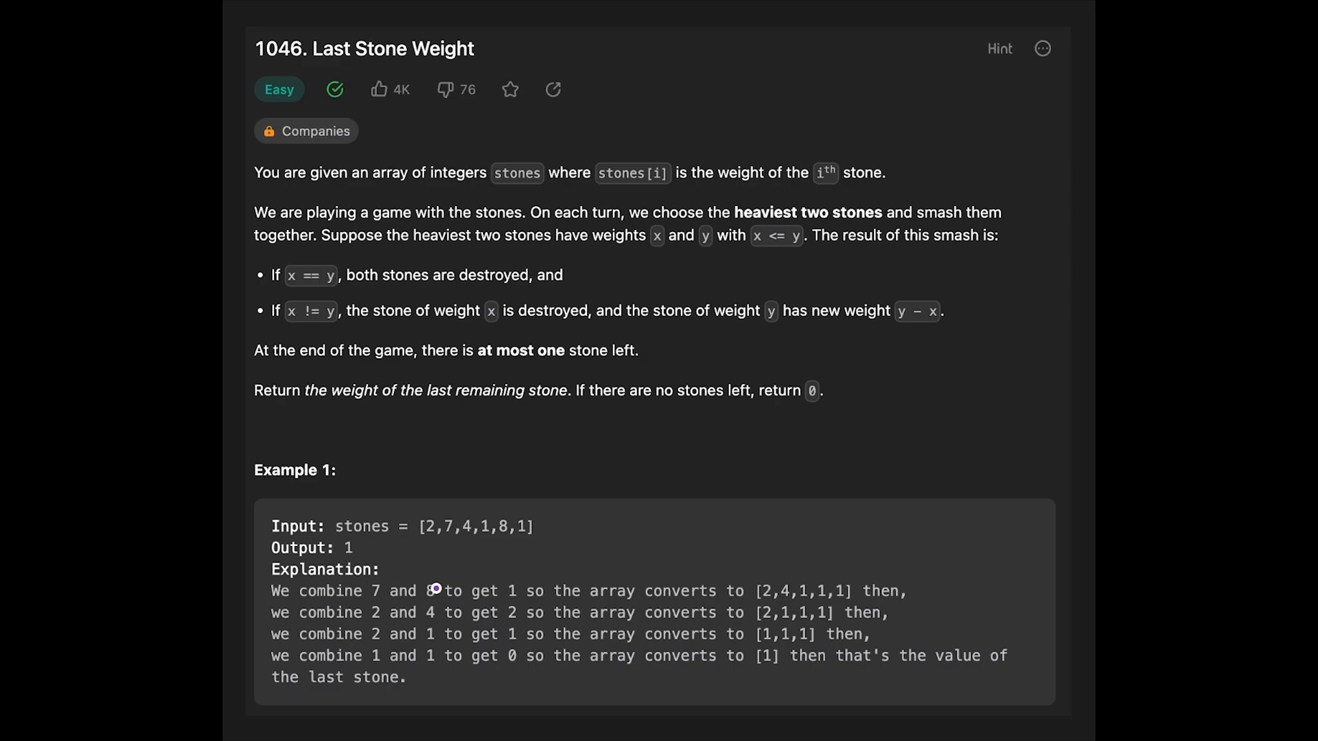
{"action": "mouse_move", "coordinate": [433, 596]}
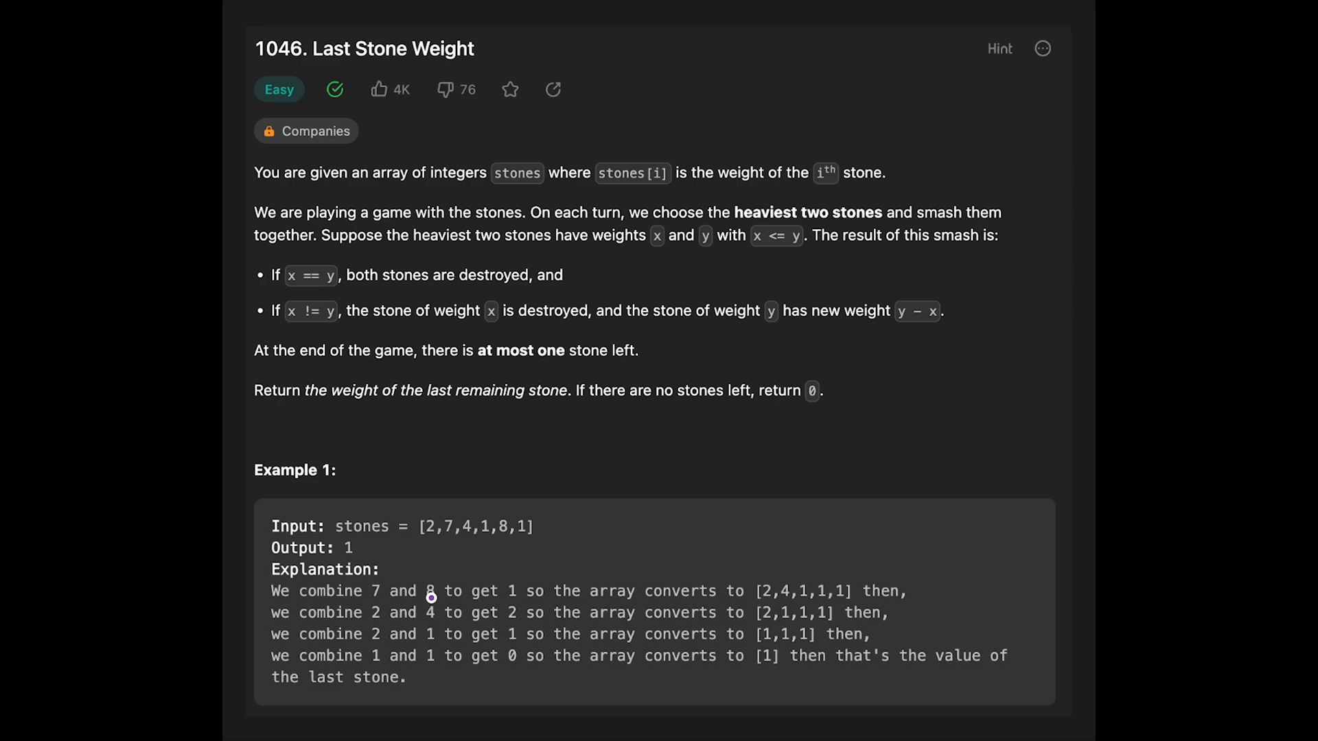
{"action": "mouse_move", "coordinate": [630, 603]}
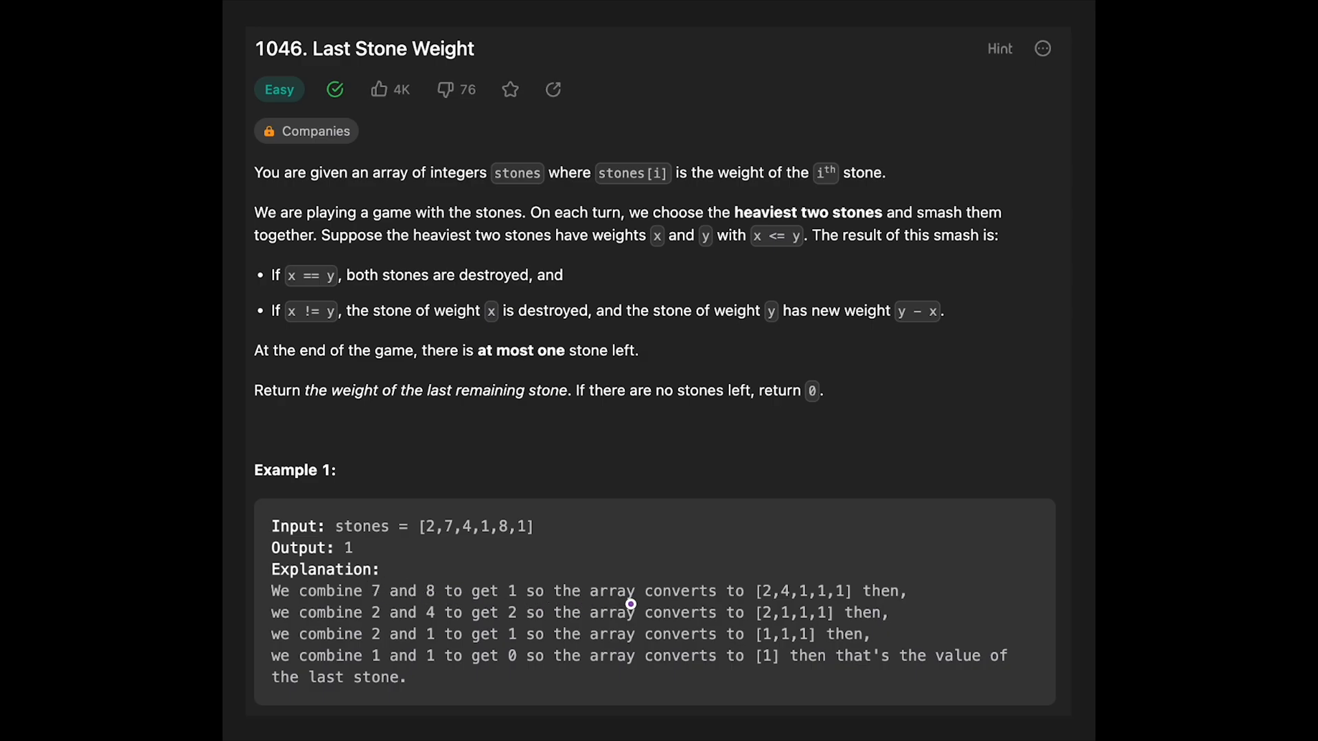
{"action": "mouse_move", "coordinate": [767, 603]}
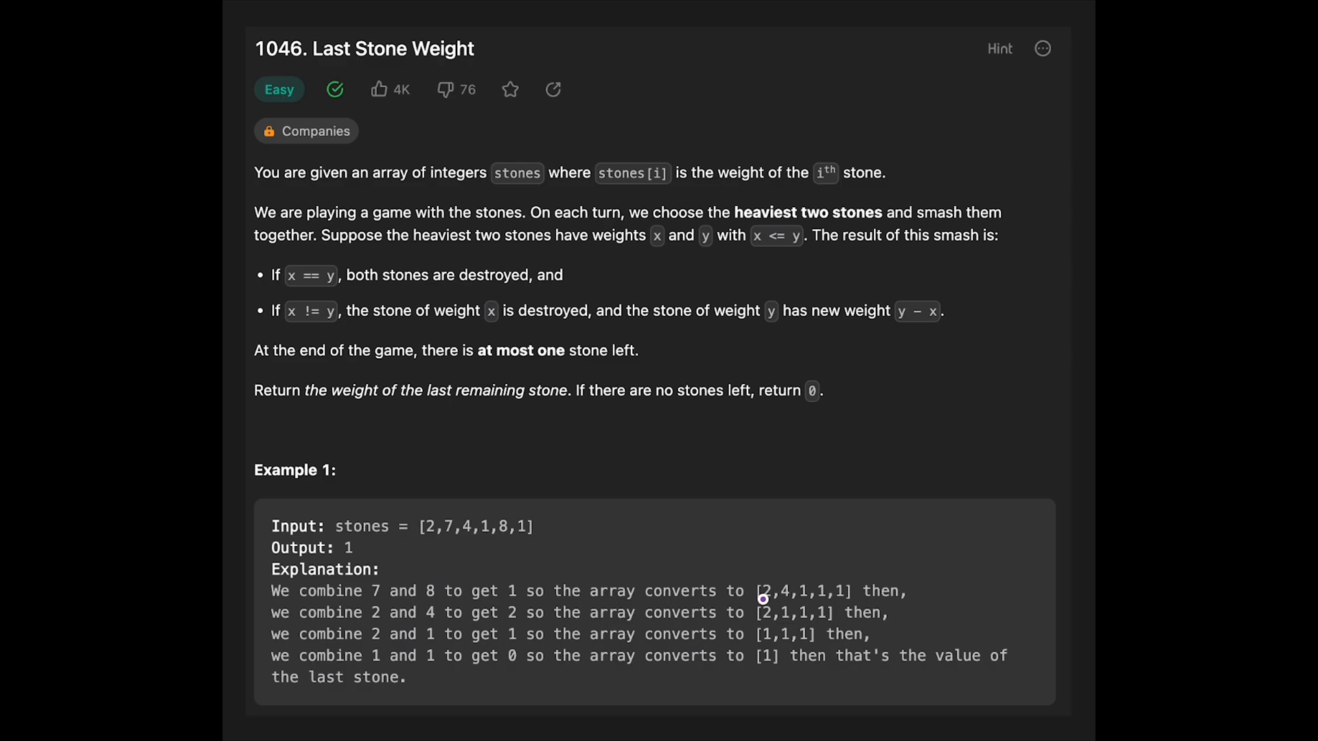
{"action": "mouse_move", "coordinate": [469, 626]}
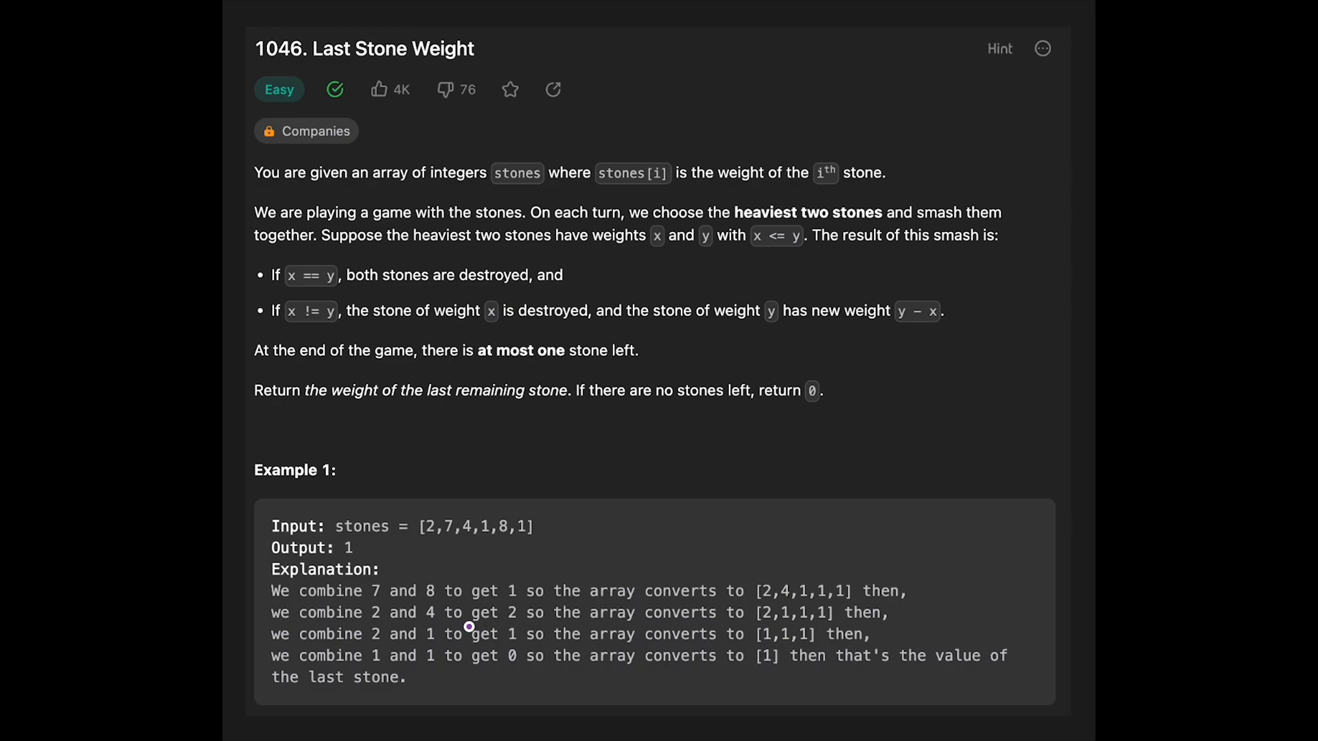
{"action": "mouse_move", "coordinate": [613, 626]}
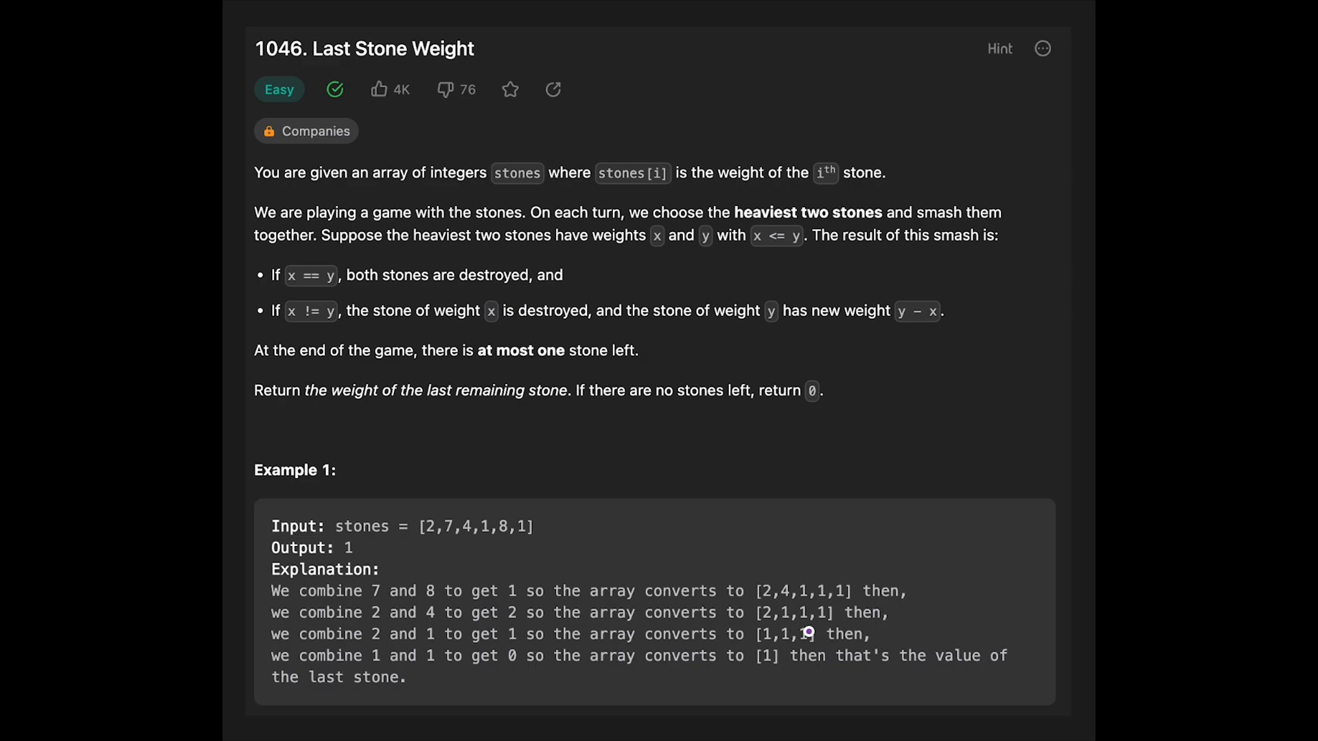
{"action": "mouse_move", "coordinate": [396, 655]}
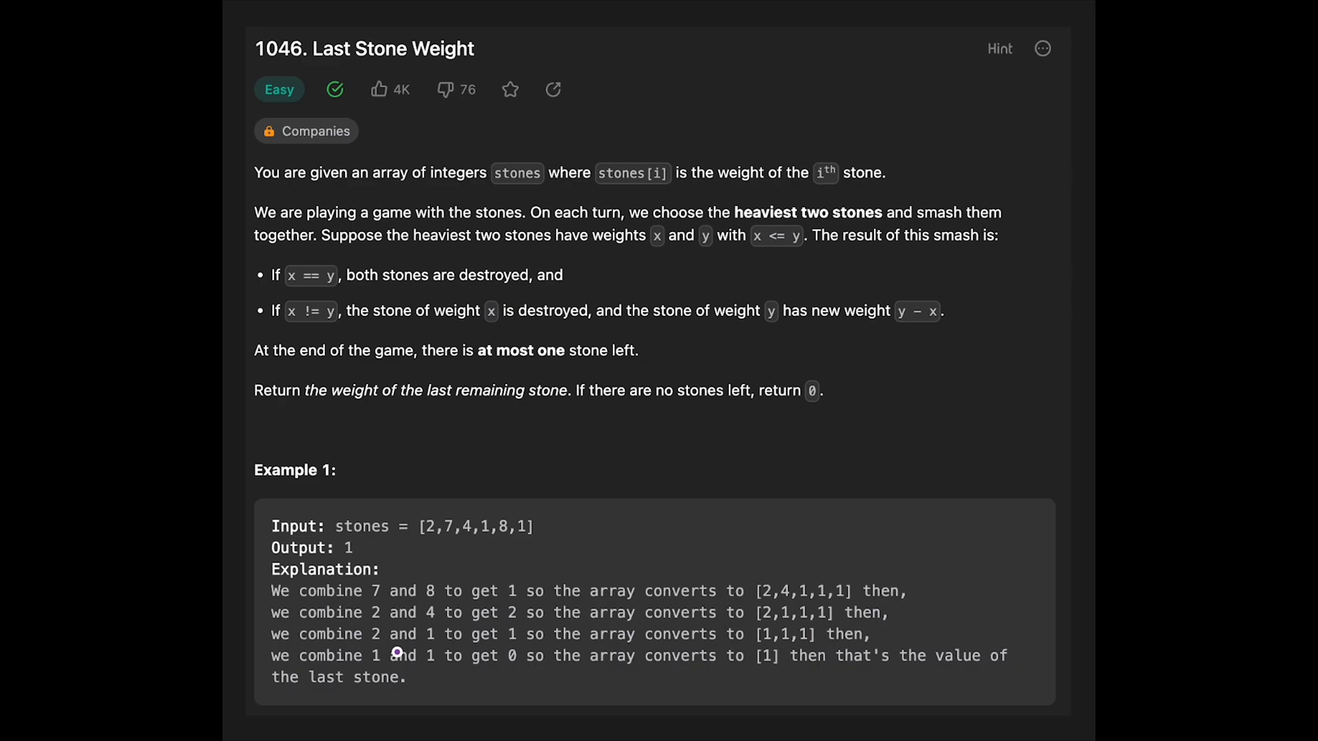
{"action": "mouse_move", "coordinate": [396, 651]}
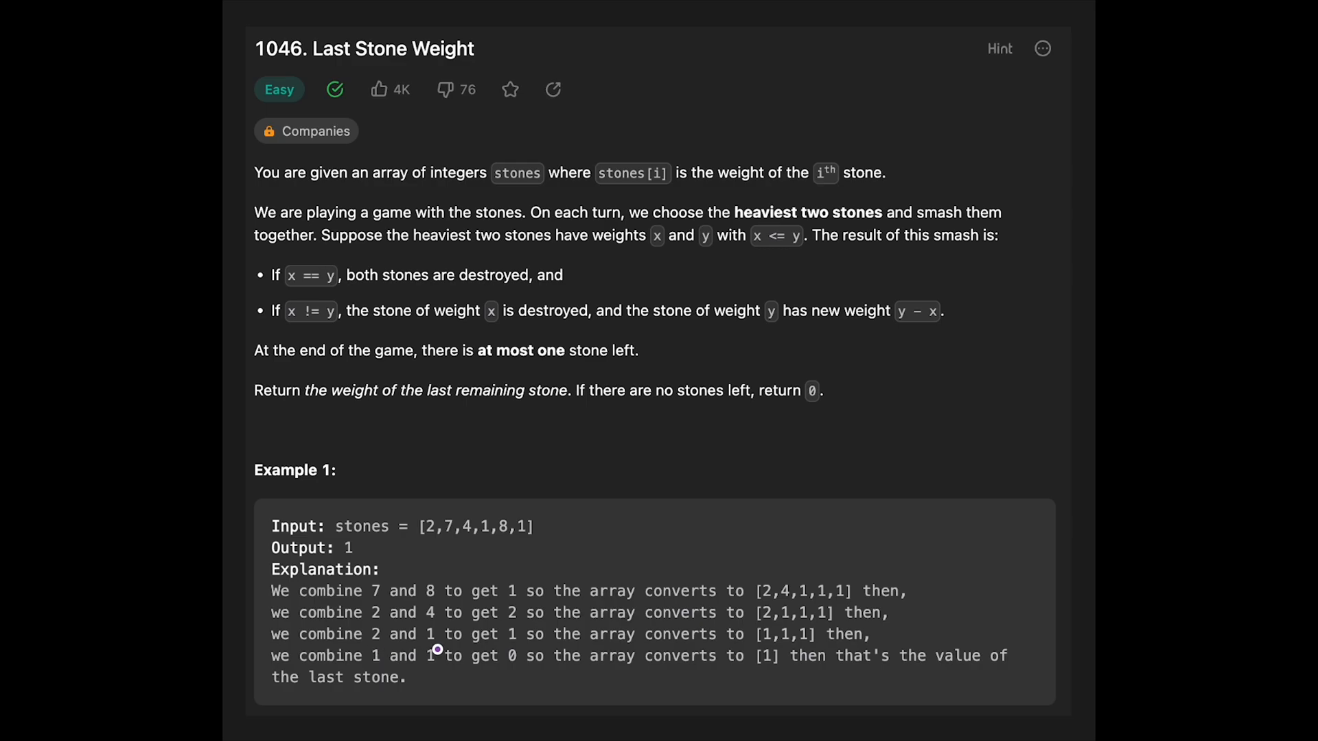
{"action": "mouse_move", "coordinate": [699, 642]}
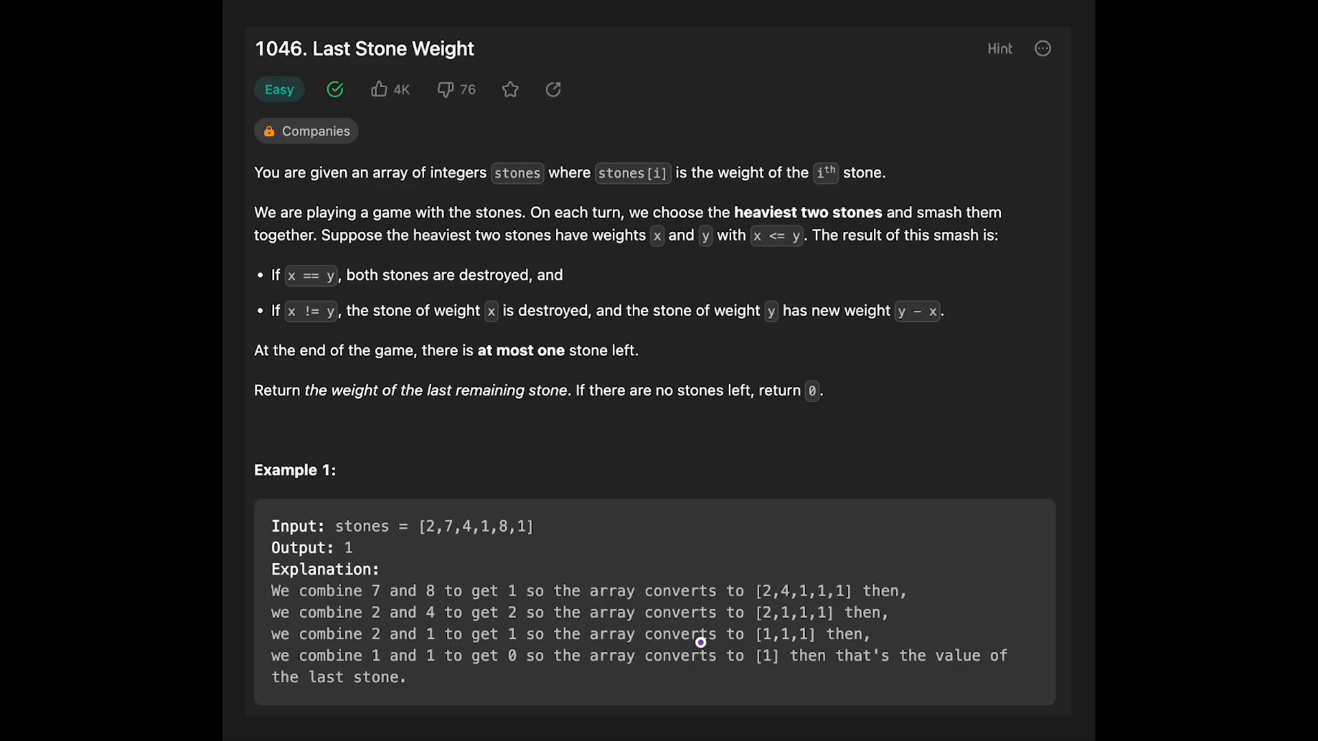
{"action": "mouse_move", "coordinate": [776, 654]}
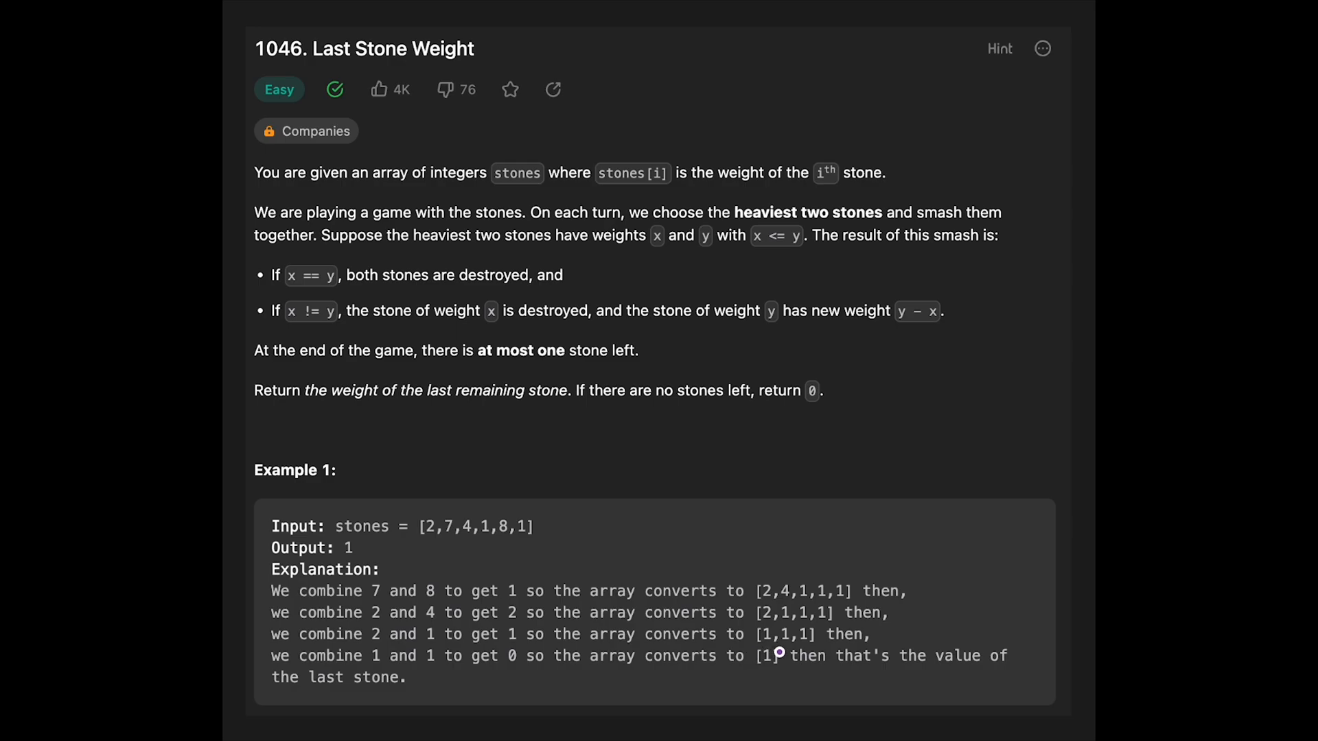
{"action": "mouse_move", "coordinate": [368, 669]}
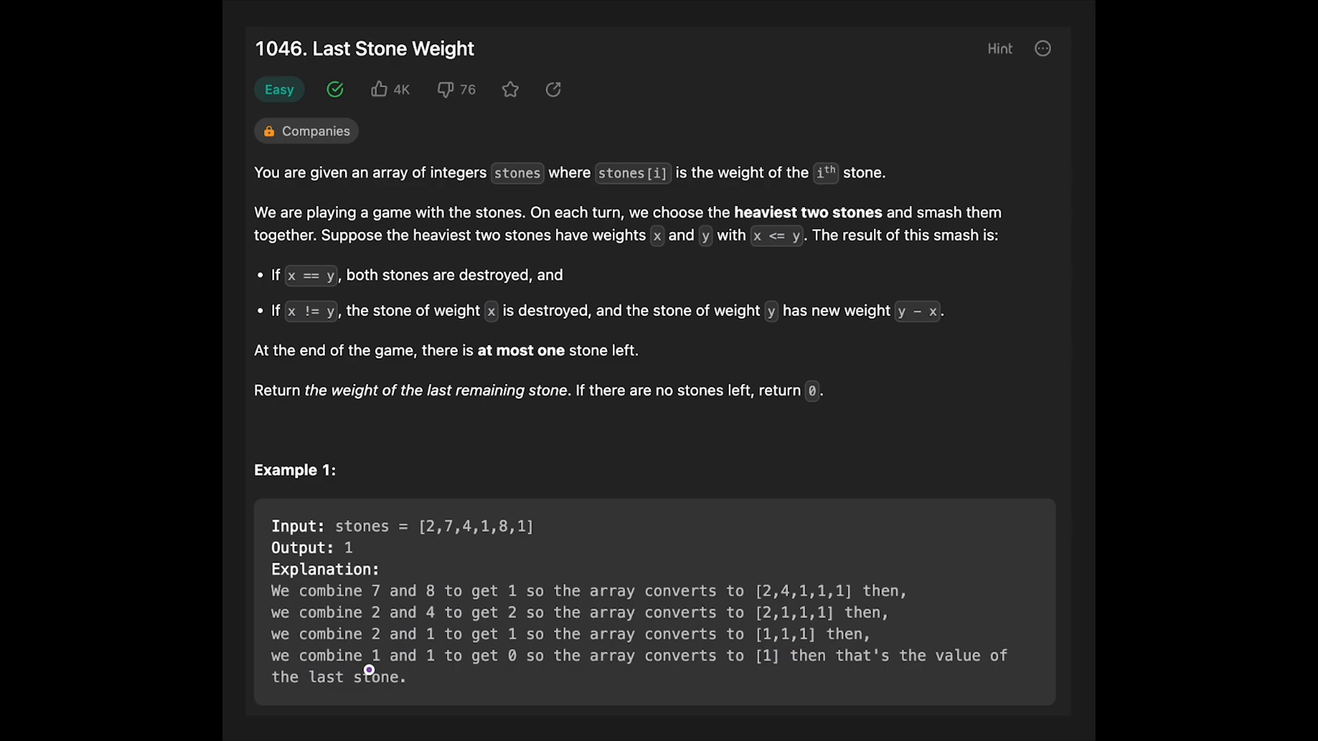
{"action": "mouse_move", "coordinate": [378, 671]}
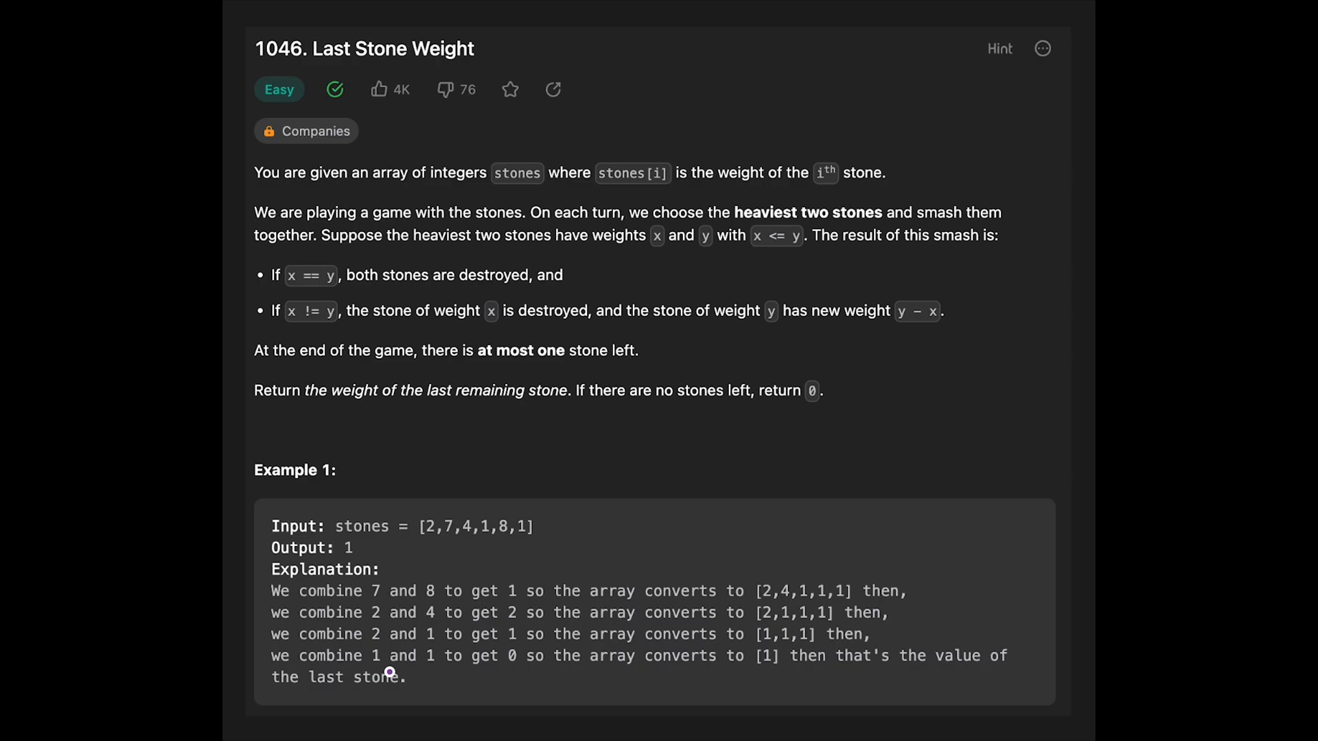
{"action": "mouse_move", "coordinate": [435, 674]}
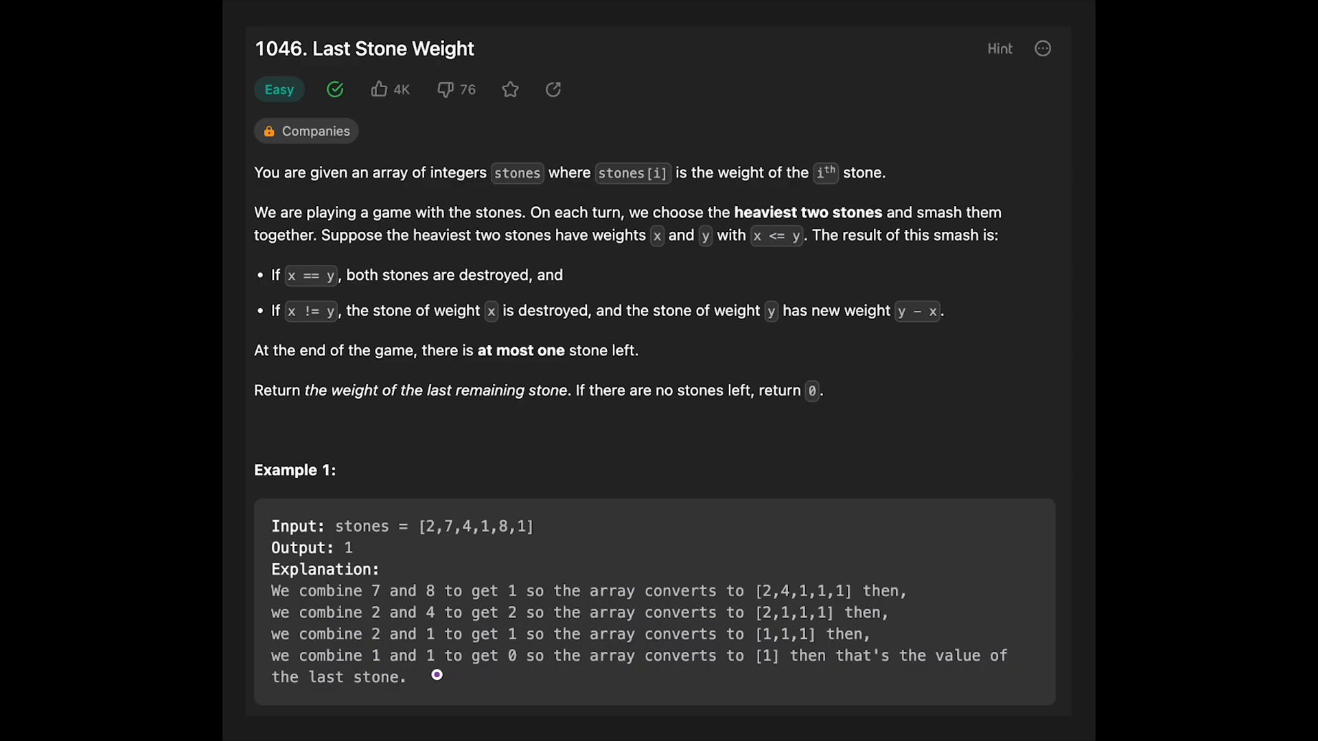
{"action": "mouse_move", "coordinate": [417, 676]}
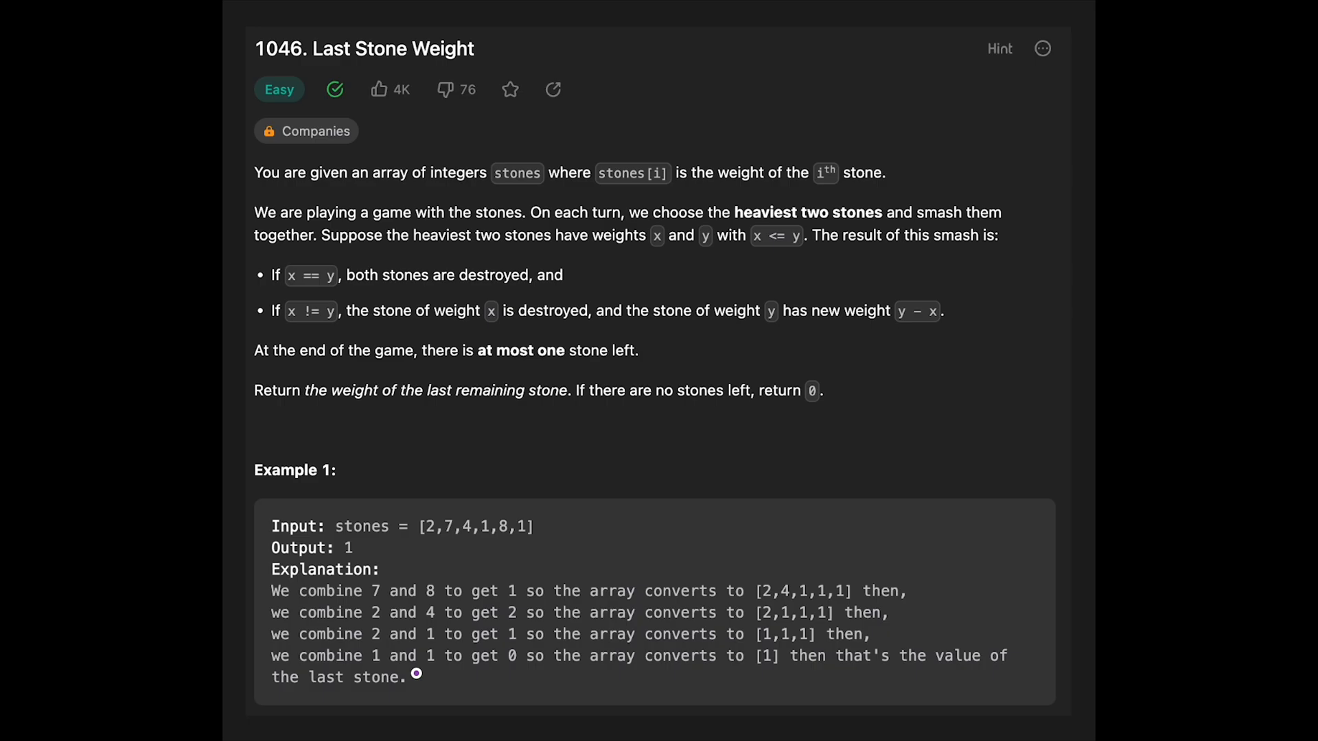
{"action": "mouse_move", "coordinate": [637, 673]}
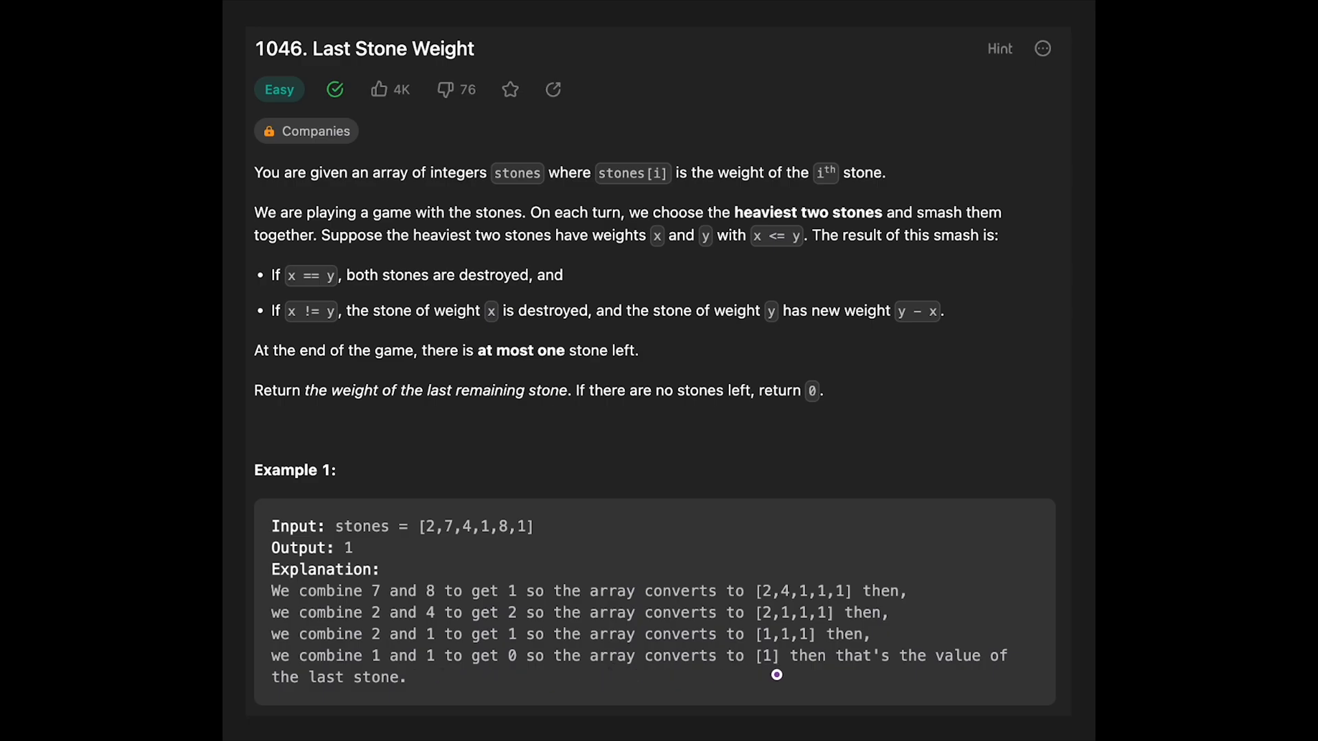
{"action": "mouse_move", "coordinate": [912, 674]}
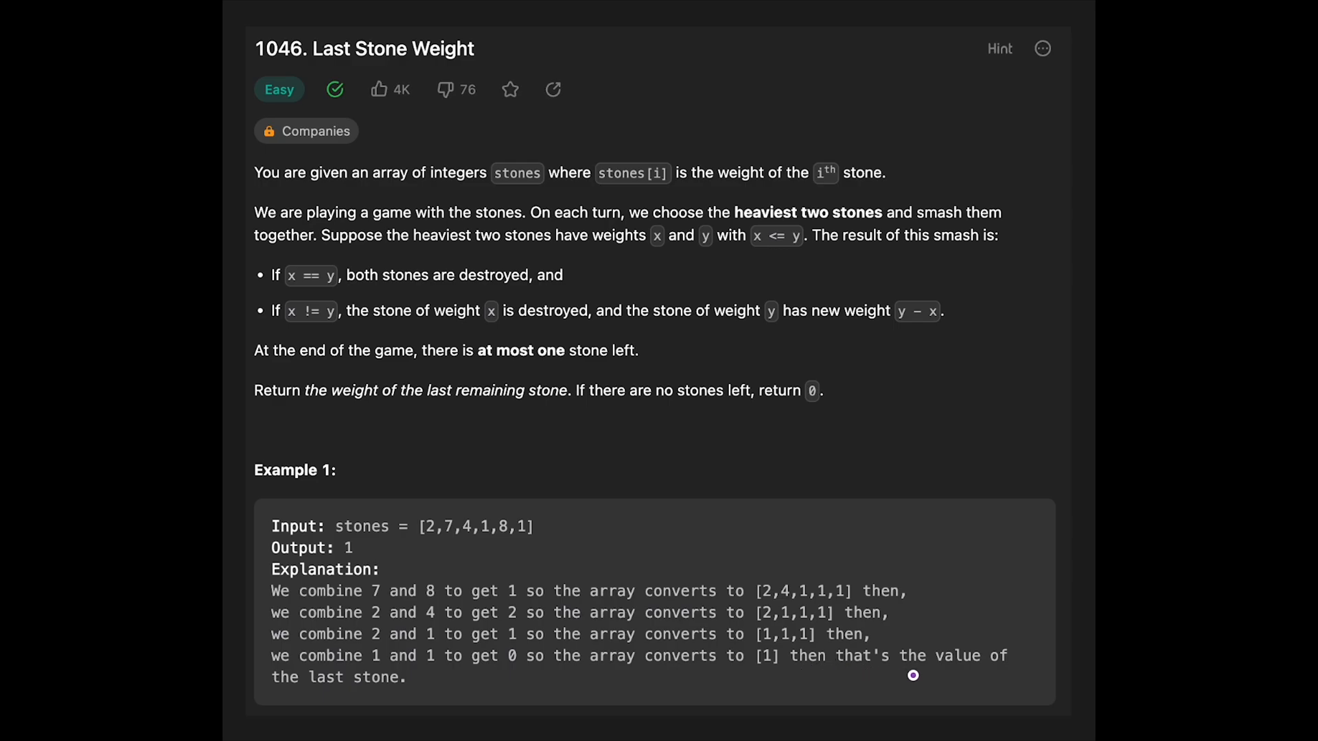
{"action": "mouse_move", "coordinate": [768, 654]}
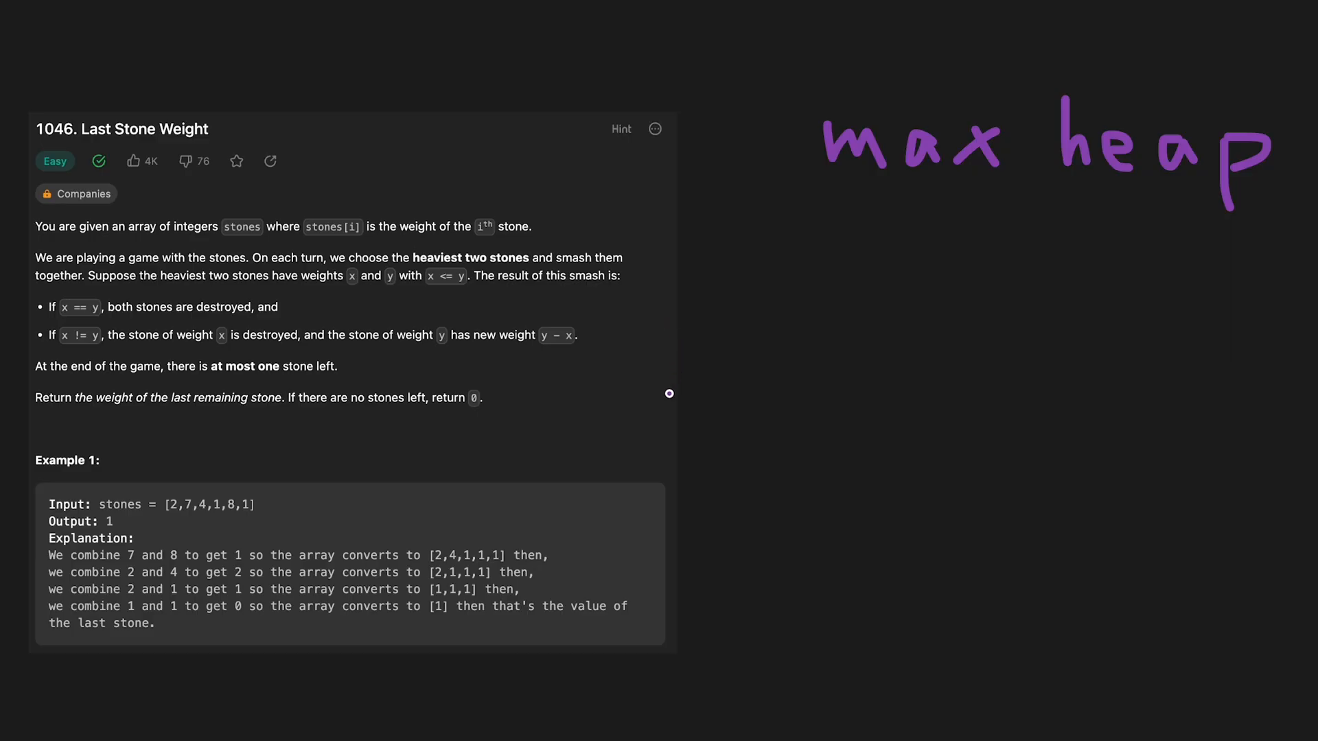
{"action": "mouse_move", "coordinate": [790, 314]}
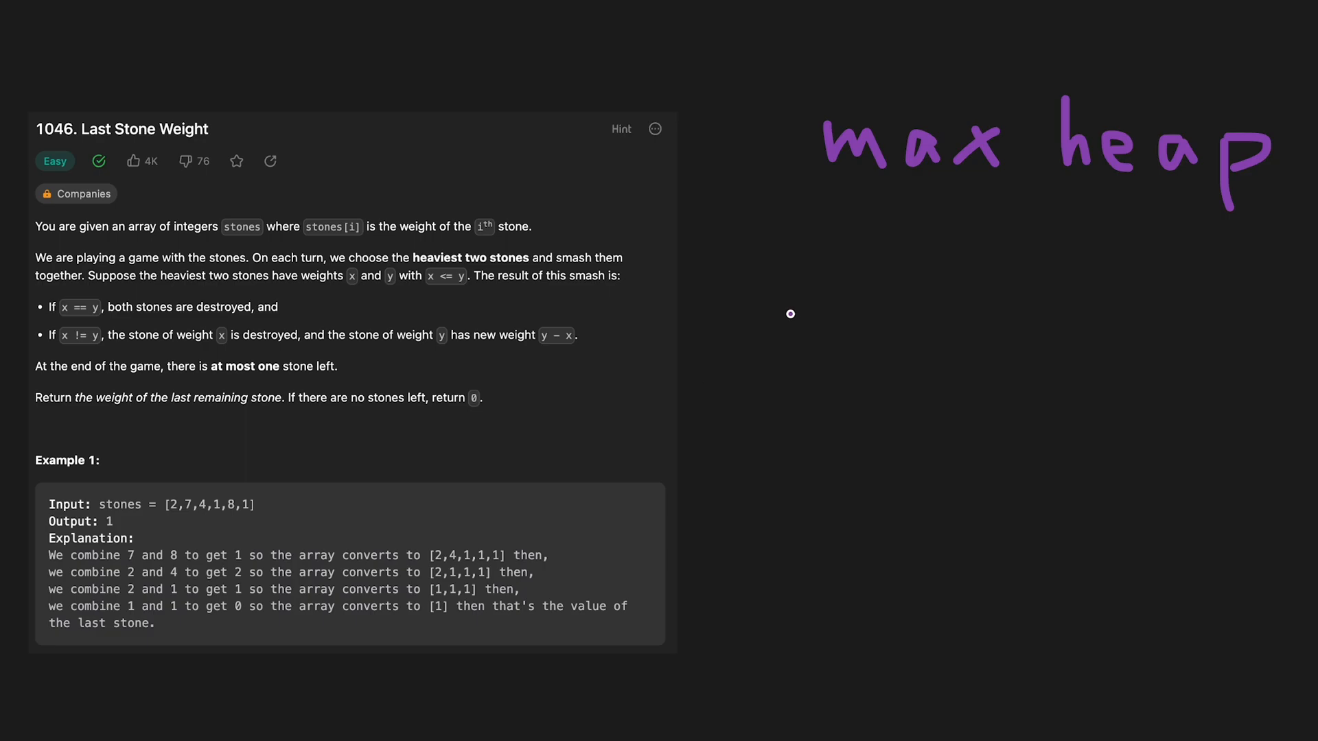
Underline the handwritten 'max heap' note beside the problem description
{"action": "left_click_drag", "start_coordinate": [824, 189], "coordinate": [1160, 205]}
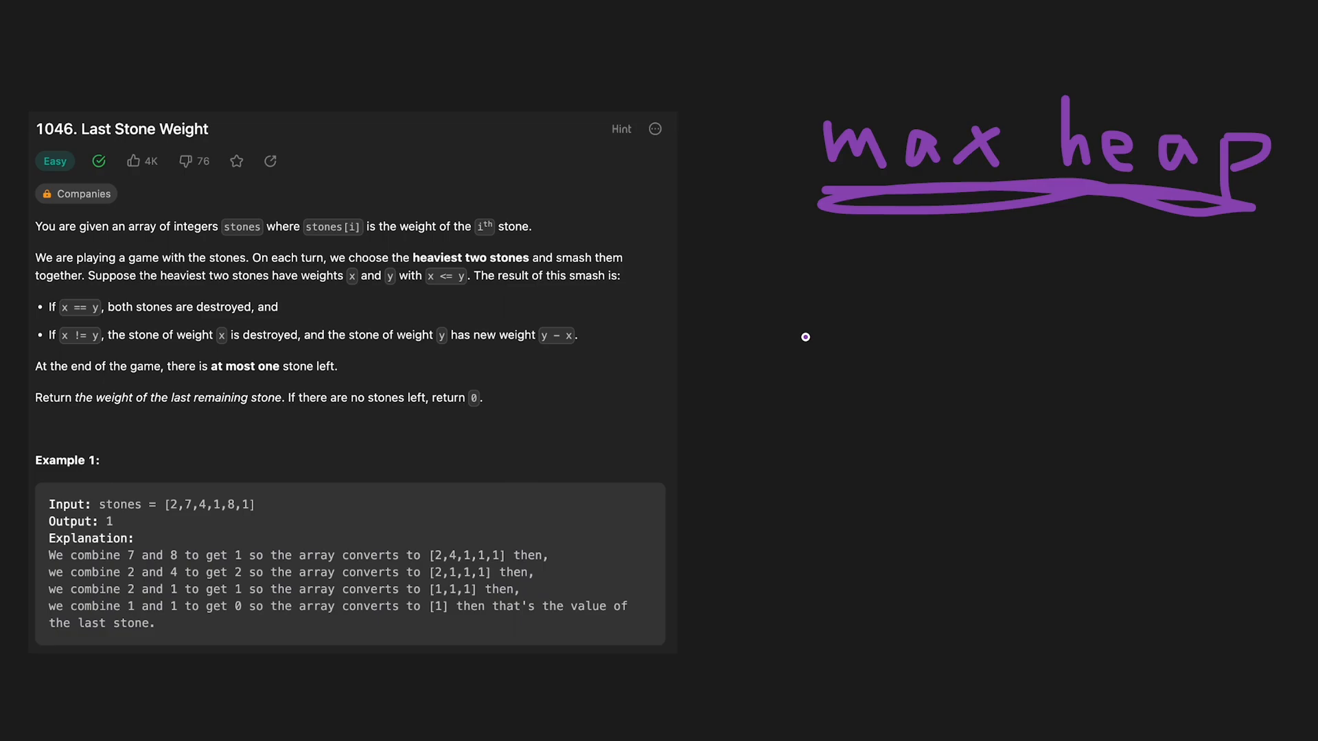
{"action": "mouse_move", "coordinate": [793, 207]}
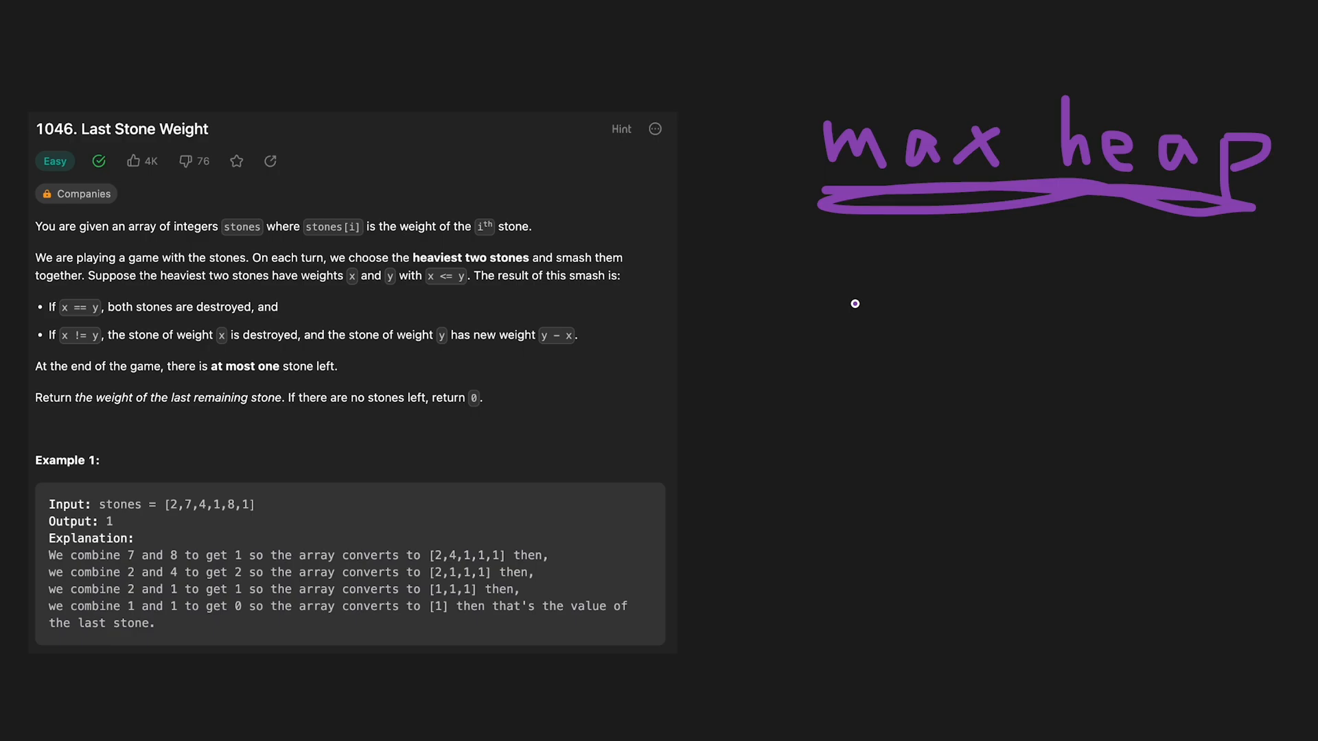
{"action": "mouse_move", "coordinate": [389, 313]}
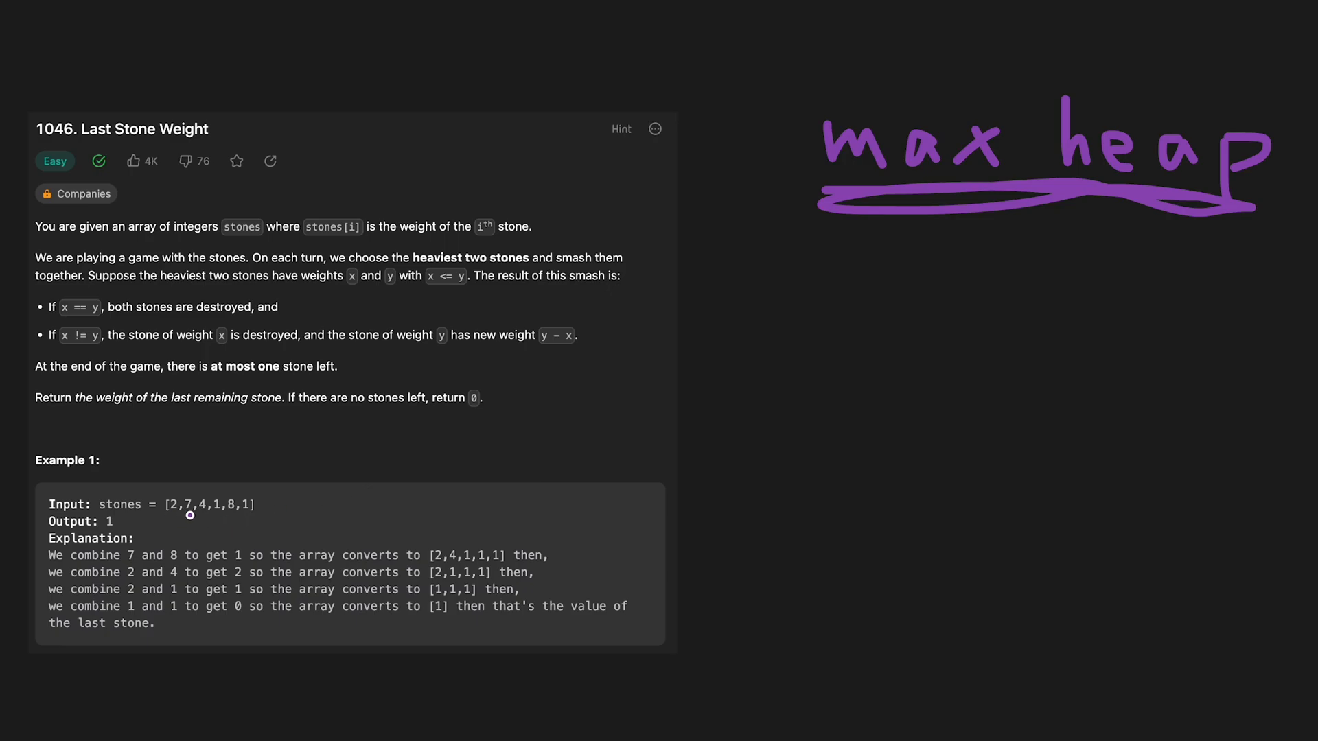
{"action": "mouse_move", "coordinate": [254, 515]}
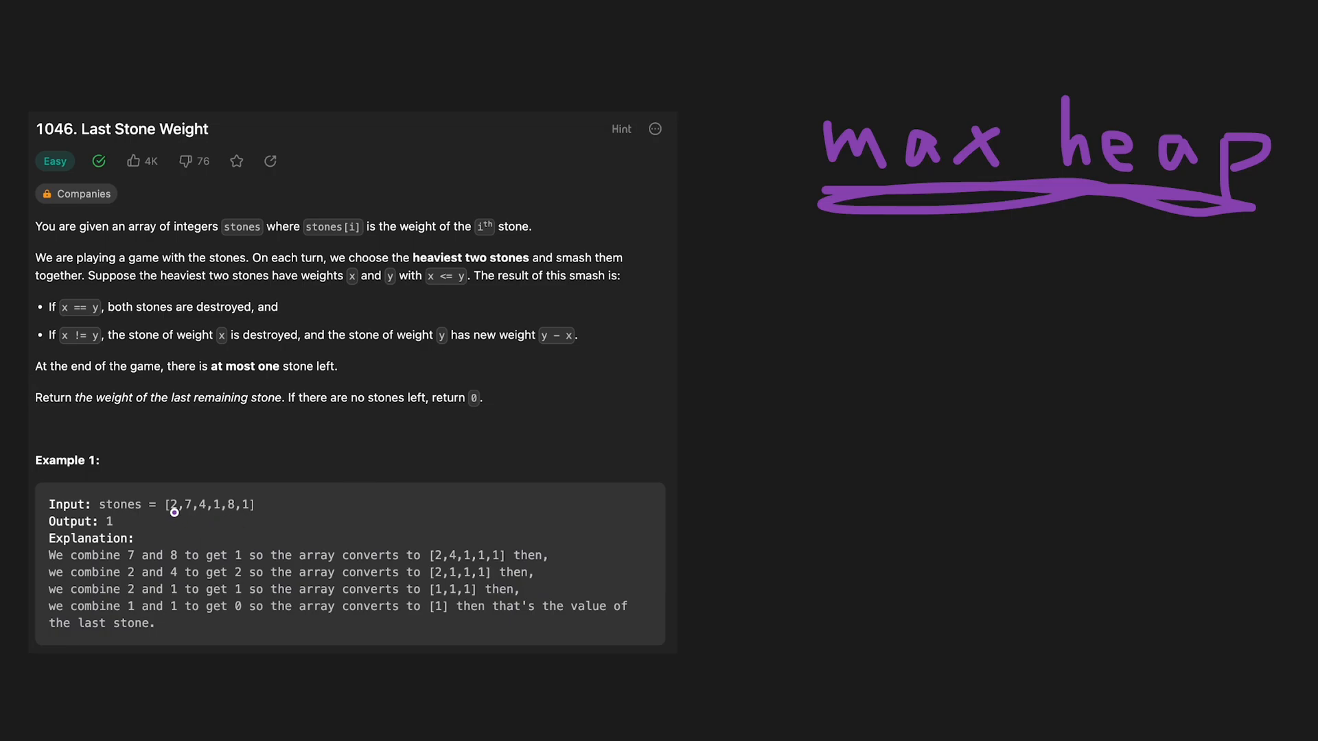
{"action": "mouse_move", "coordinate": [173, 519]}
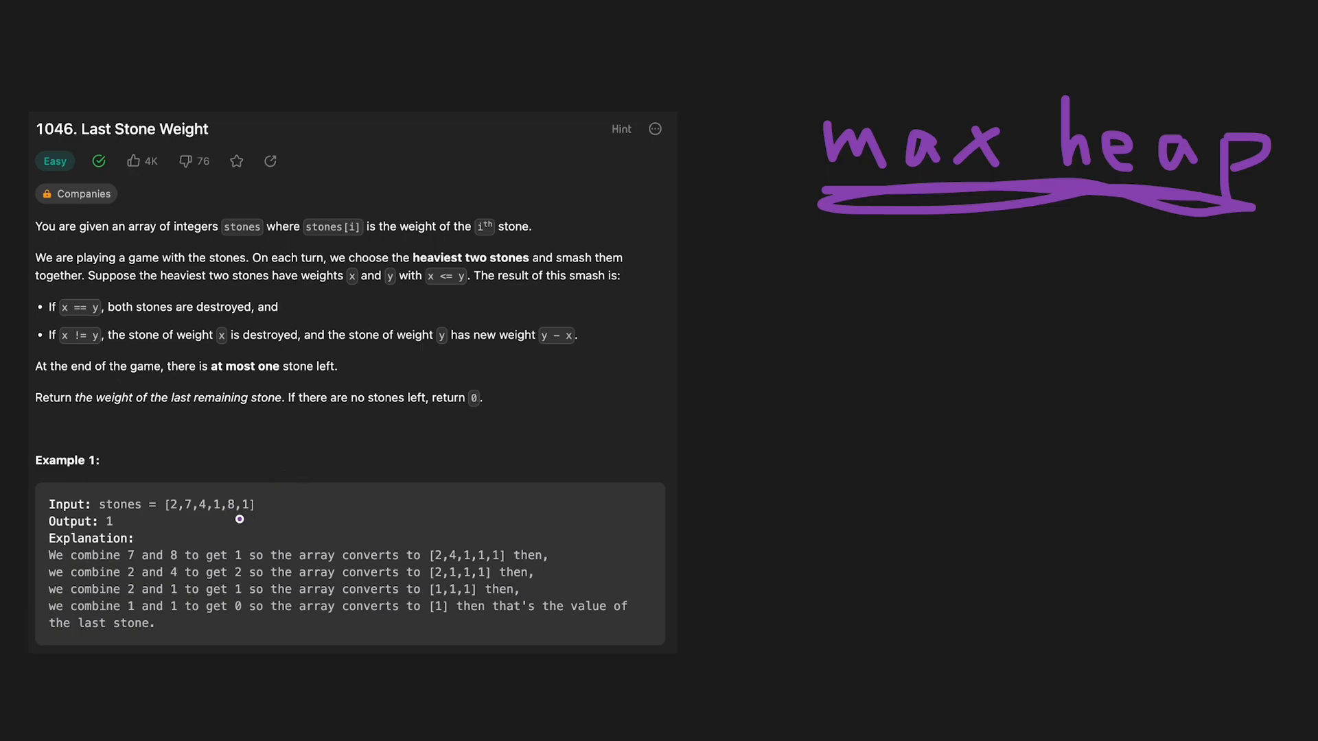
{"action": "mouse_move", "coordinate": [160, 519]}
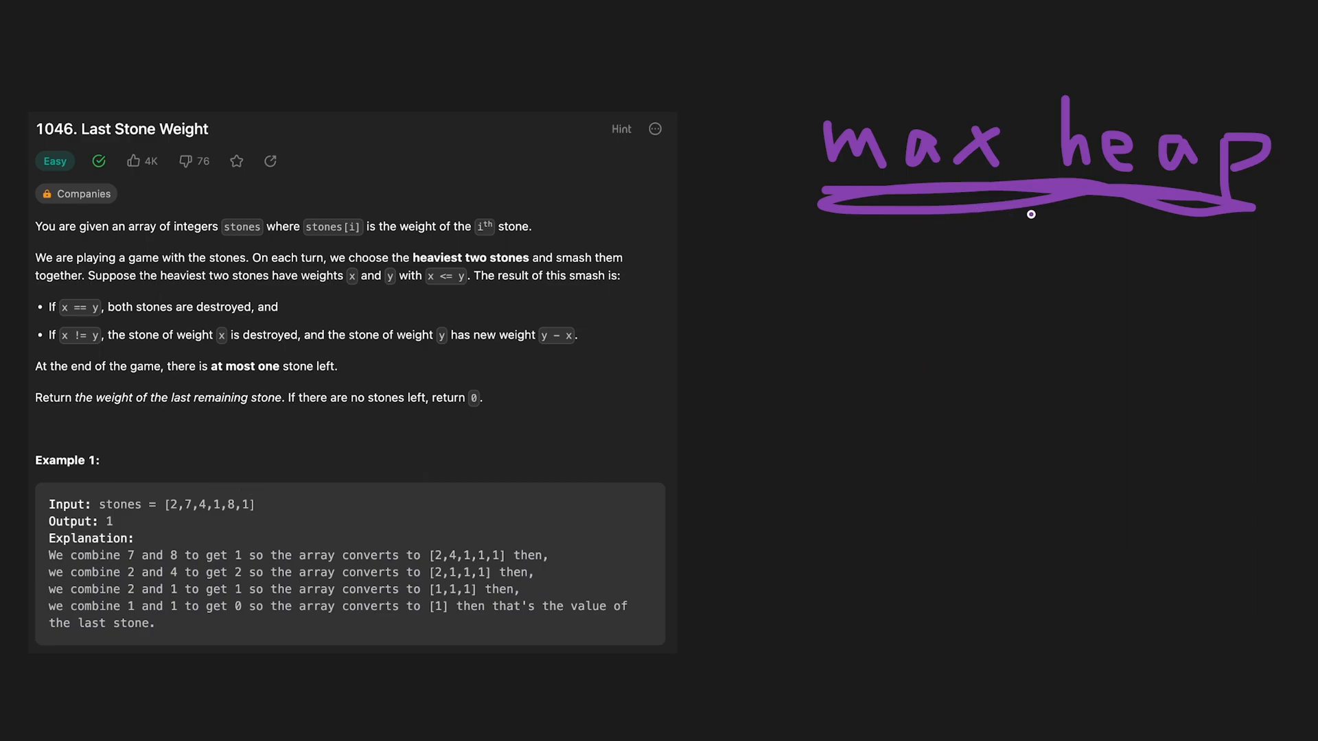
{"action": "mouse_move", "coordinate": [938, 238]}
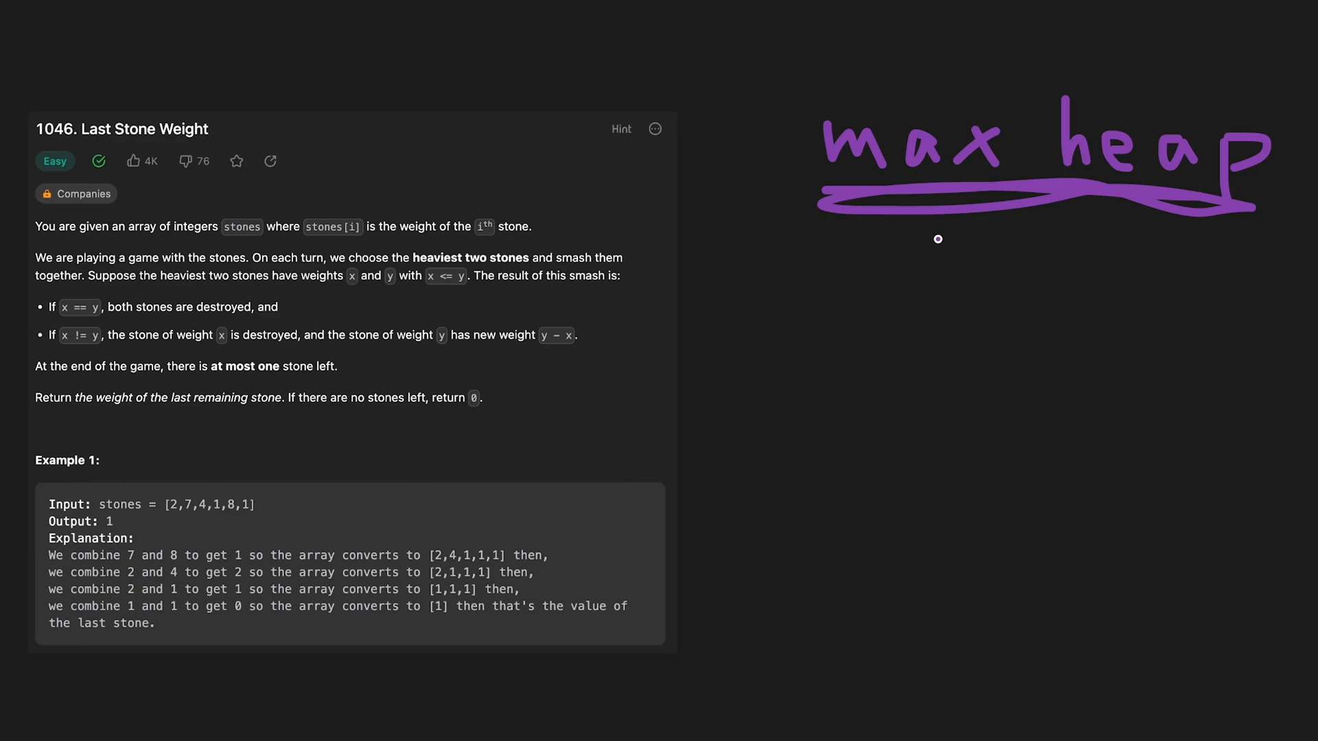
{"action": "mouse_move", "coordinate": [755, 273]}
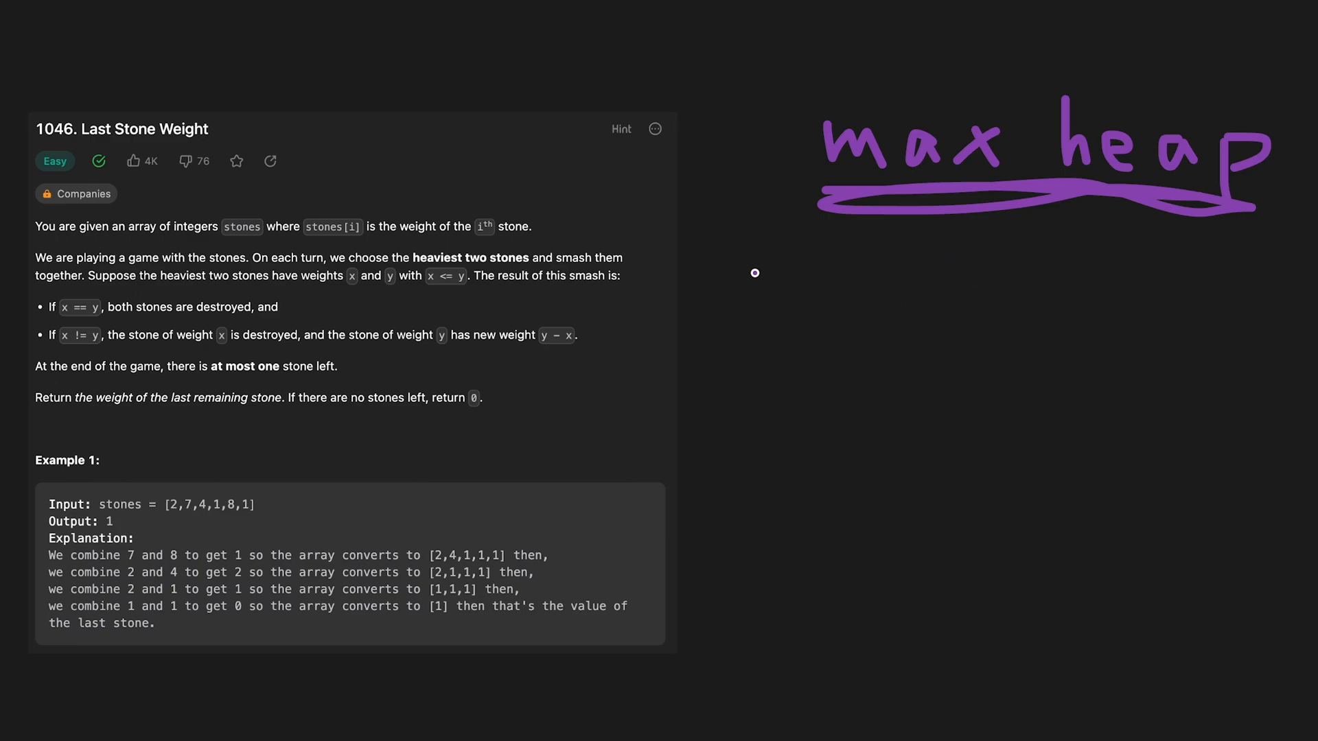
{"action": "mouse_move", "coordinate": [970, 228]}
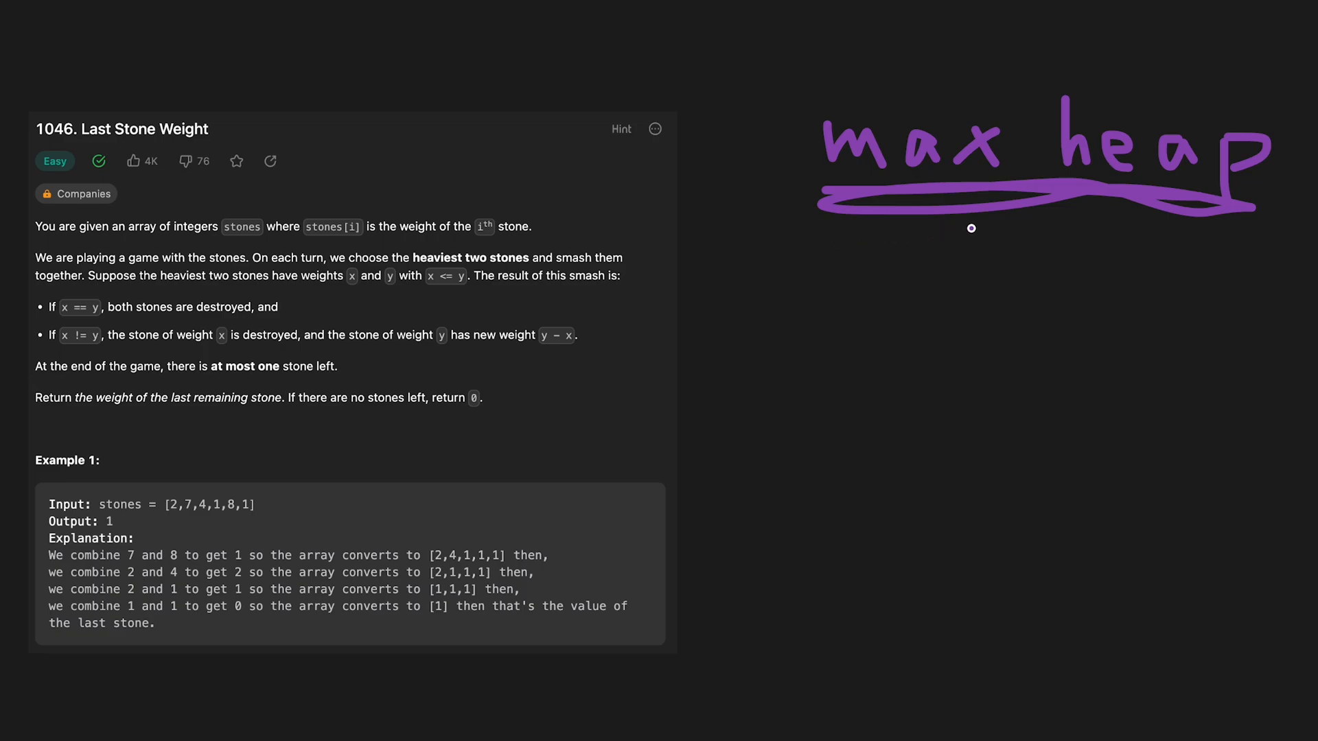
{"action": "mouse_move", "coordinate": [1054, 228]}
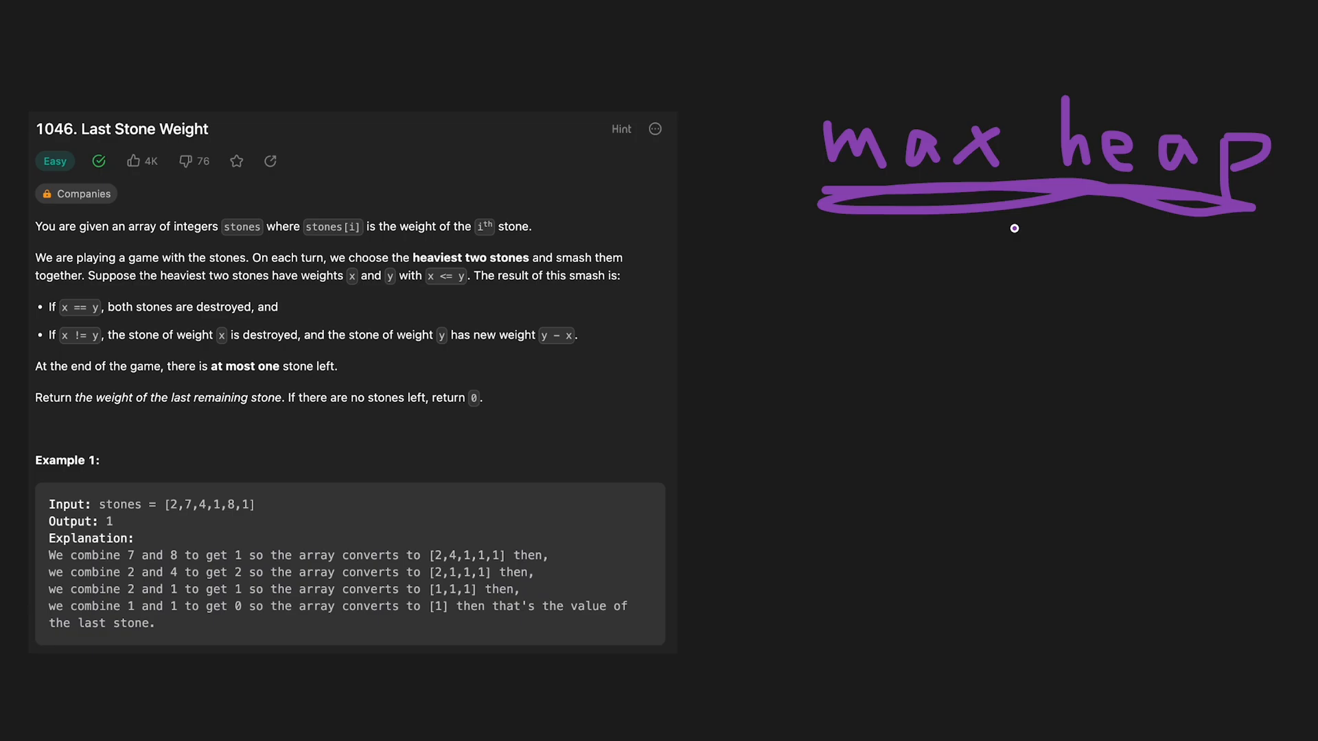
{"action": "mouse_move", "coordinate": [854, 510]}
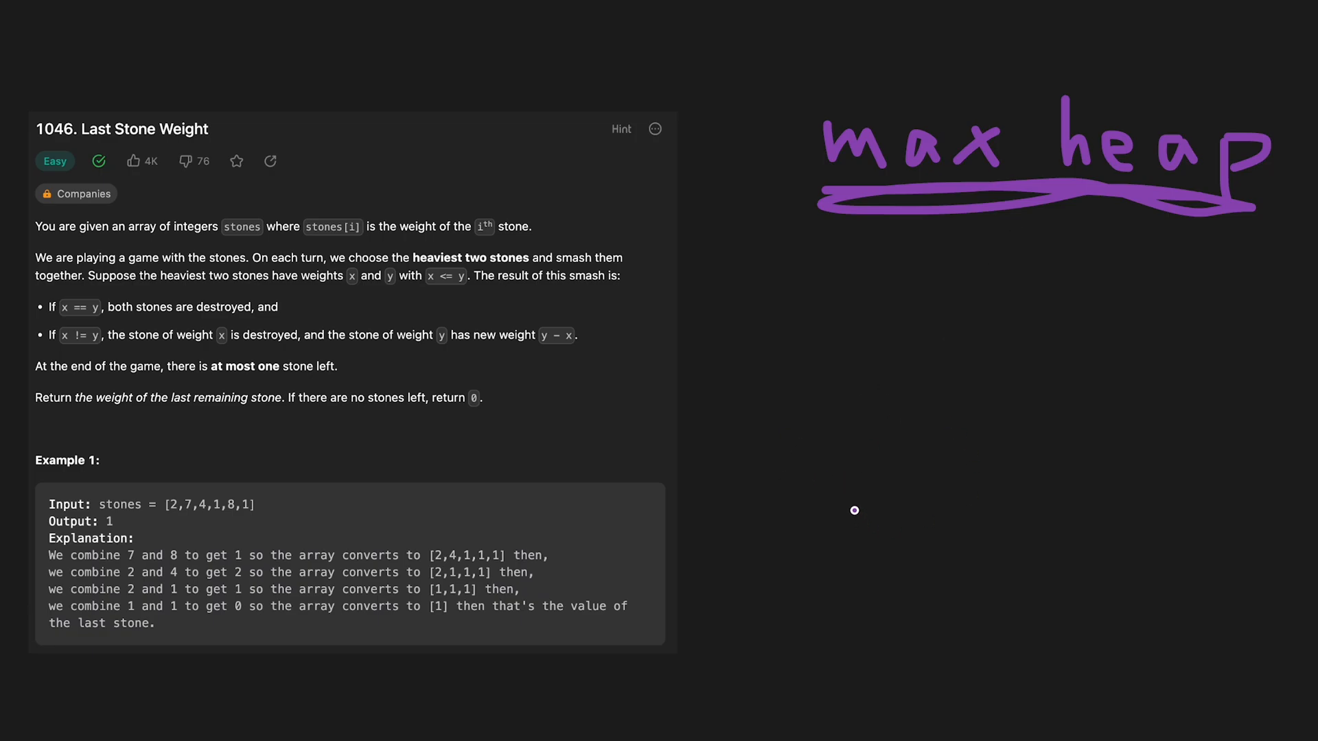
{"action": "mouse_move", "coordinate": [854, 409]}
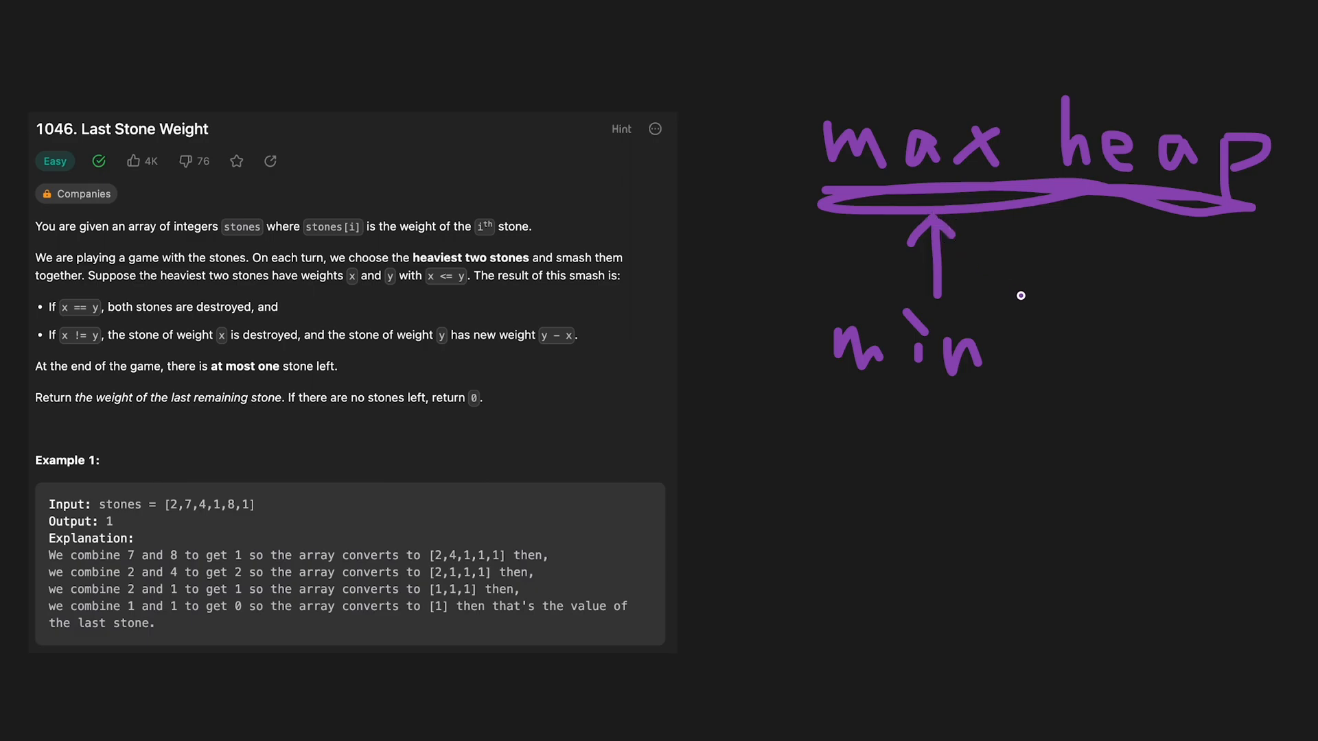
{"action": "mouse_move", "coordinate": [235, 509]}
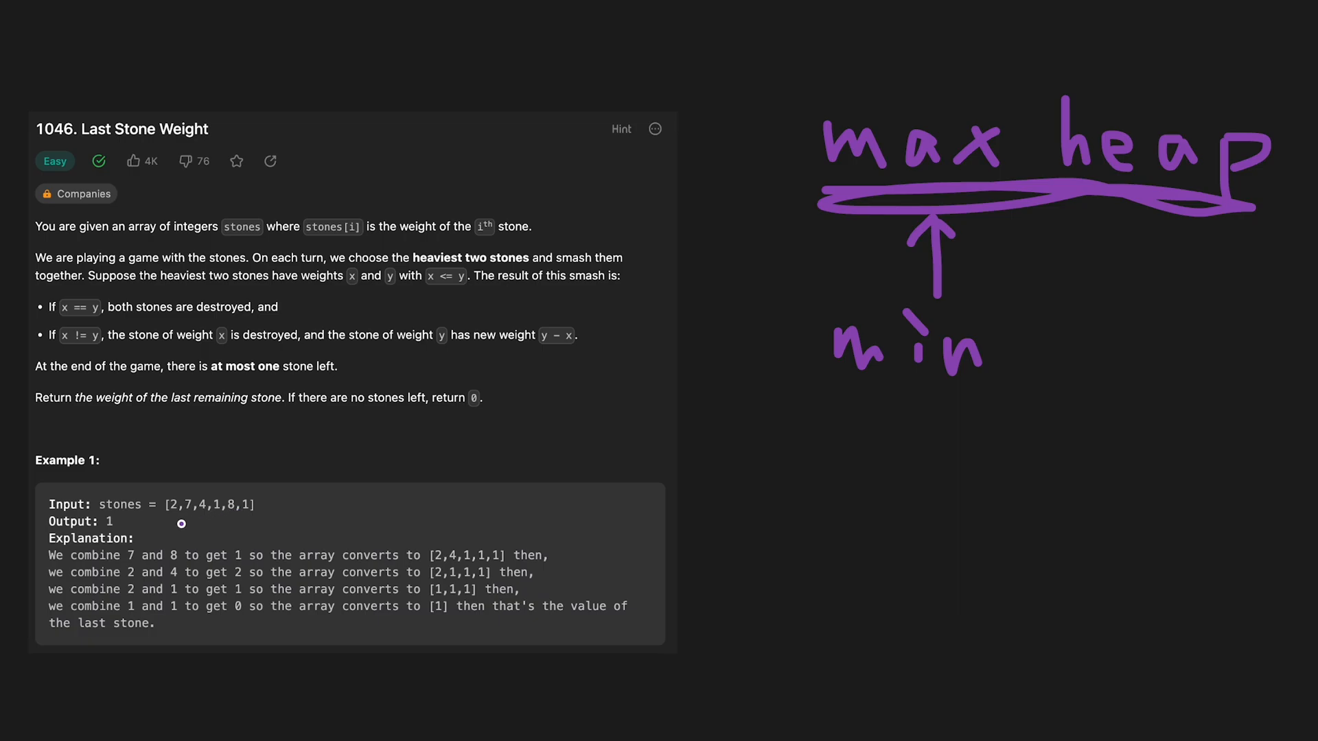
{"action": "mouse_move", "coordinate": [318, 512]}
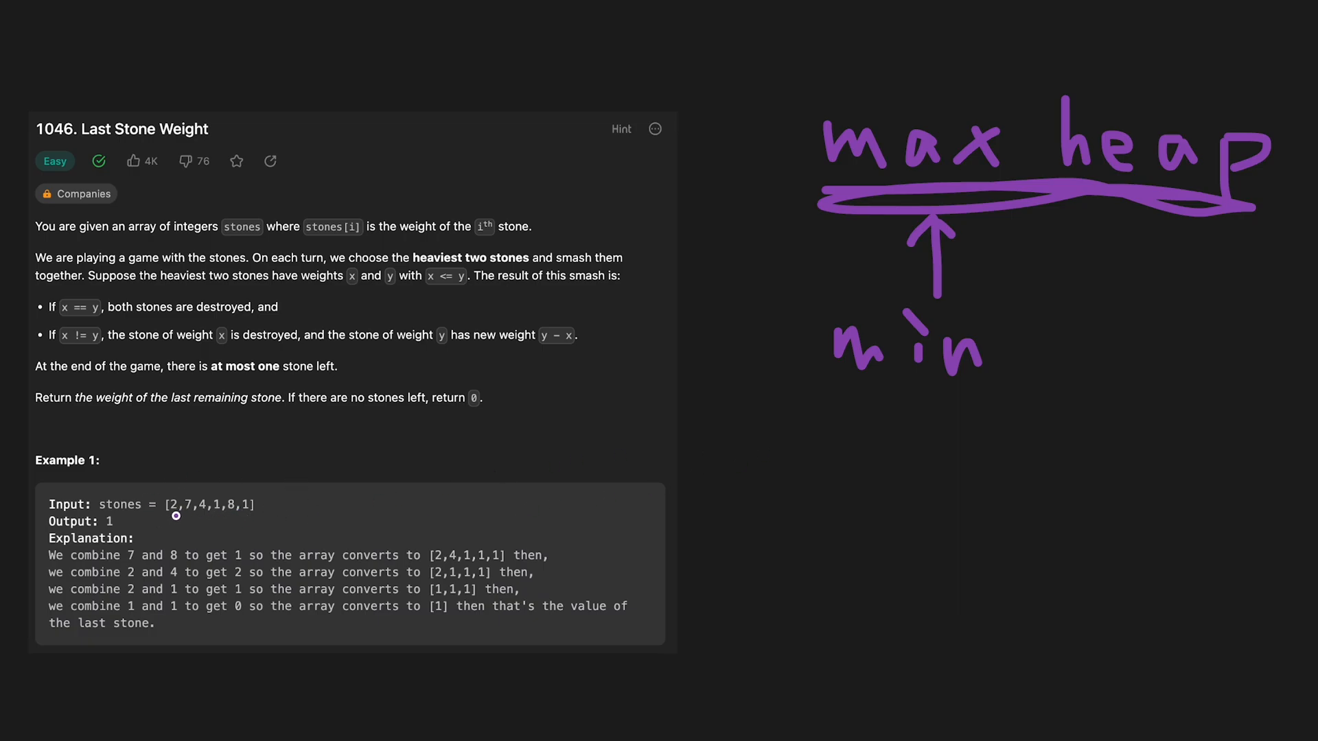
{"action": "mouse_move", "coordinate": [224, 513]}
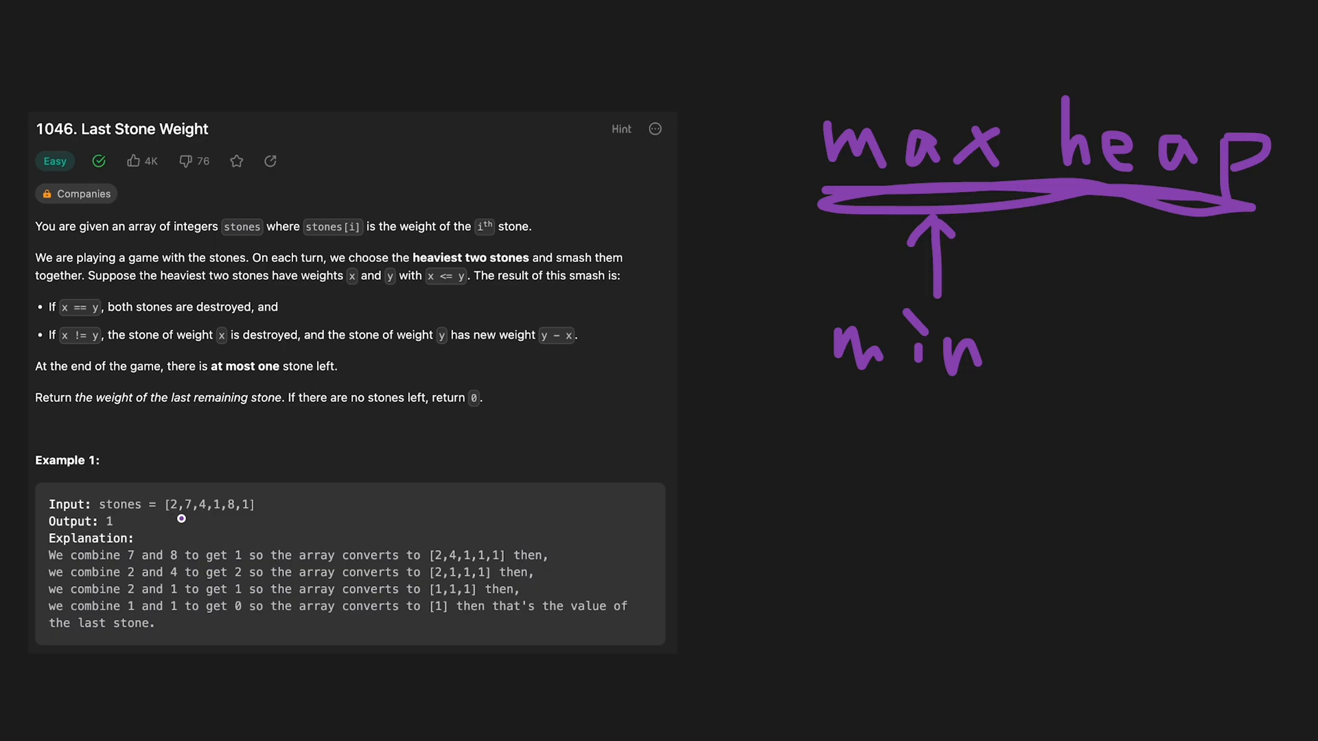
{"action": "mouse_move", "coordinate": [247, 519]}
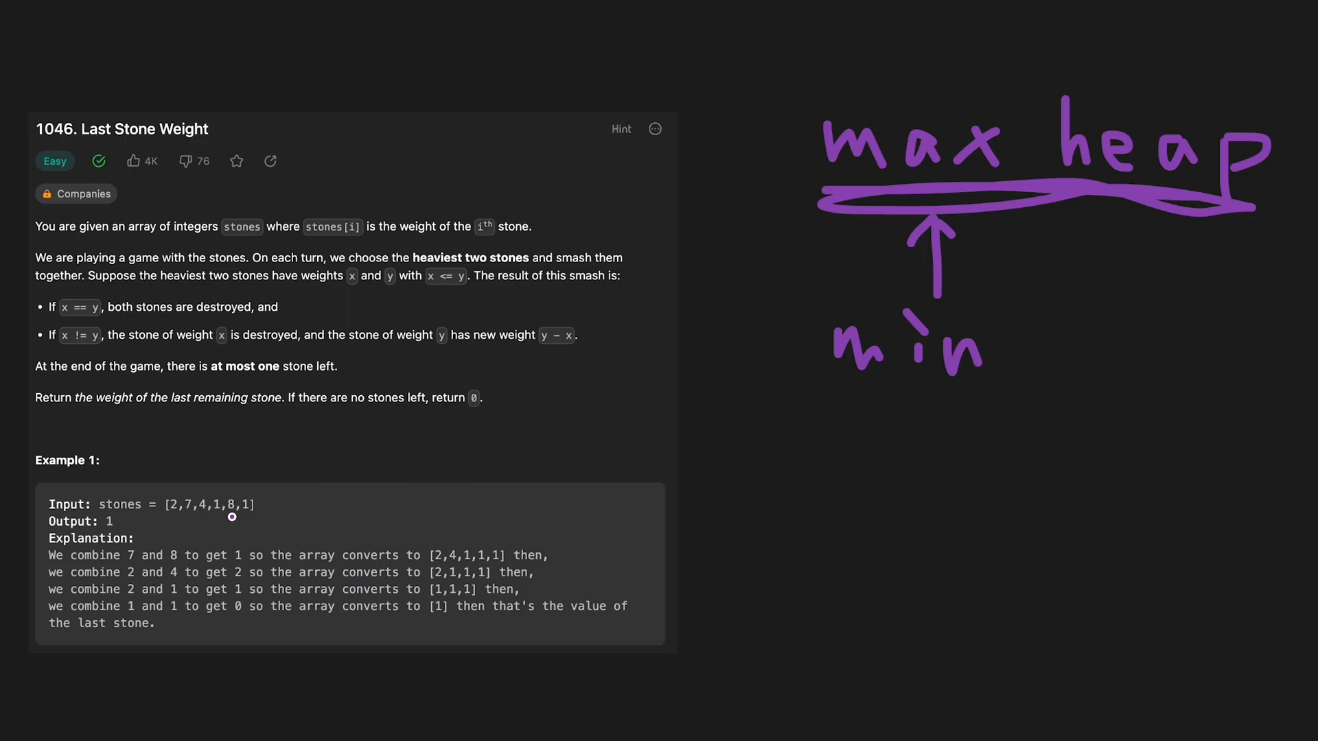
{"action": "mouse_move", "coordinate": [190, 497]}
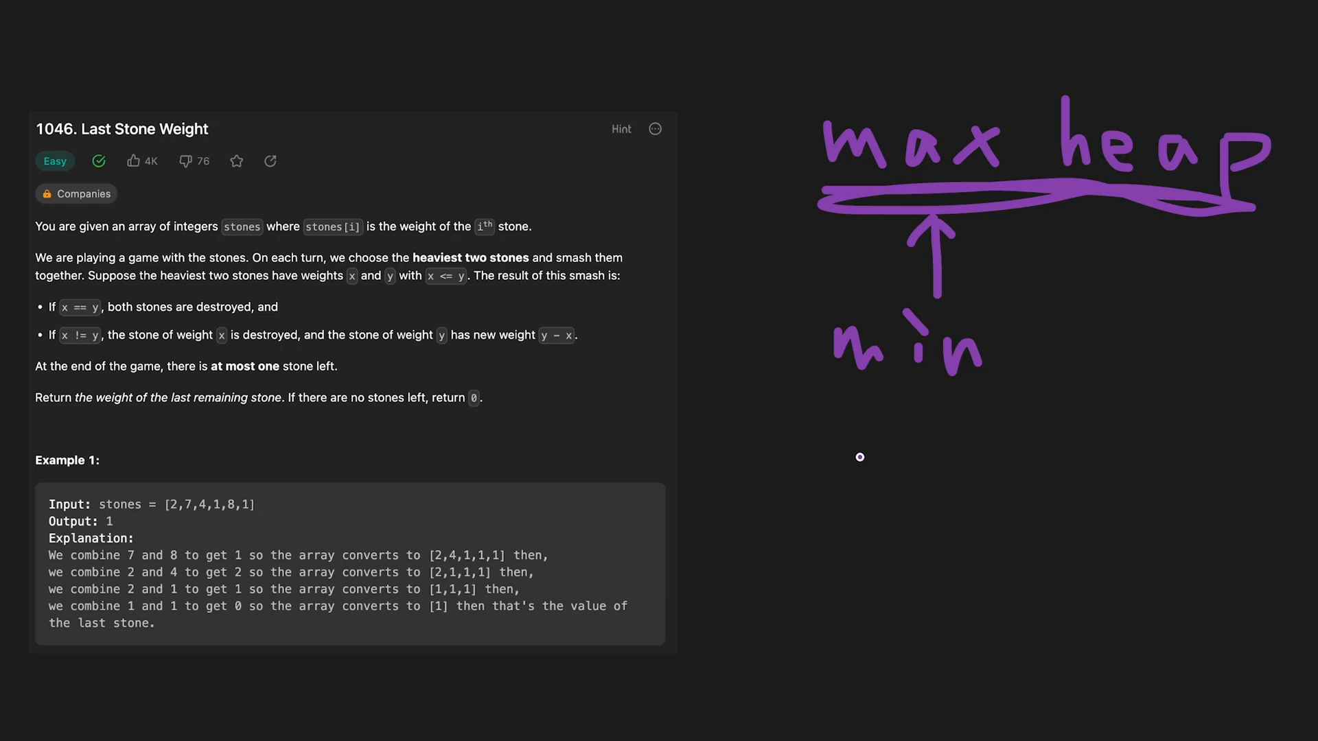
{"action": "mouse_move", "coordinate": [944, 389]}
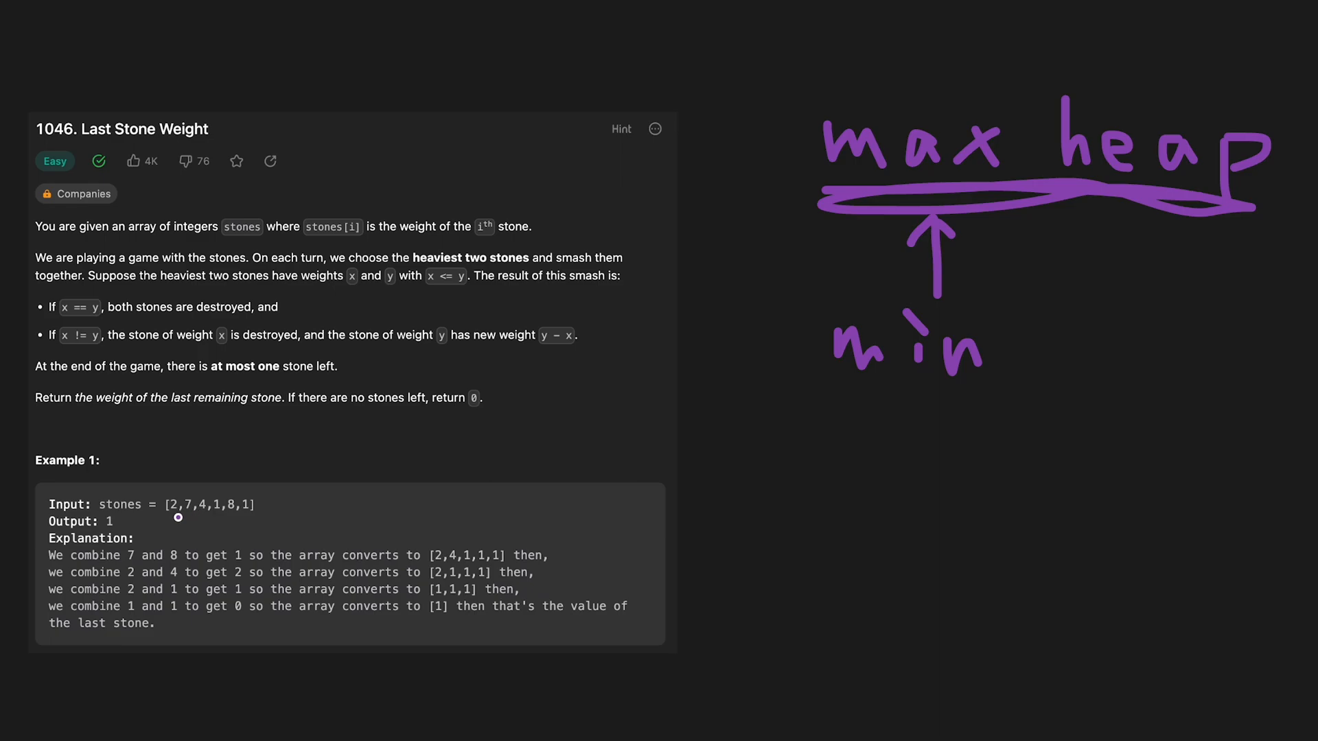
{"action": "mouse_move", "coordinate": [899, 443]}
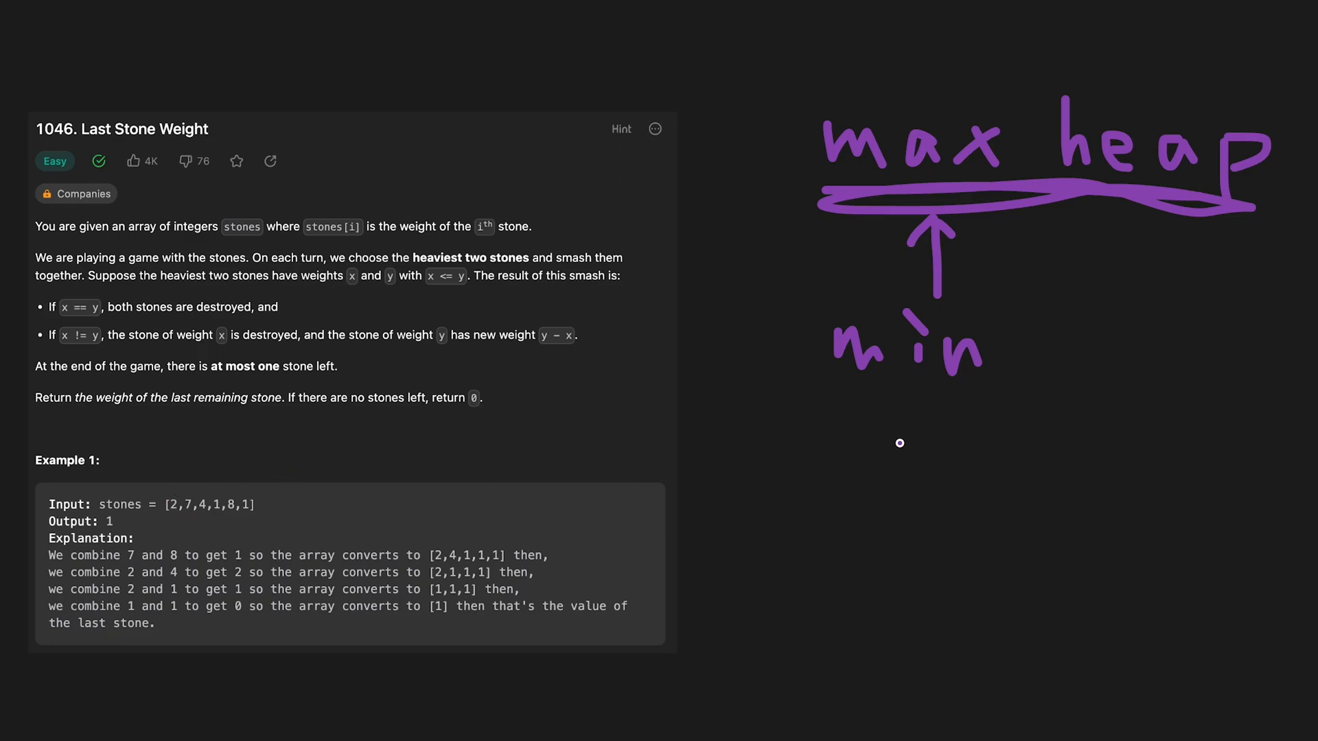
{"action": "mouse_move", "coordinate": [972, 396]}
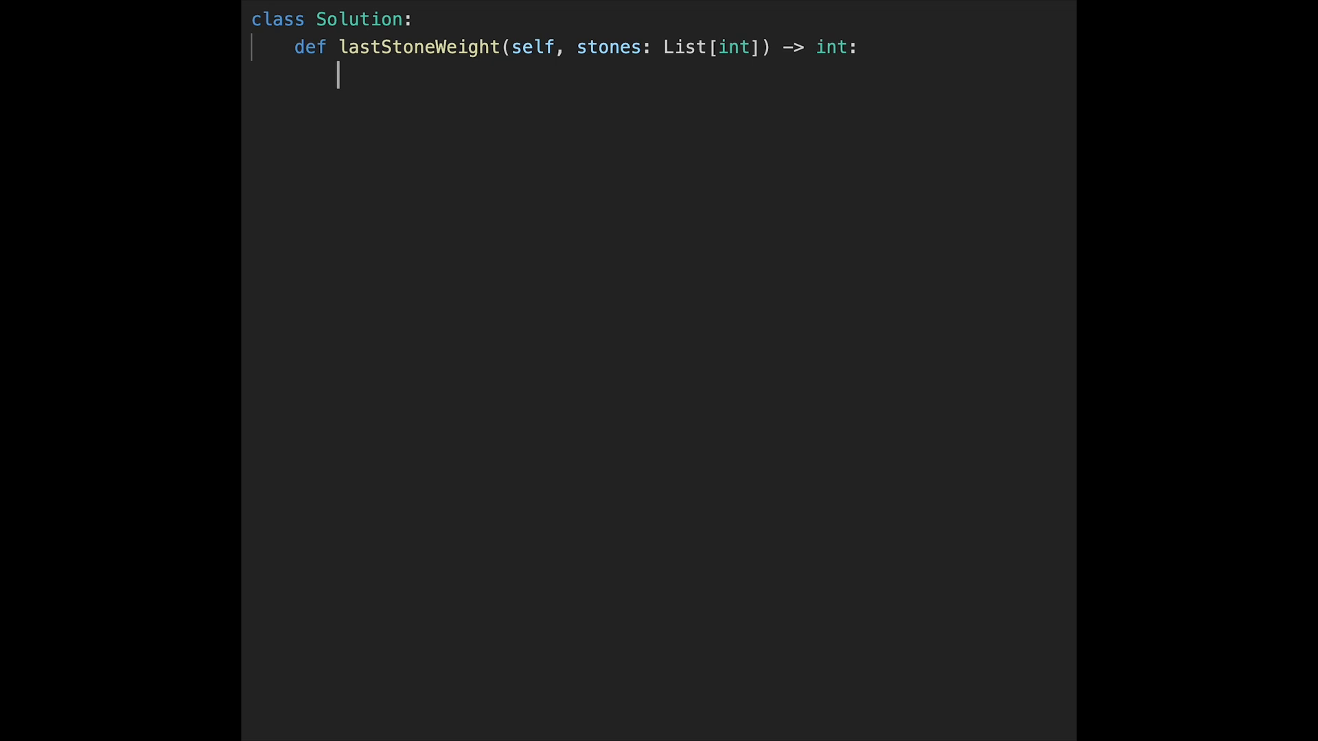
Write the single-stone early return of stones[0]
{"action": "type", "text": "if len"}
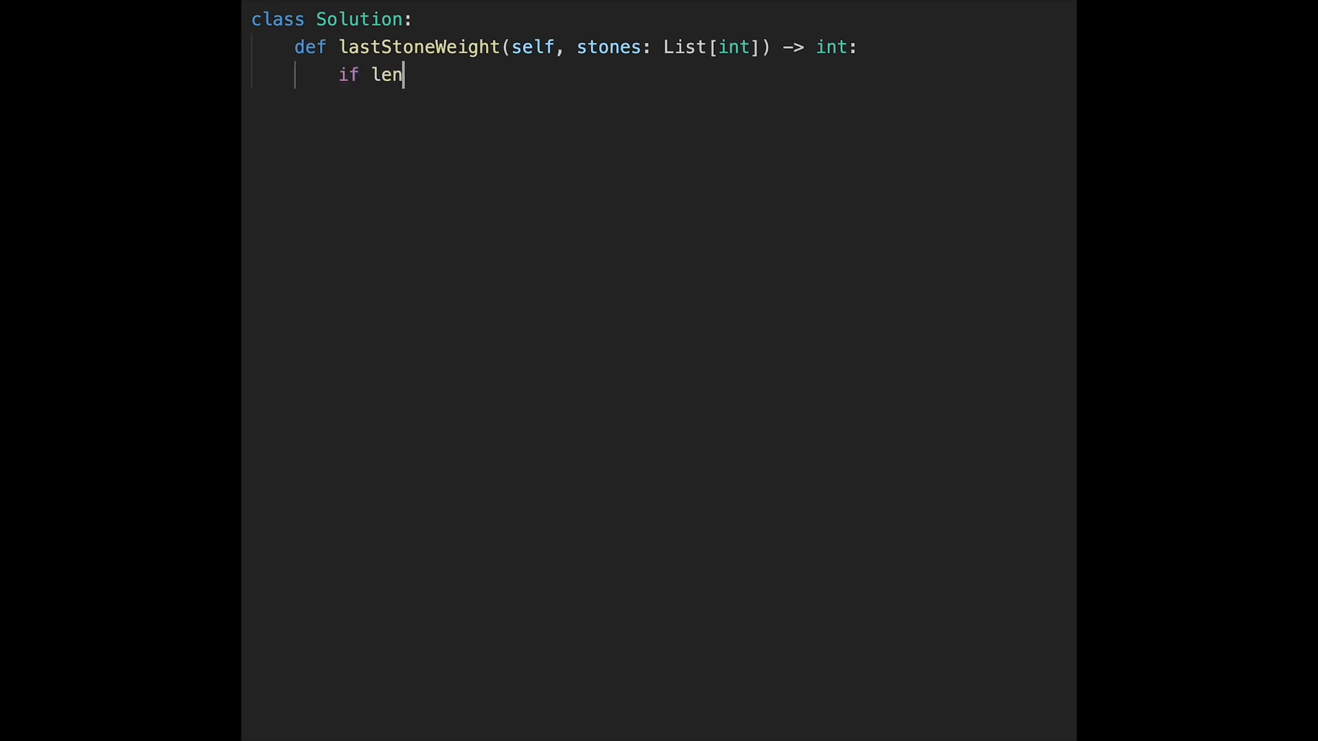
{"action": "type", "text": "(stones) == 1:"}
{"action": "type", "text": "return"}
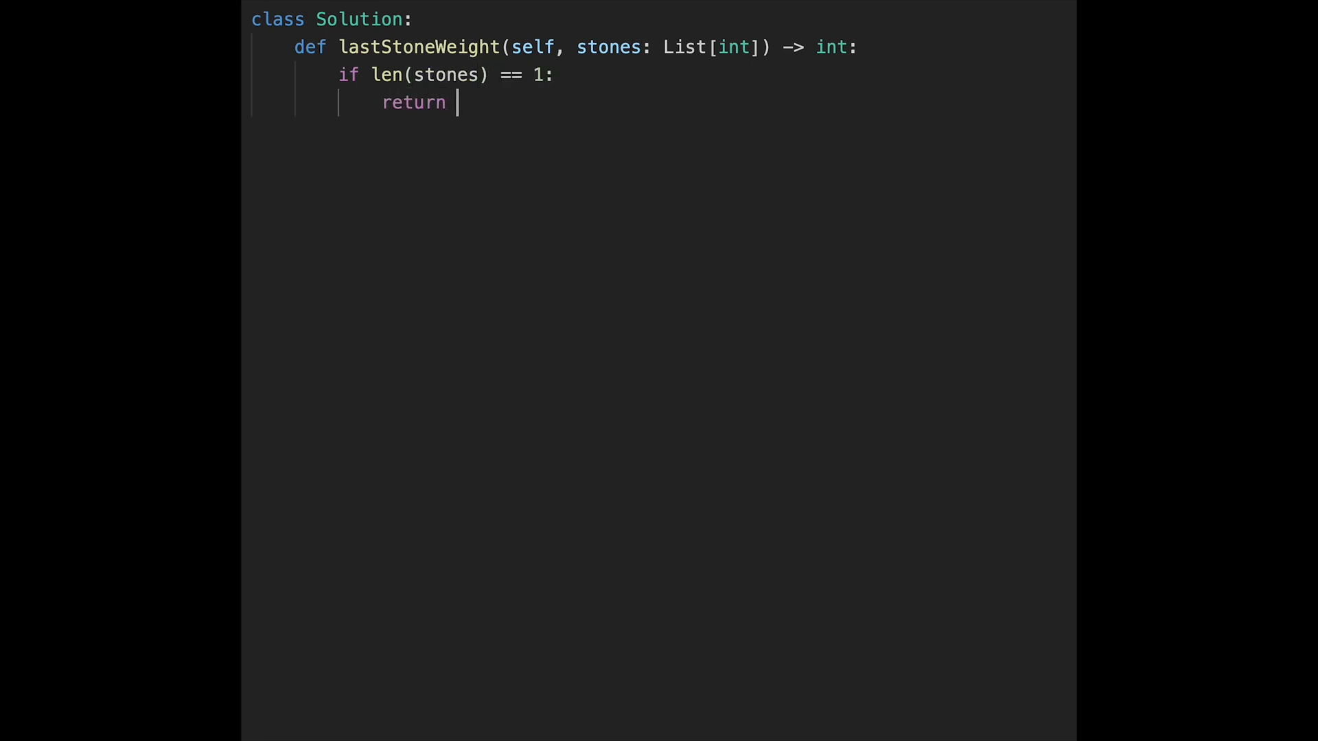
{"action": "type", "text": "stones[]"}
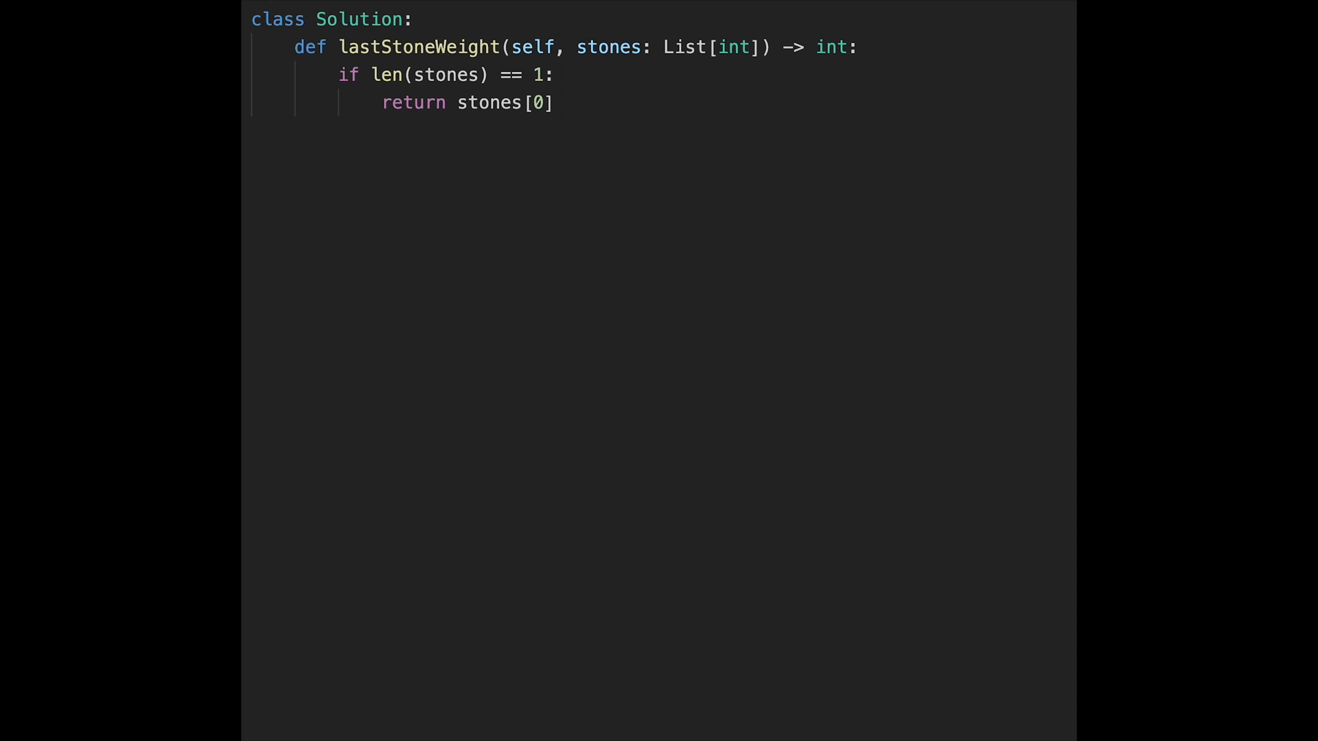
Reassign stones to the negated list [-s for s in stones] on a new line
{"action": "key", "text": "Enter"}
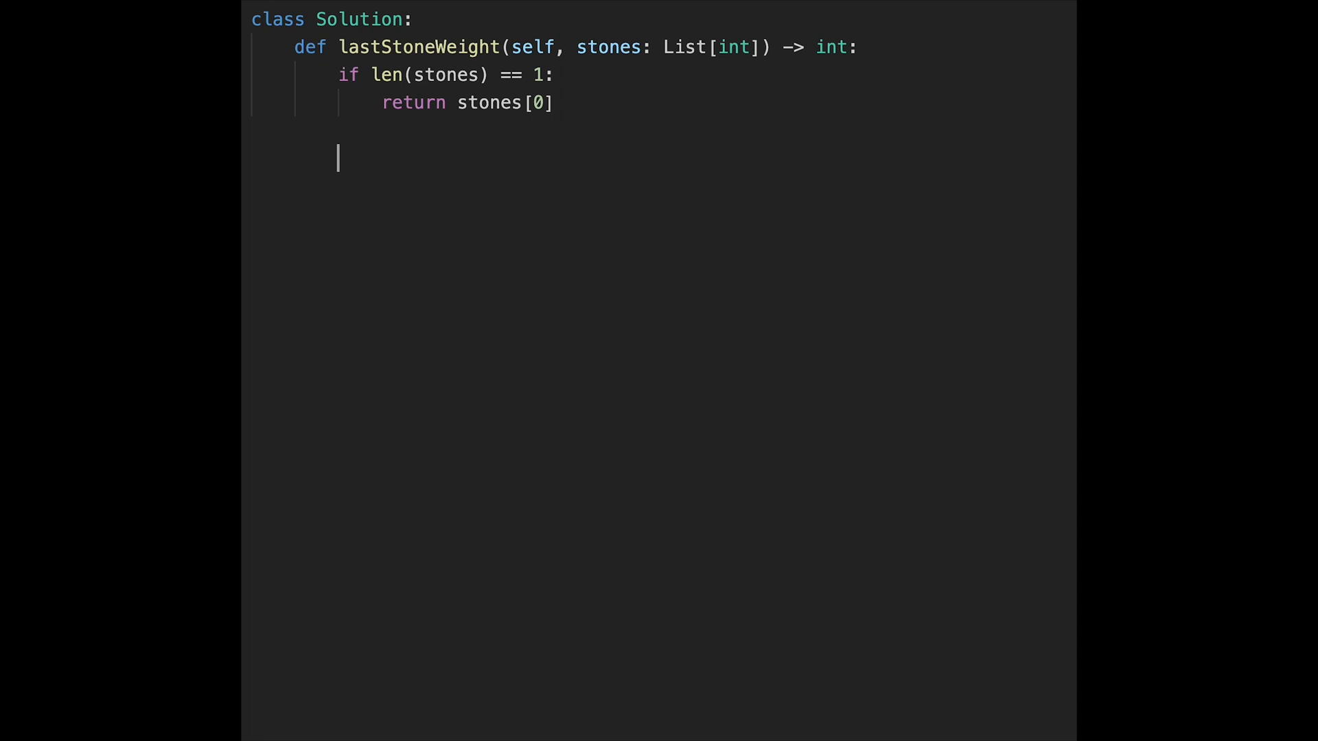
{"action": "type", "text": "stones"}
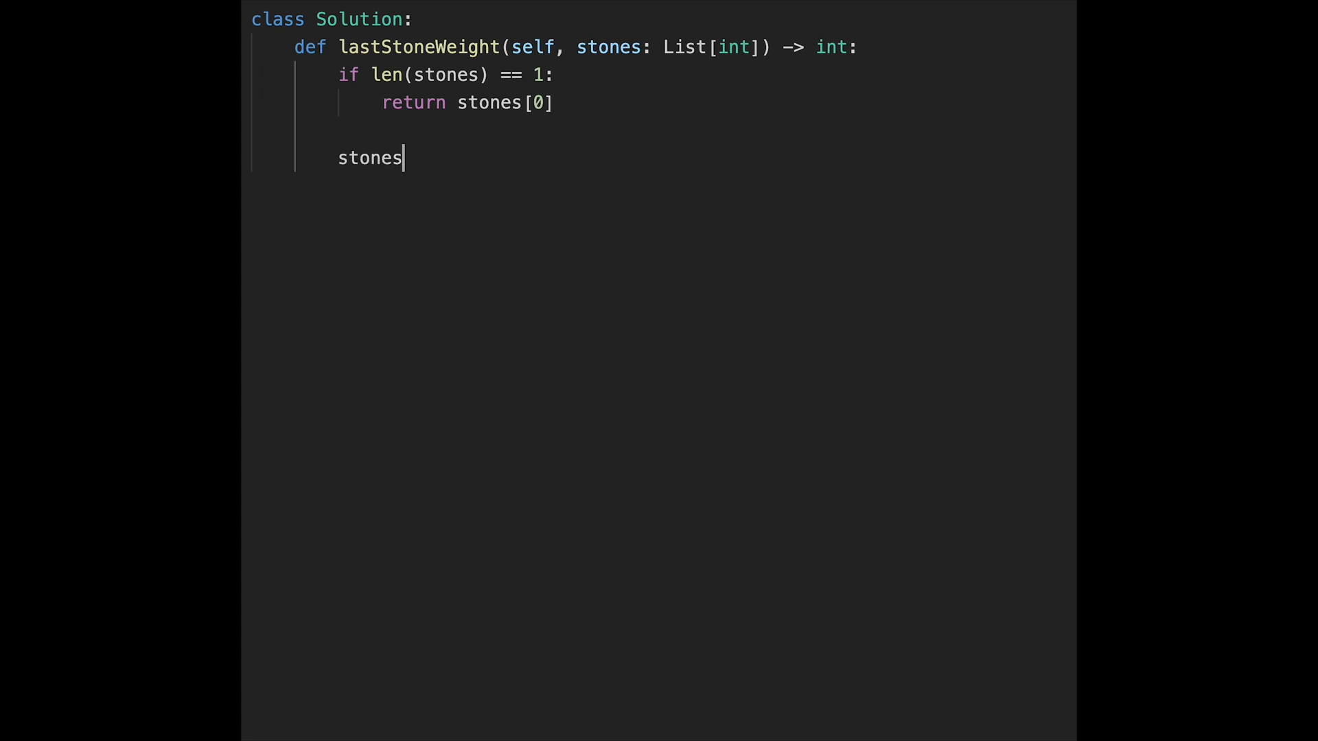
{"action": "type", "text": "= []"}
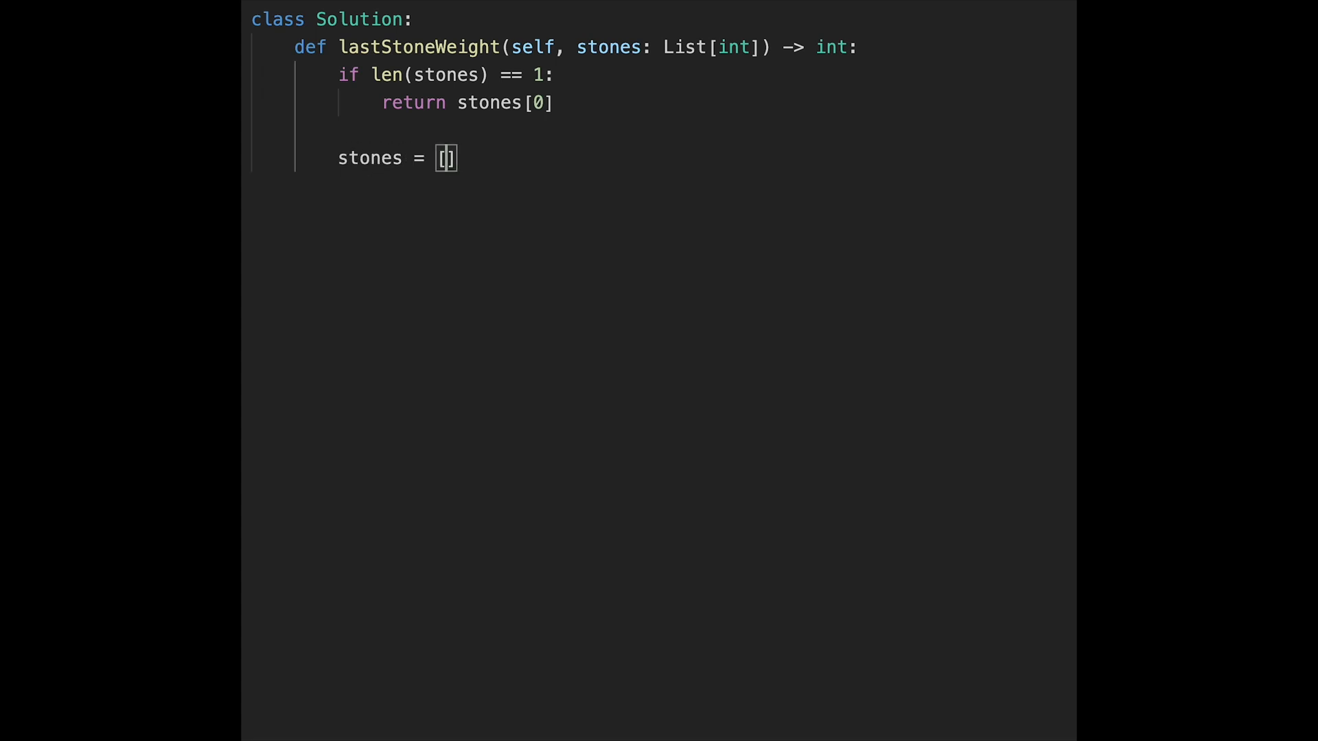
{"action": "type", "text": "-s for s in sto"}
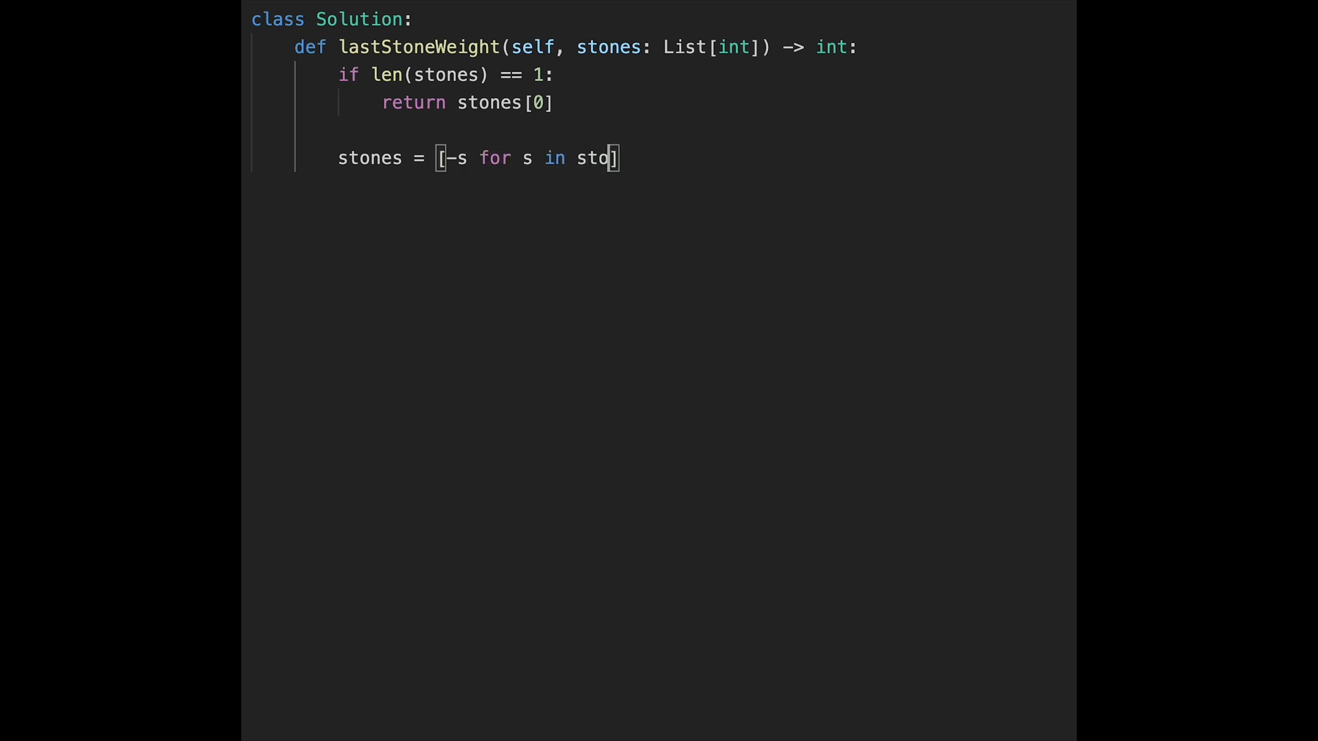
{"action": "type", "text": "nes"}
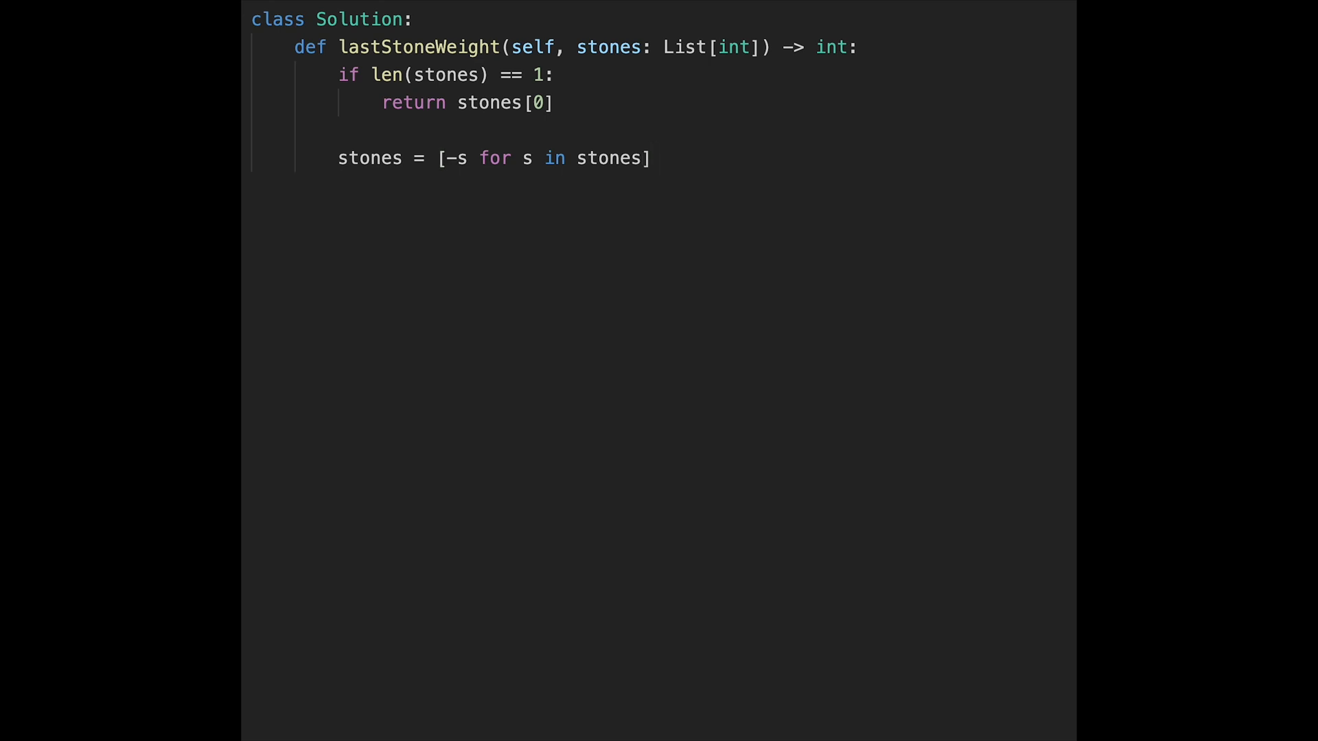
Heapify the negated stones with heapq.heapify(stones)
{"action": "type", "text": "heapq"}
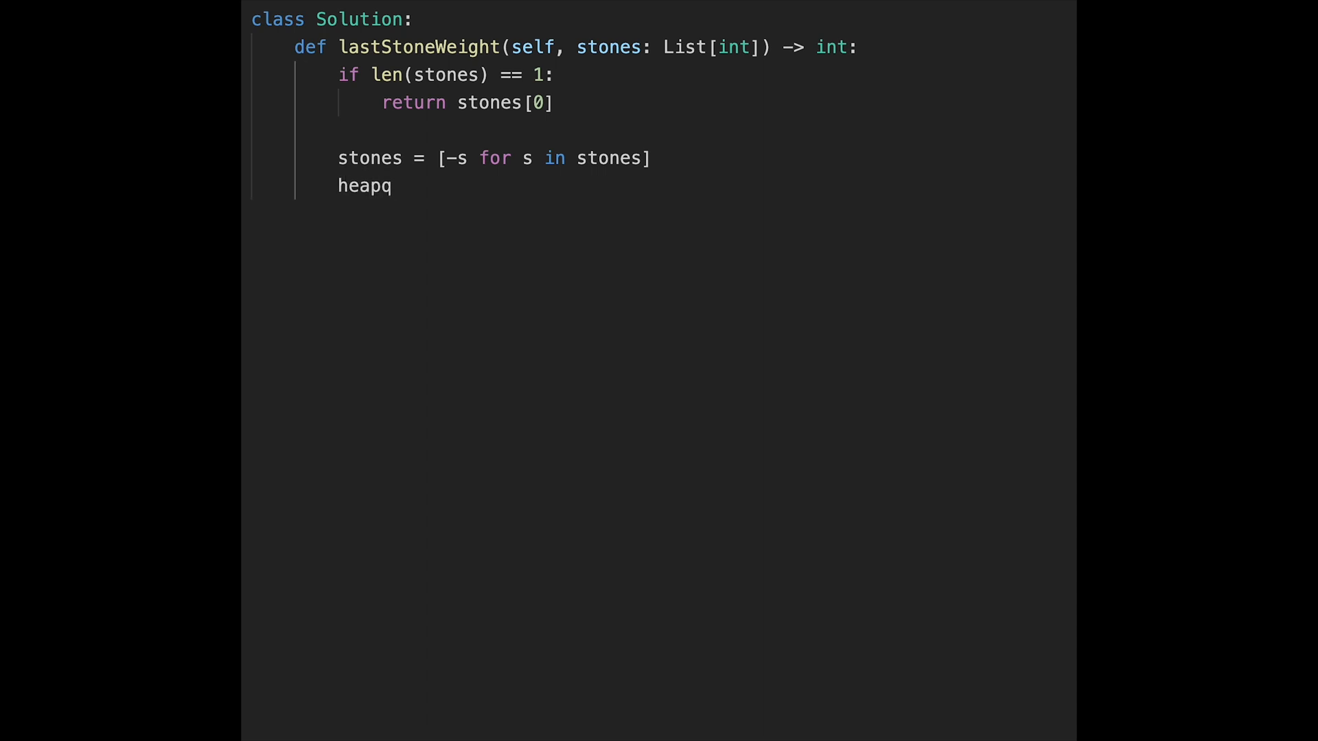
{"action": "type", "text": ".heapif"}
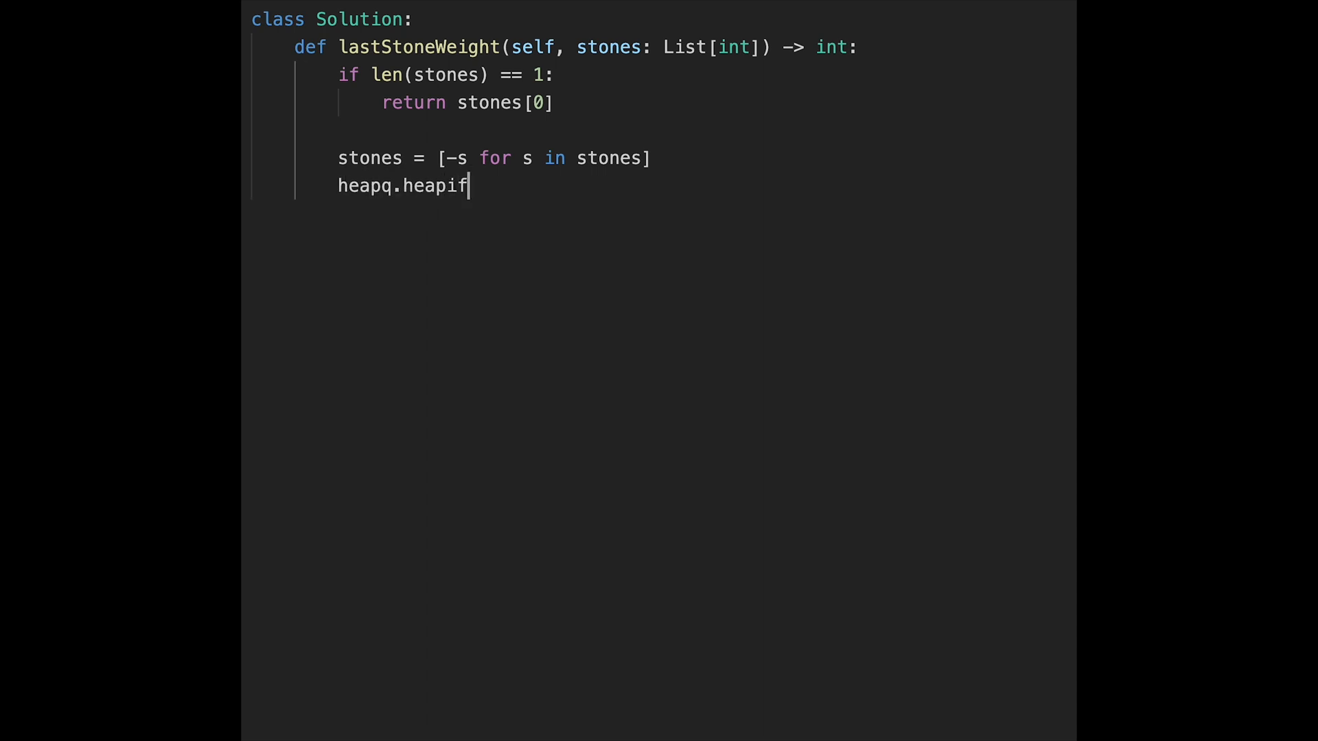
{"action": "type", "text": "y()"}
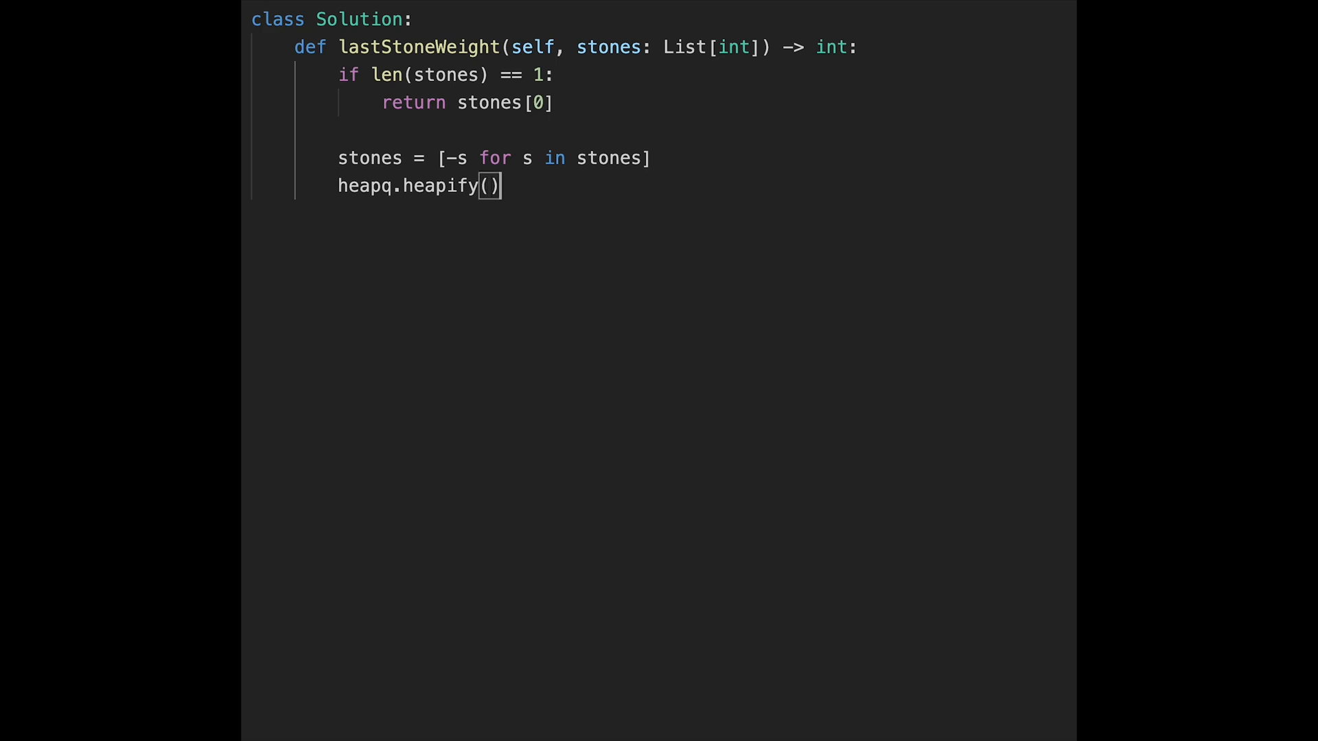
{"action": "type", "text": "stones"}
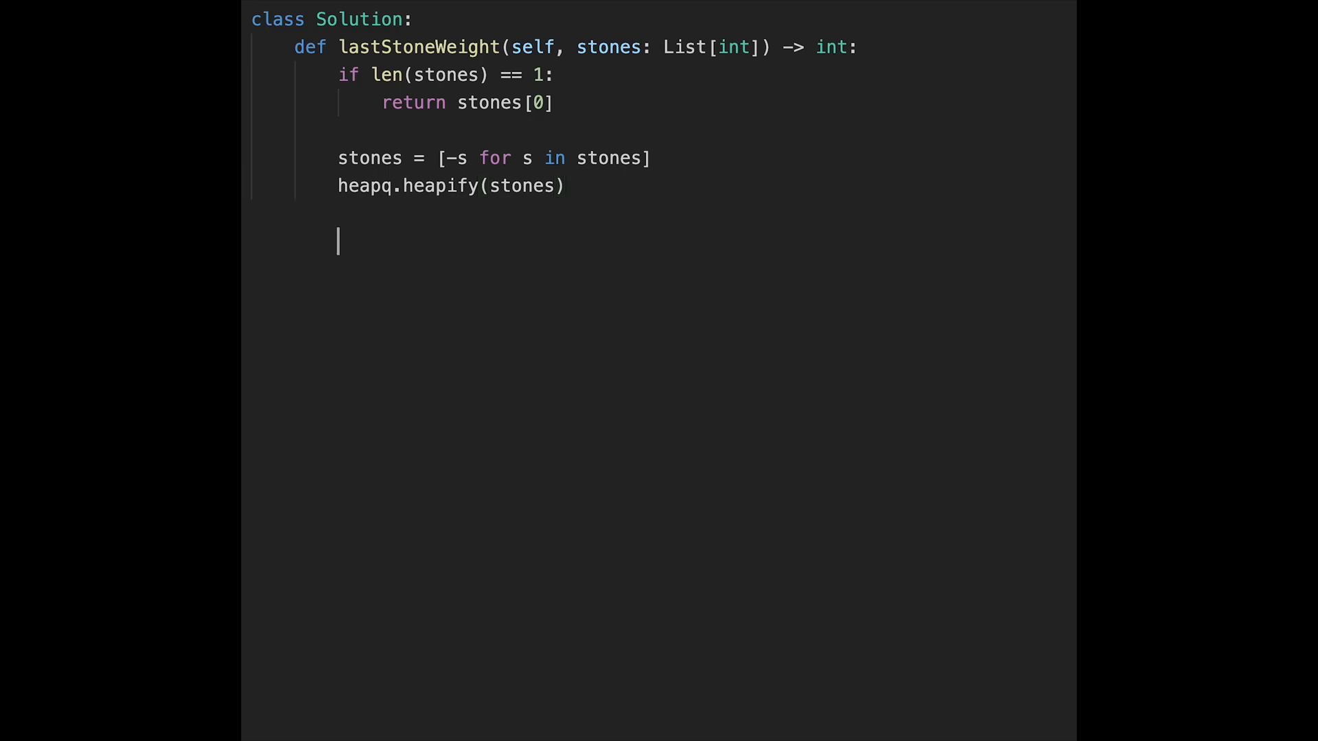
Add a 'while len(stones) > 1:' loop and start its body
{"action": "type", "text": "while len"}
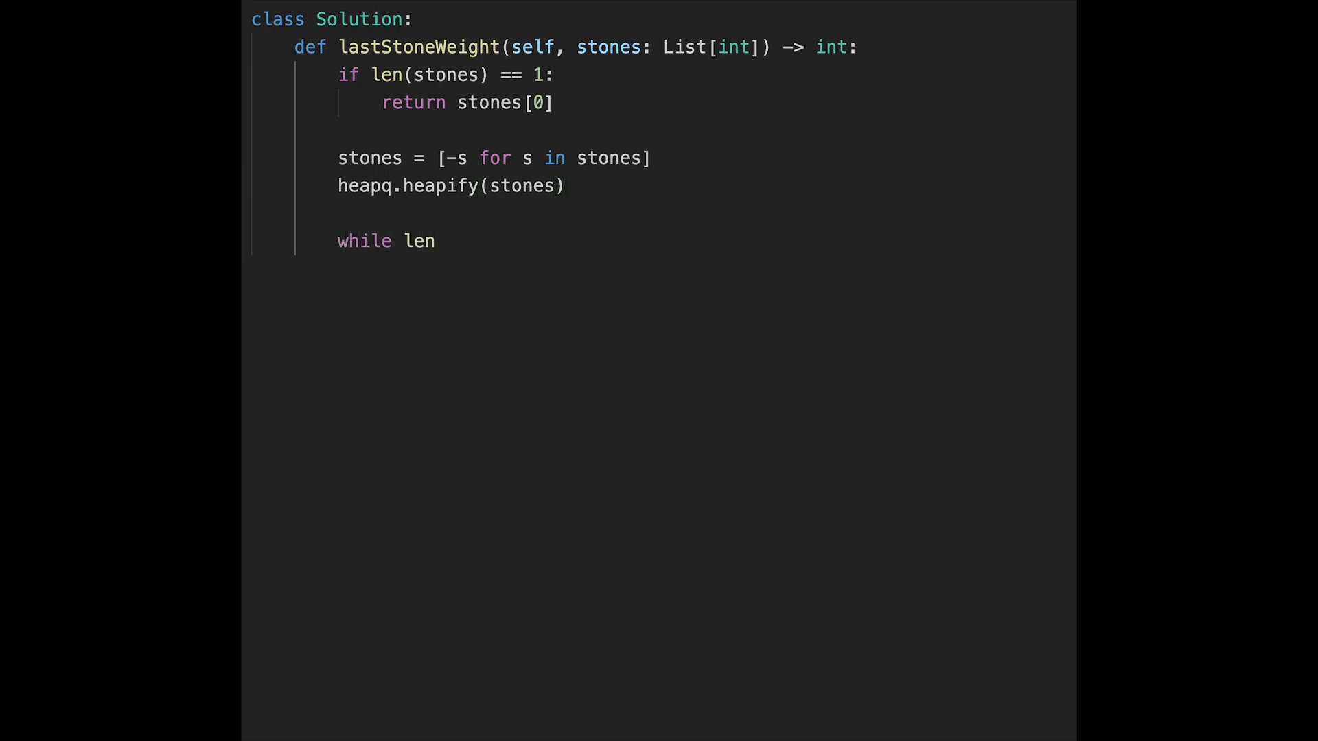
{"action": "type", "text": "(s)"}
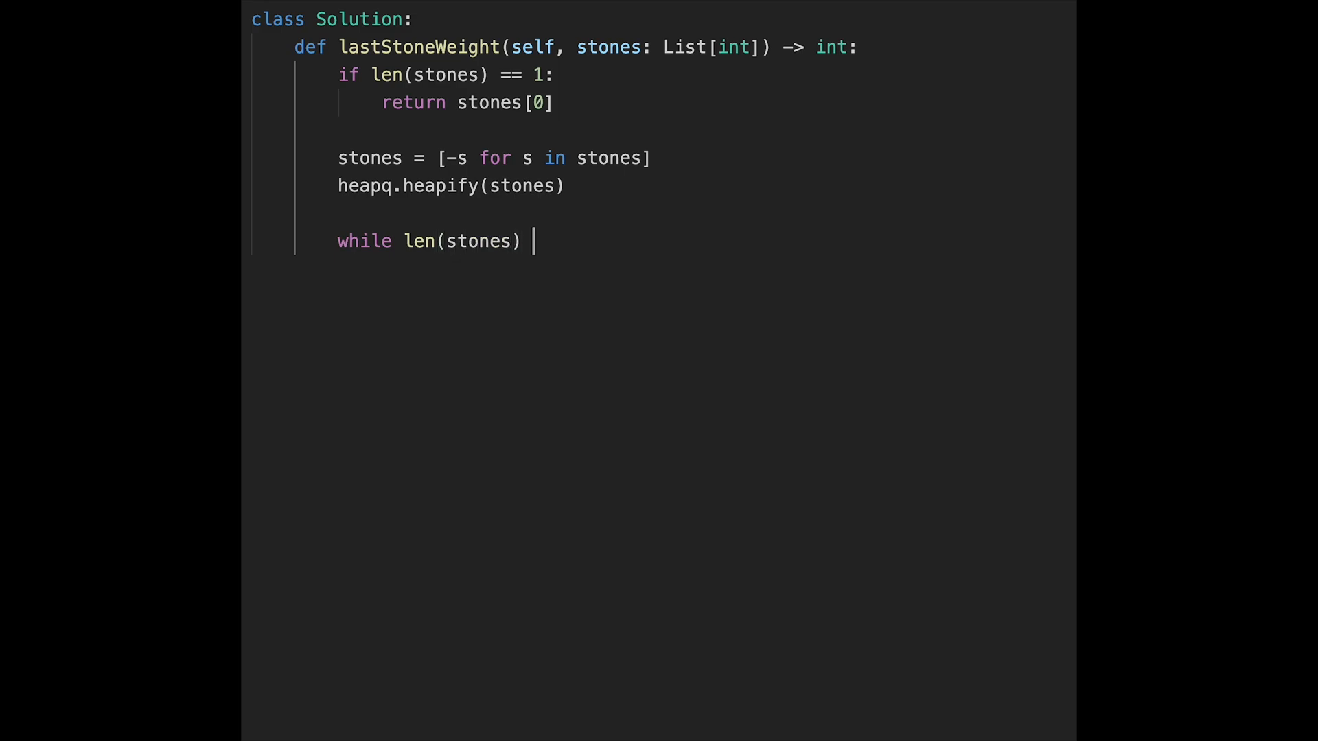
{"action": "type", "text": "> 1"}
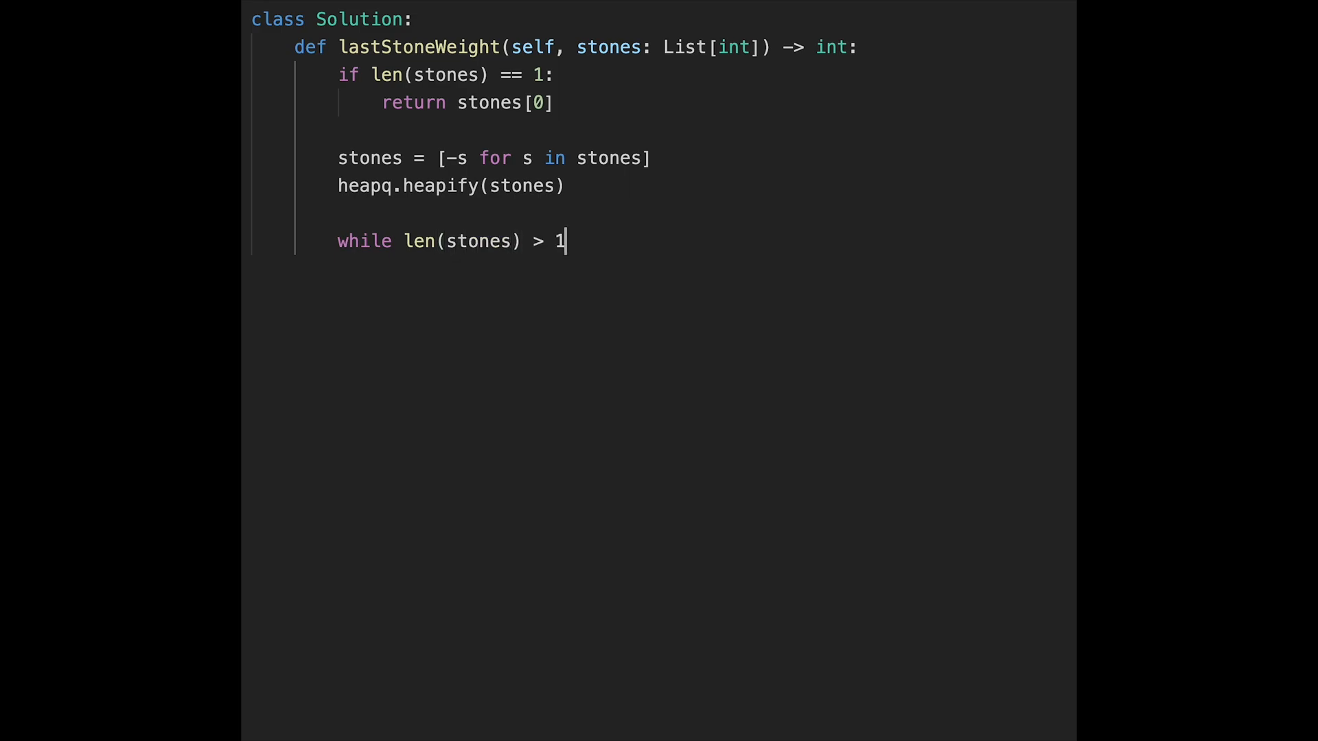
{"action": "type", "text": ":"}
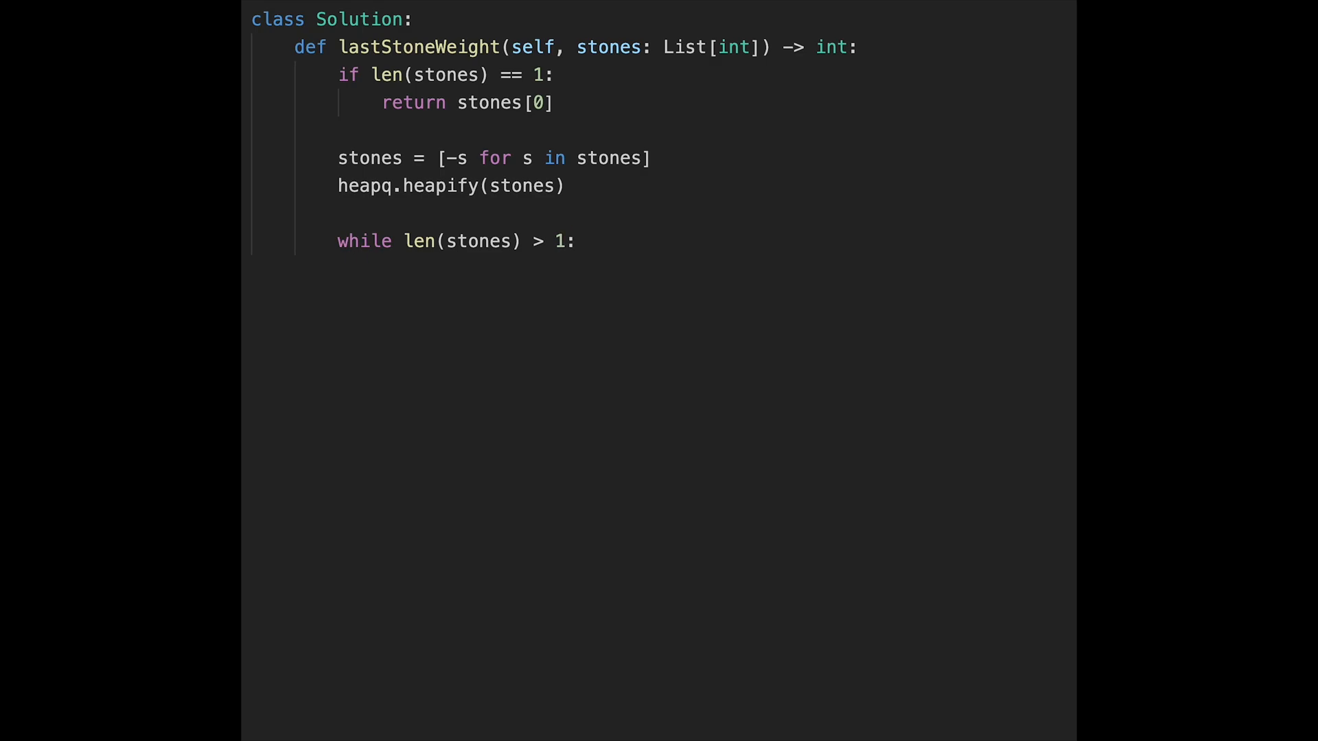
{"action": "key", "text": "enter"}
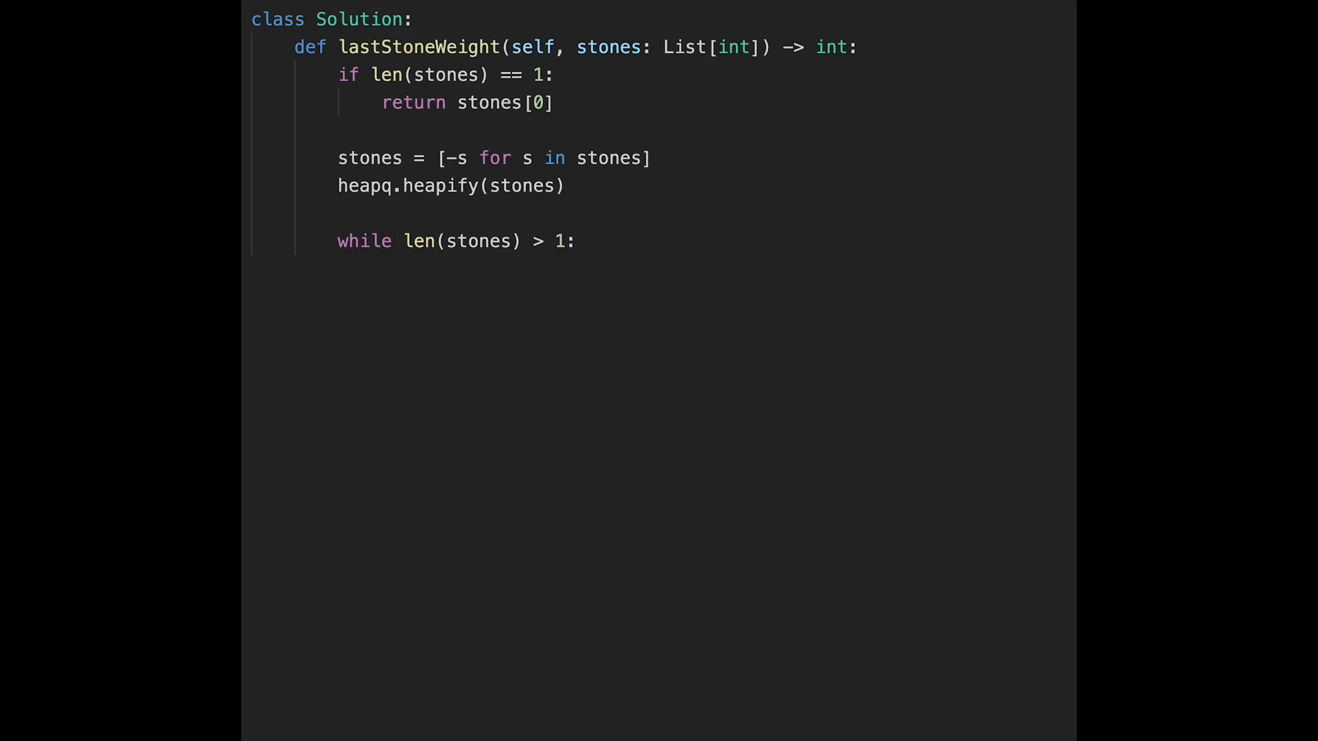
{"action": "key", "text": "enter"}
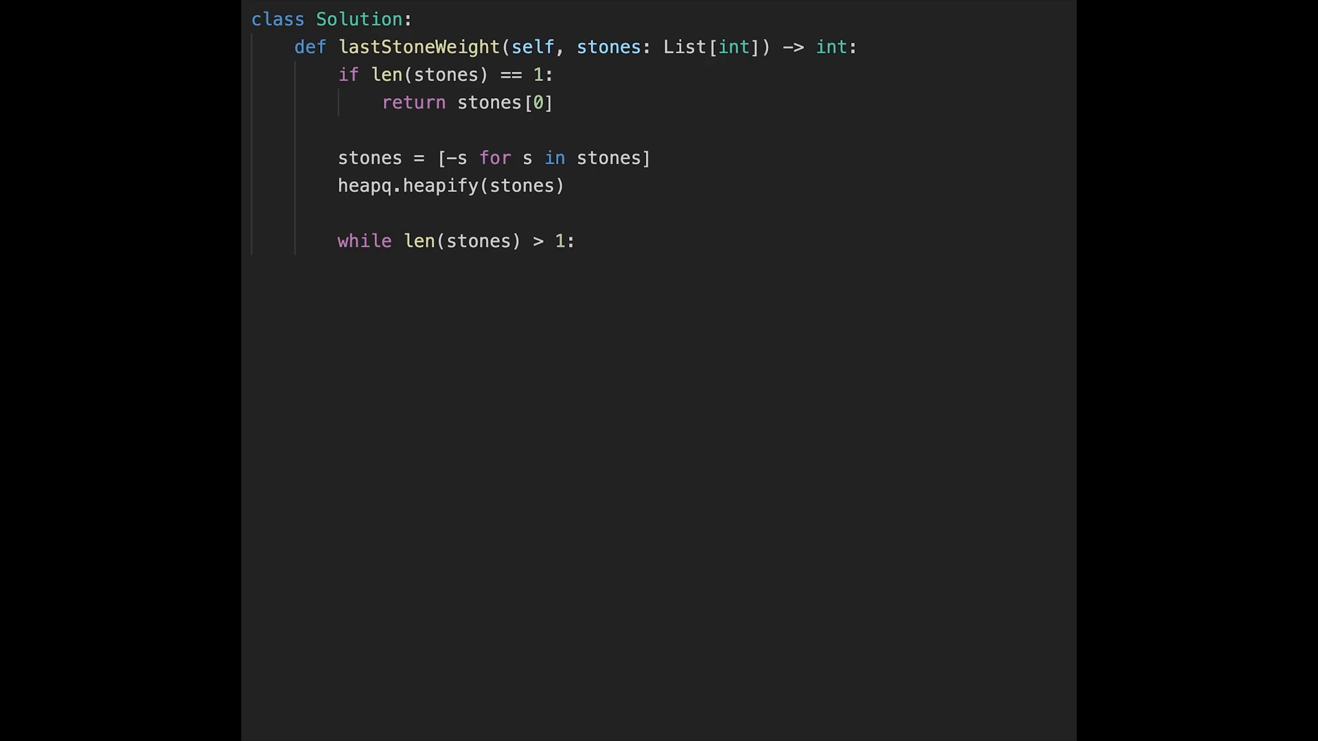
Pop the heaviest stone as s1 = -(heapq.heappop(stones))
{"action": "type", "text": "s1"}
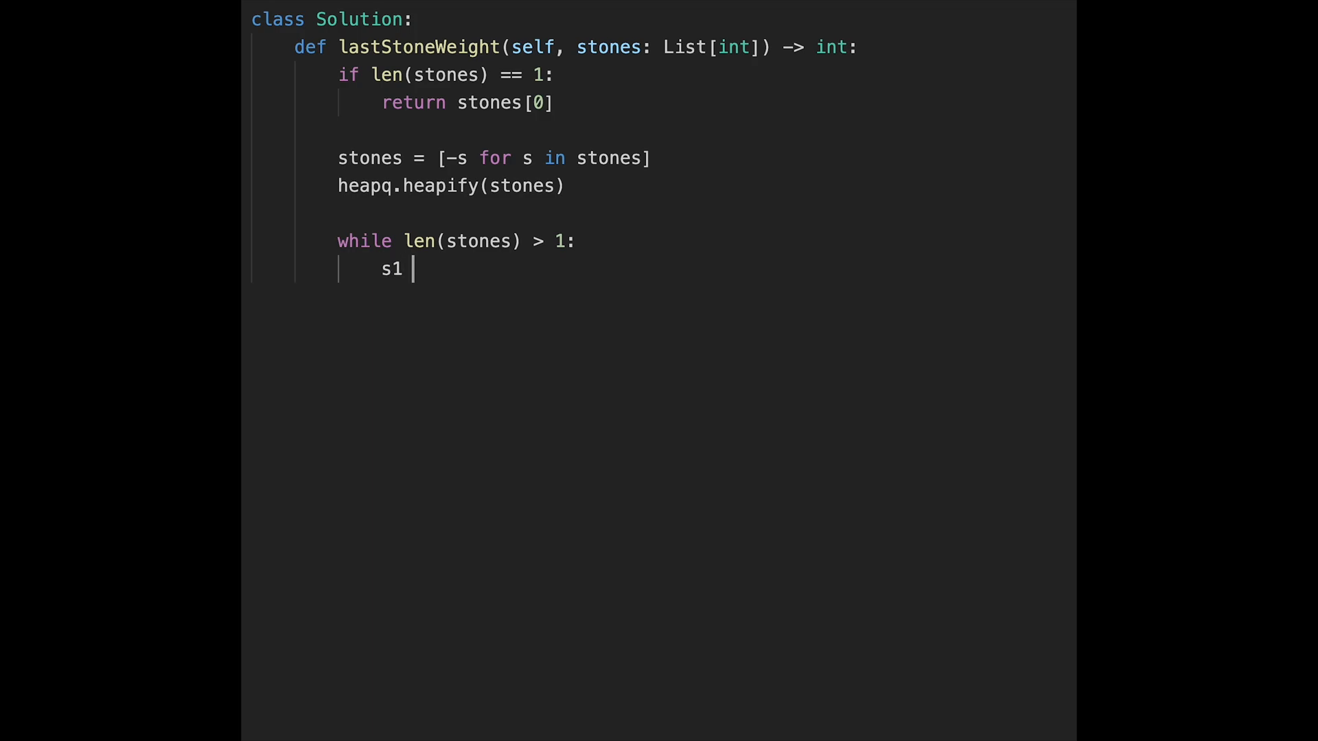
{"action": "type", "text": "="}
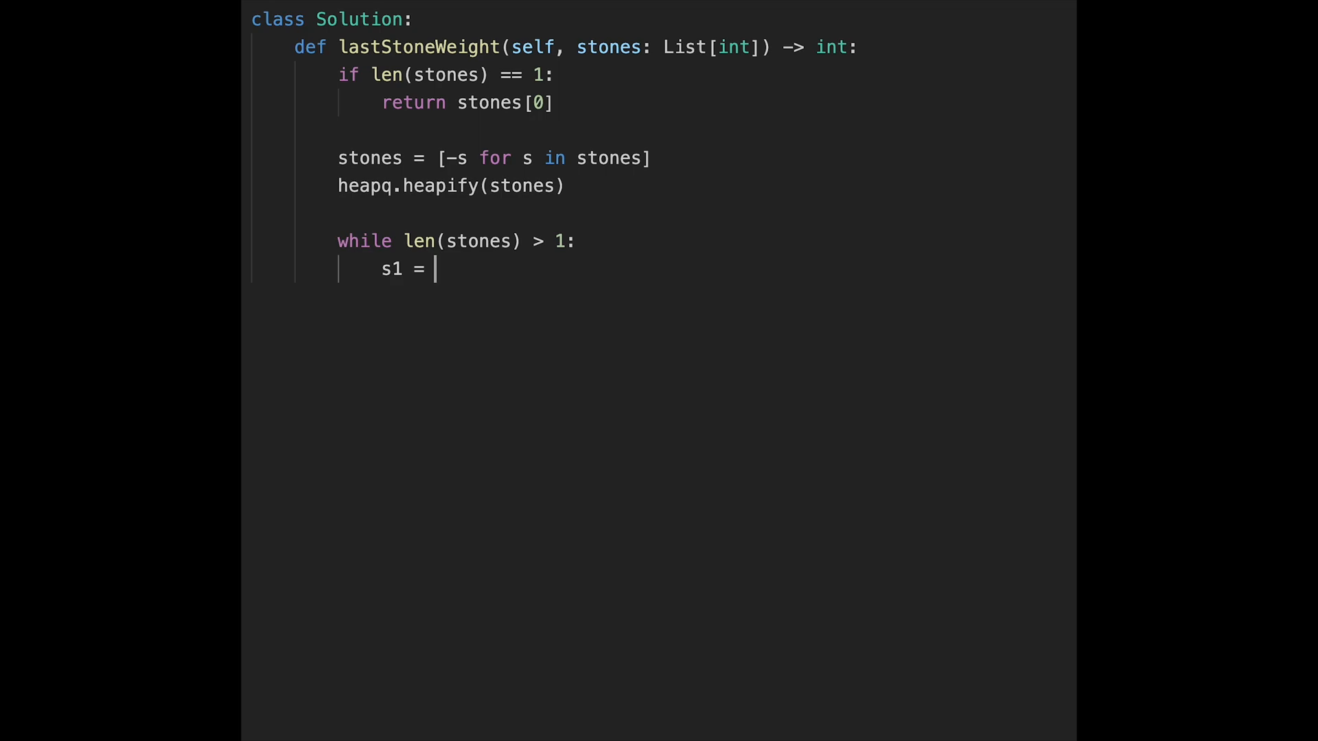
{"action": "type", "text": "-("}
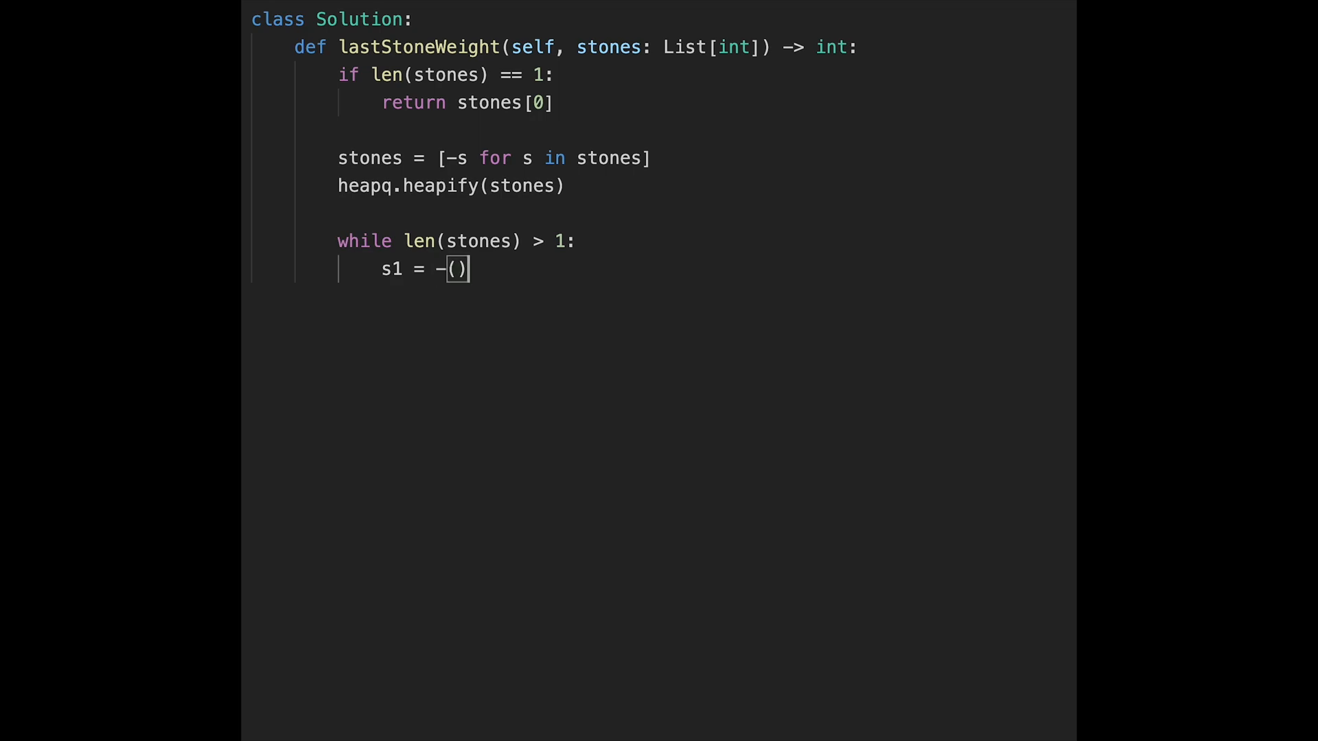
{"action": "type", "text": "heapq.heap"}
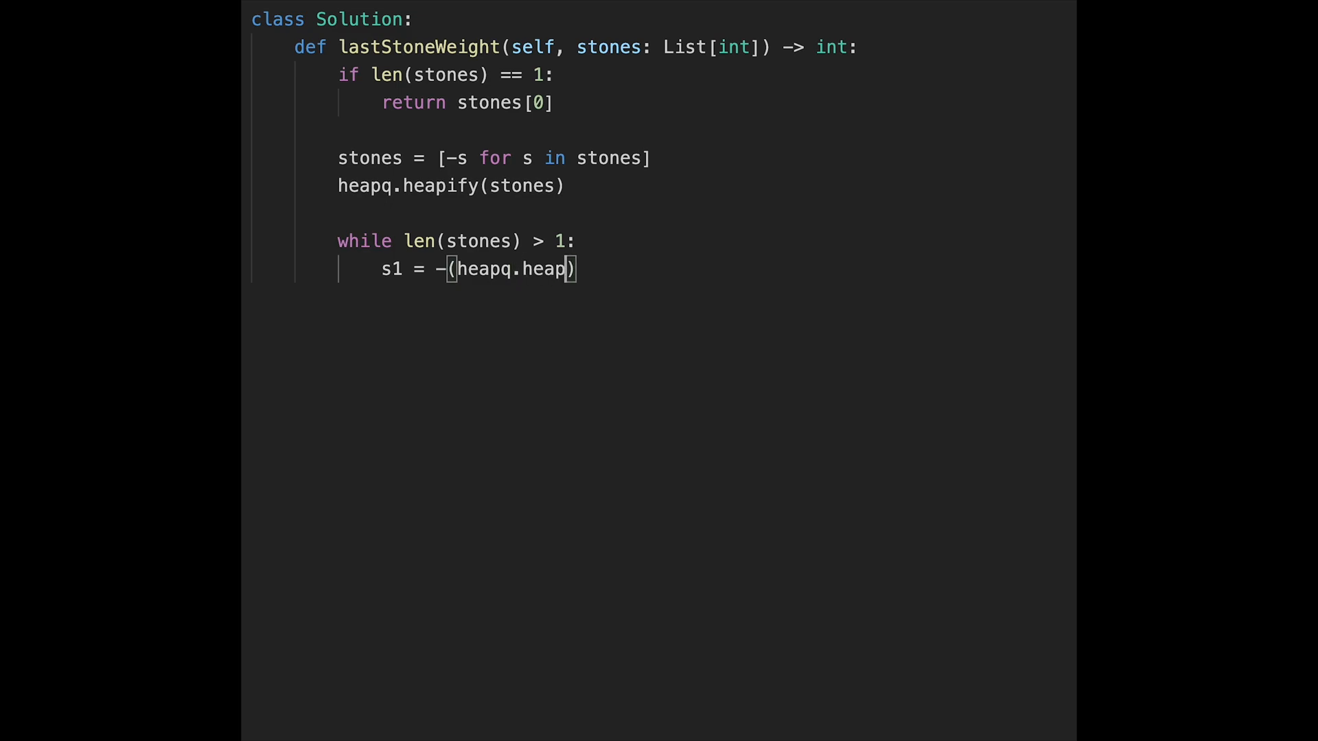
{"action": "type", "text": "op()"}
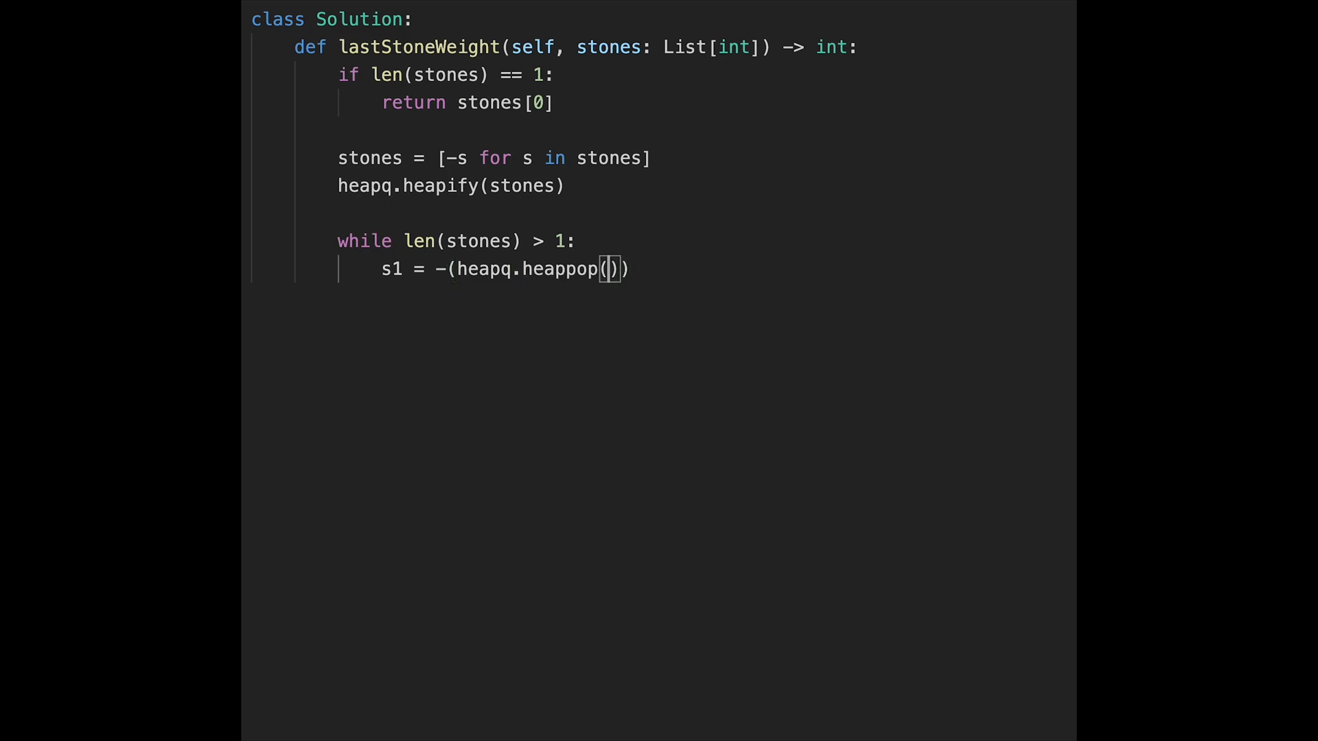
{"action": "type", "text": "stones"}
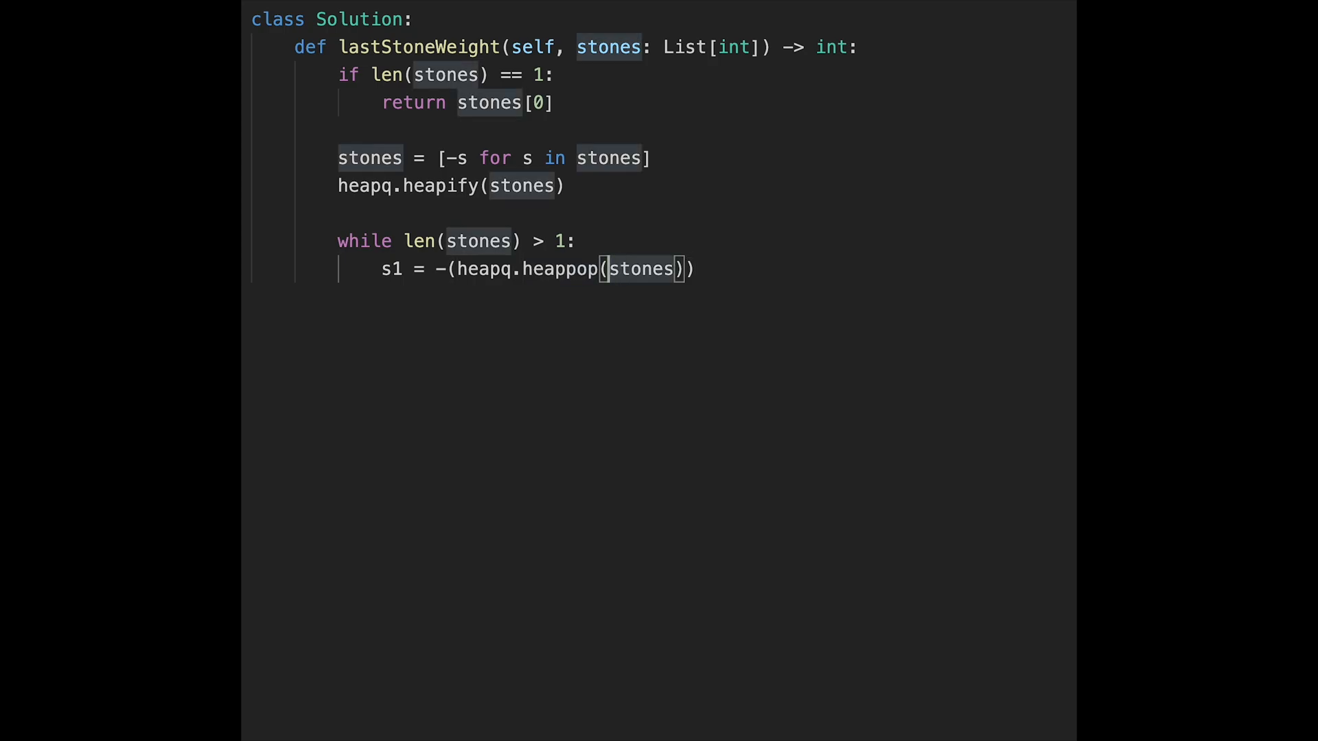
{"action": "double_click", "coordinate": [641, 269]}
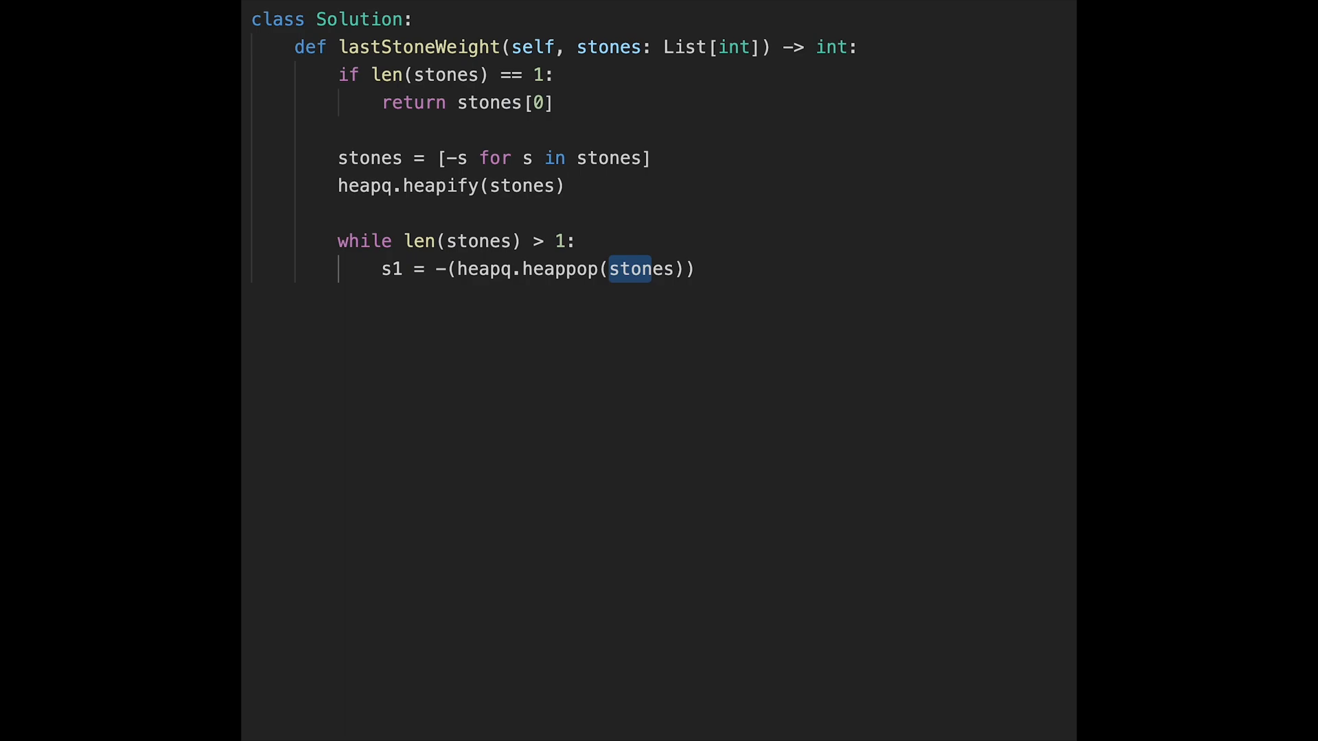
{"action": "left_click", "coordinate": [607, 269]}
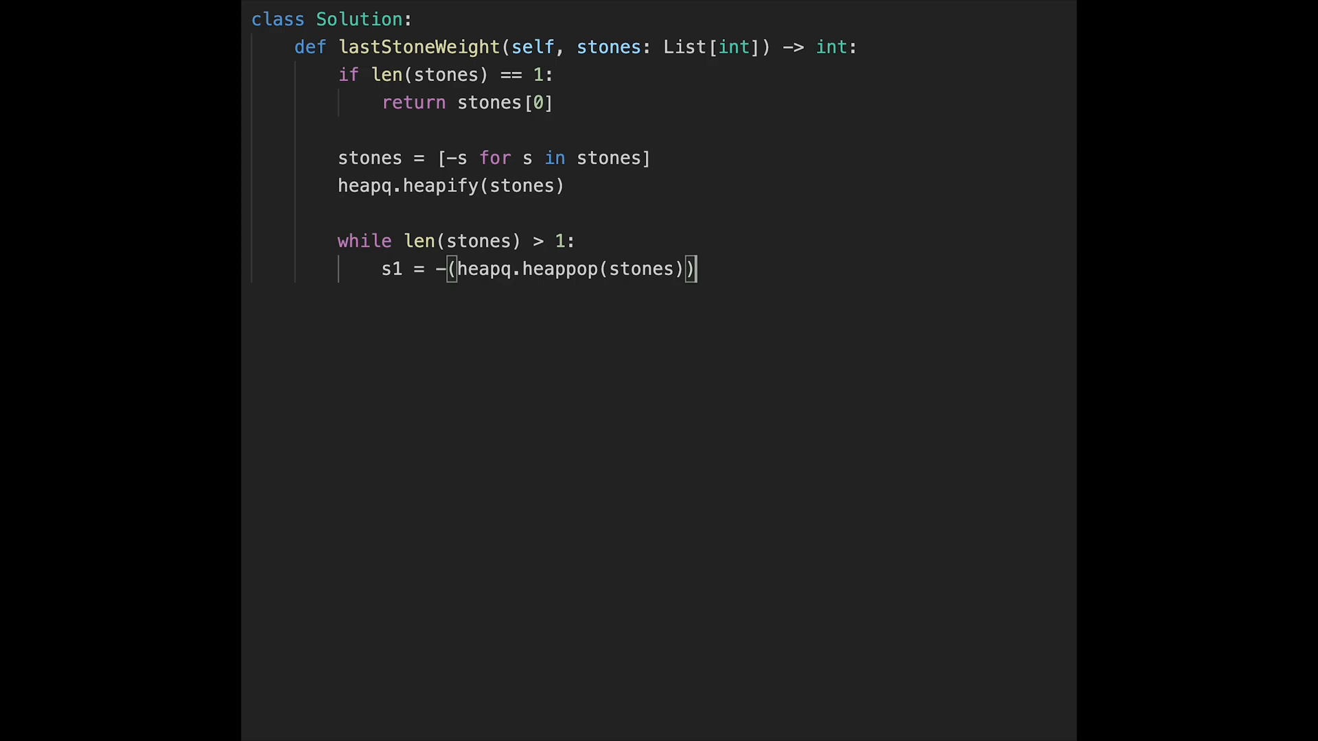
Pop the second heaviest stone as s2 = -(heapq.heappop(stones))
{"action": "type", "text": "s2 ="}
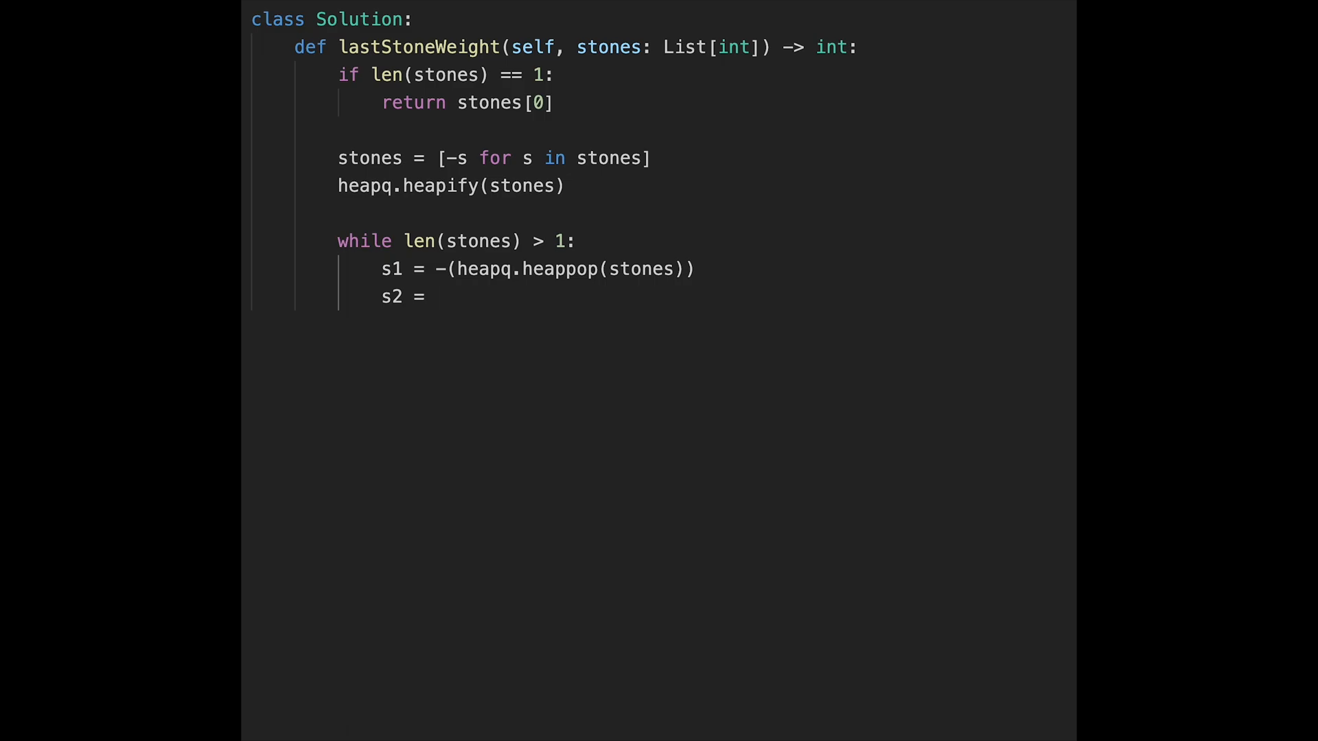
{"action": "type", "text": "-"}
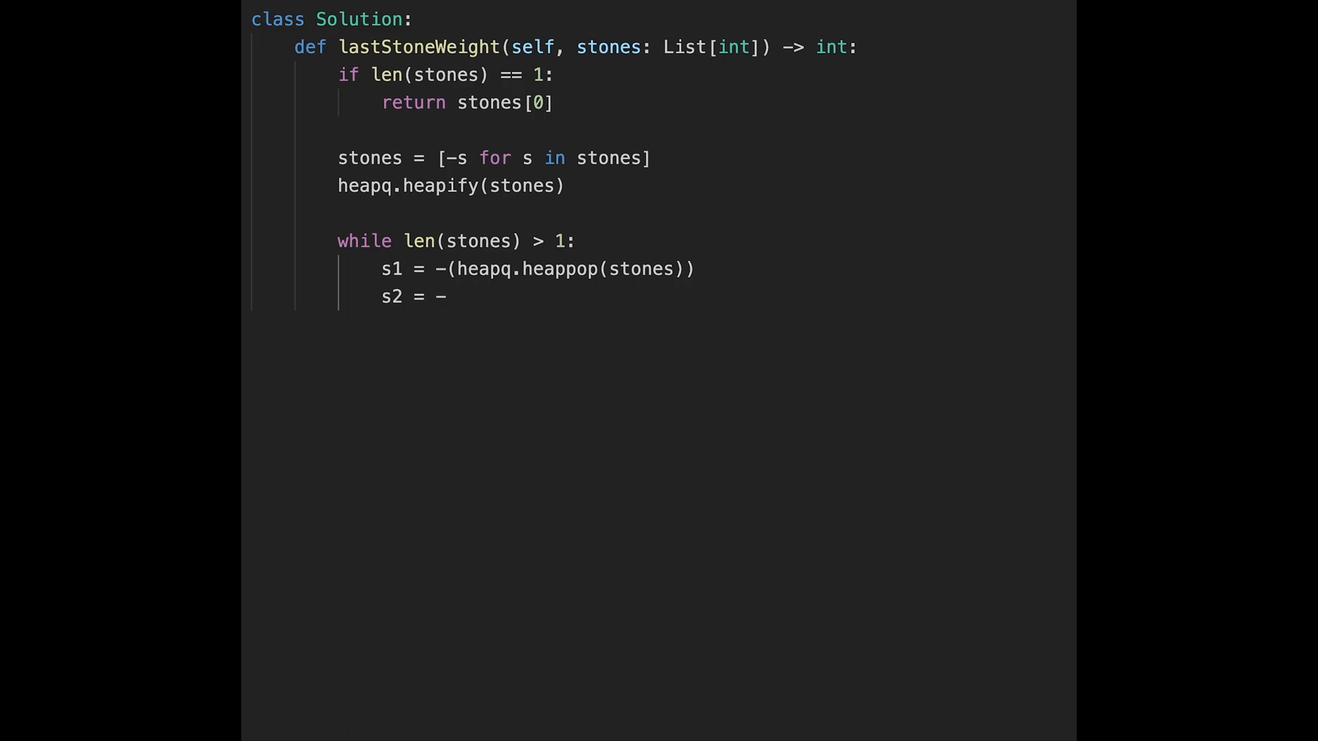
{"action": "type", "text": "(hea"}
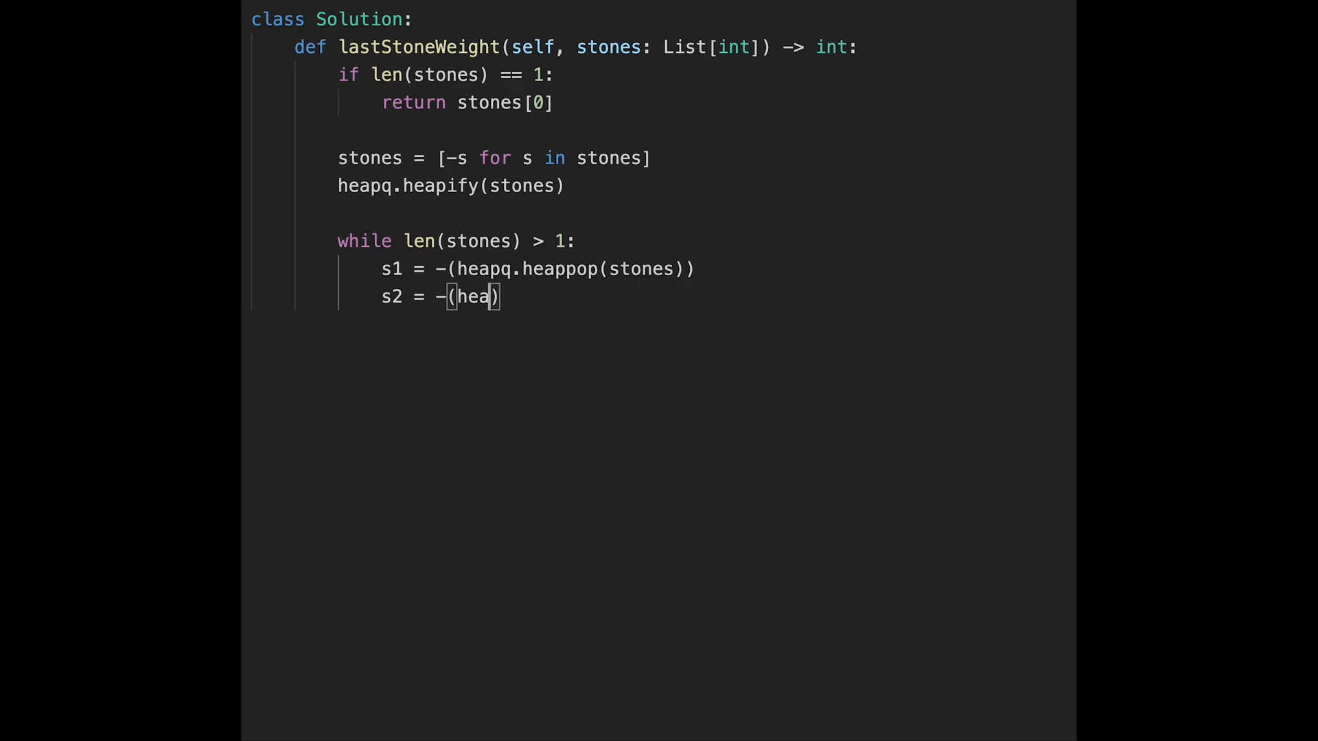
{"action": "type", "text": "pq.he"}
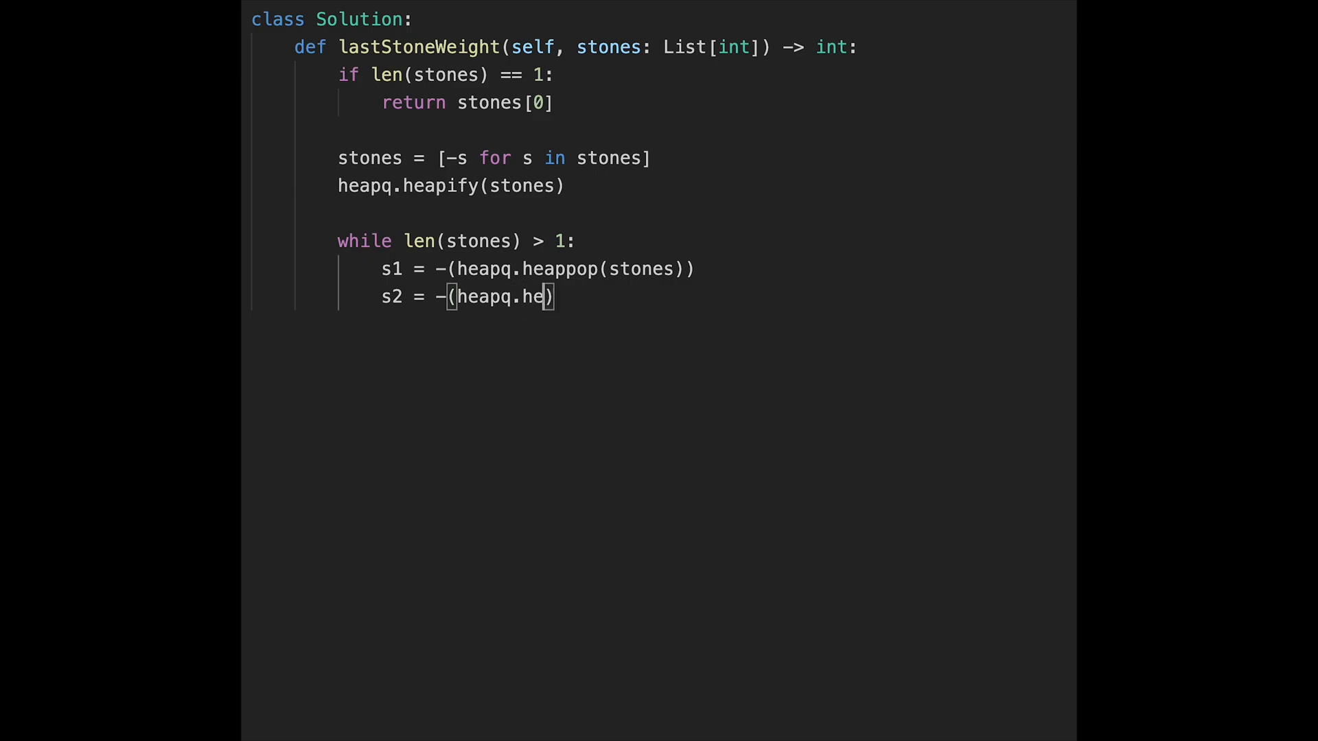
{"action": "type", "text": "p"}
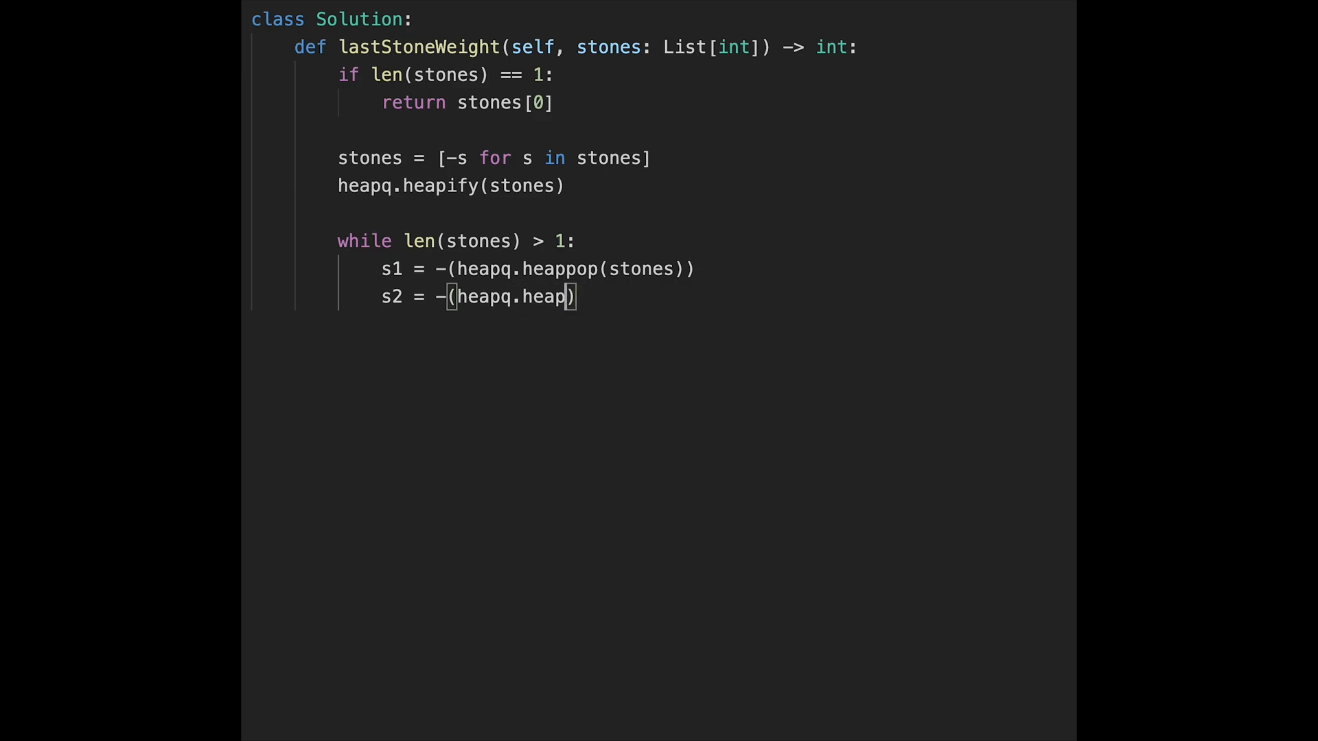
{"action": "type", "text": "op()"}
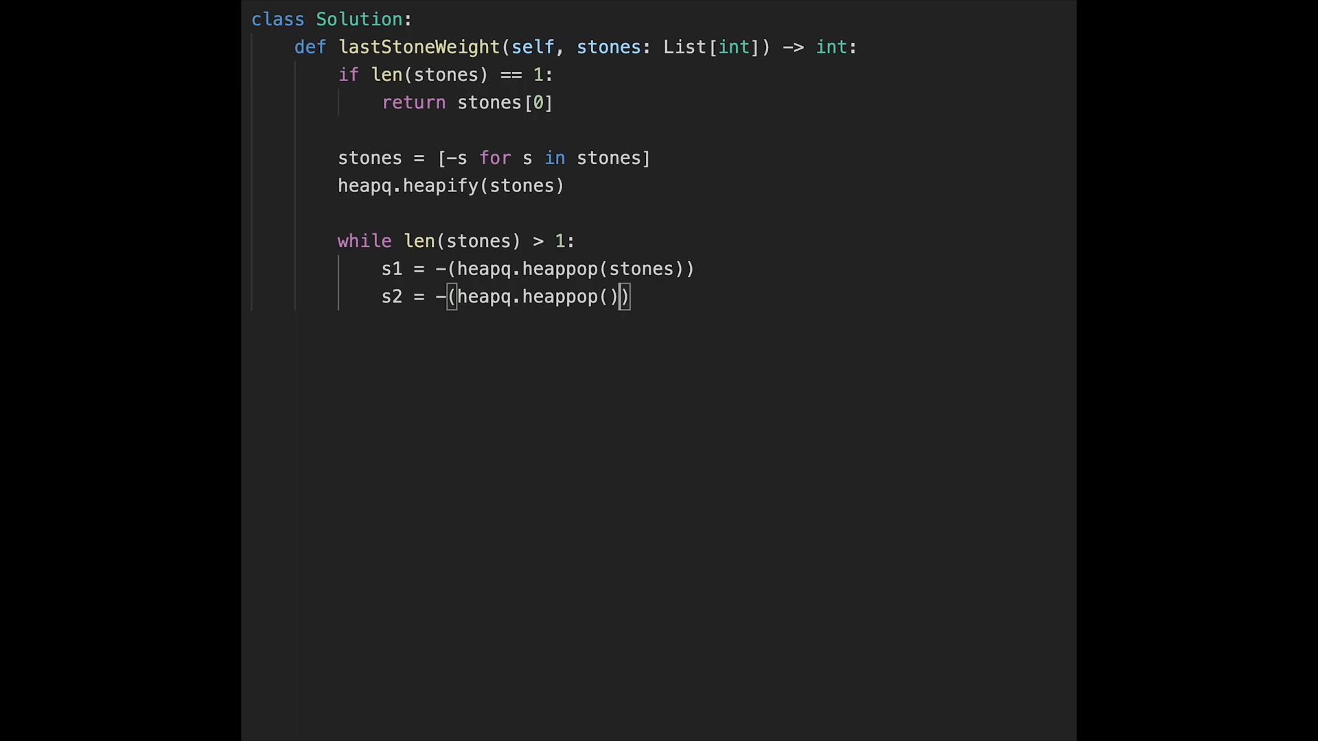
{"action": "type", "text": "stones"}
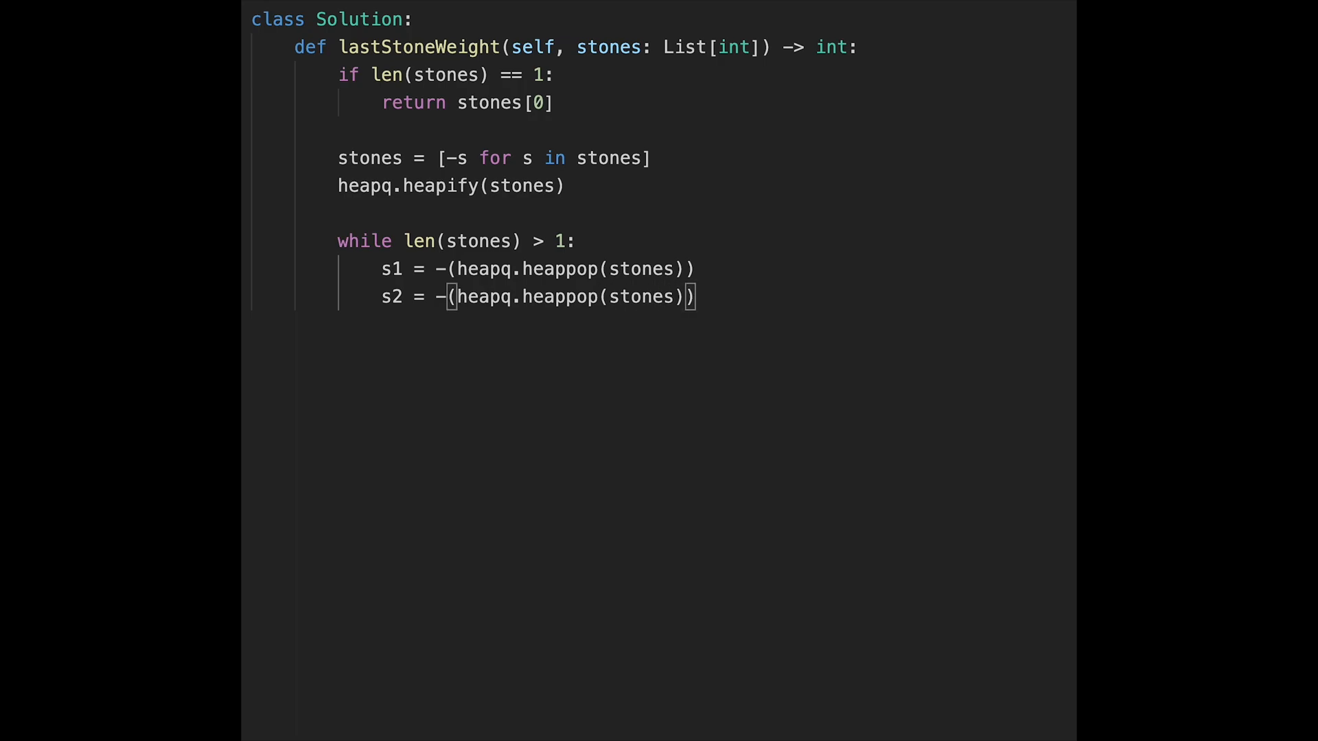
{"action": "key", "text": "enter"}
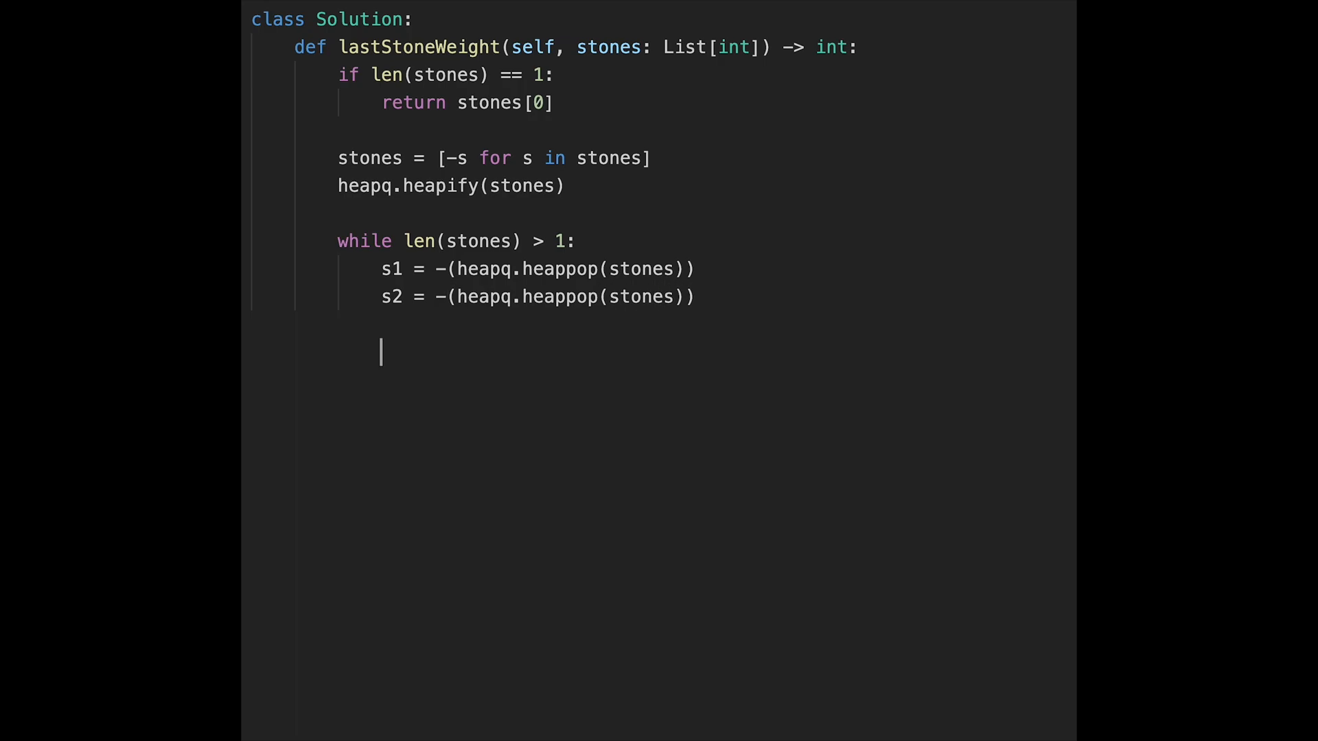
Add the condition 'if s1 != s2:' inside the loop
{"action": "type", "text": "if"}
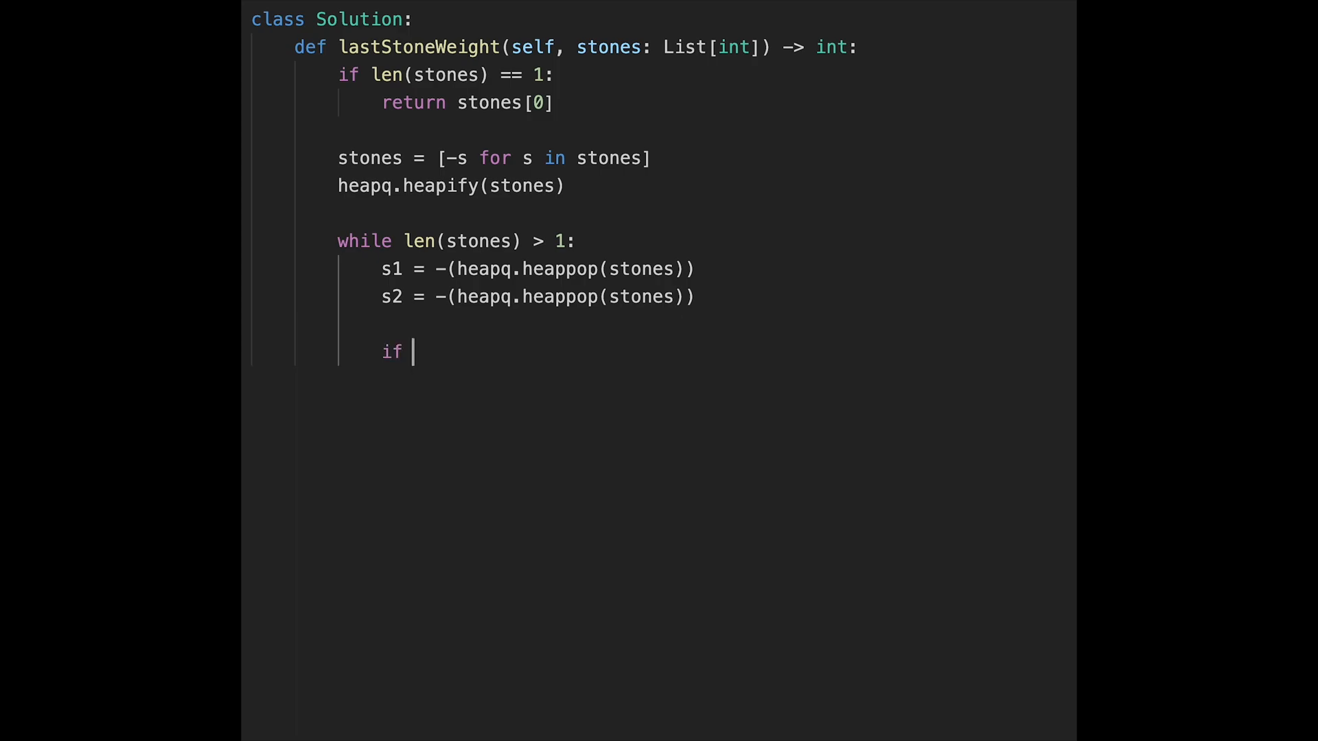
{"action": "type", "text": "s1 !-"}
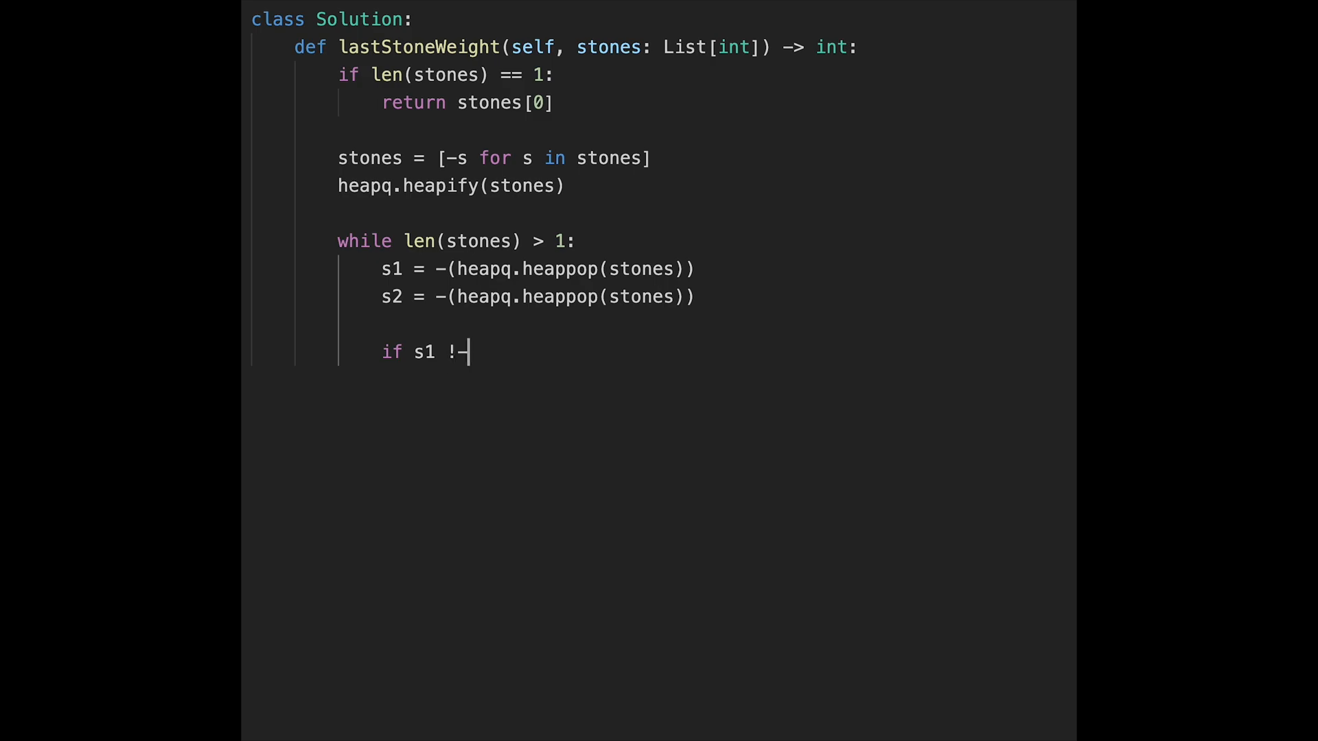
{"action": "type", "text": "= s2"}
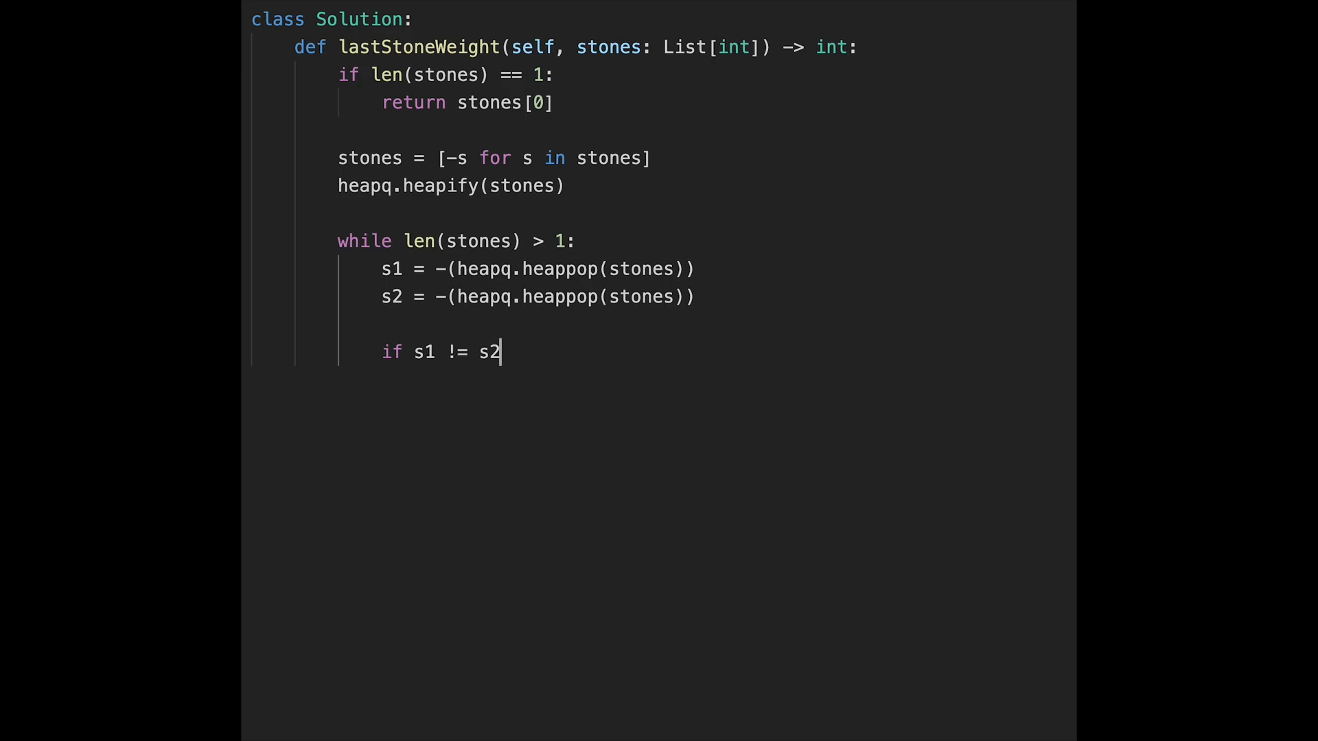
{"action": "type", "text": ":"}
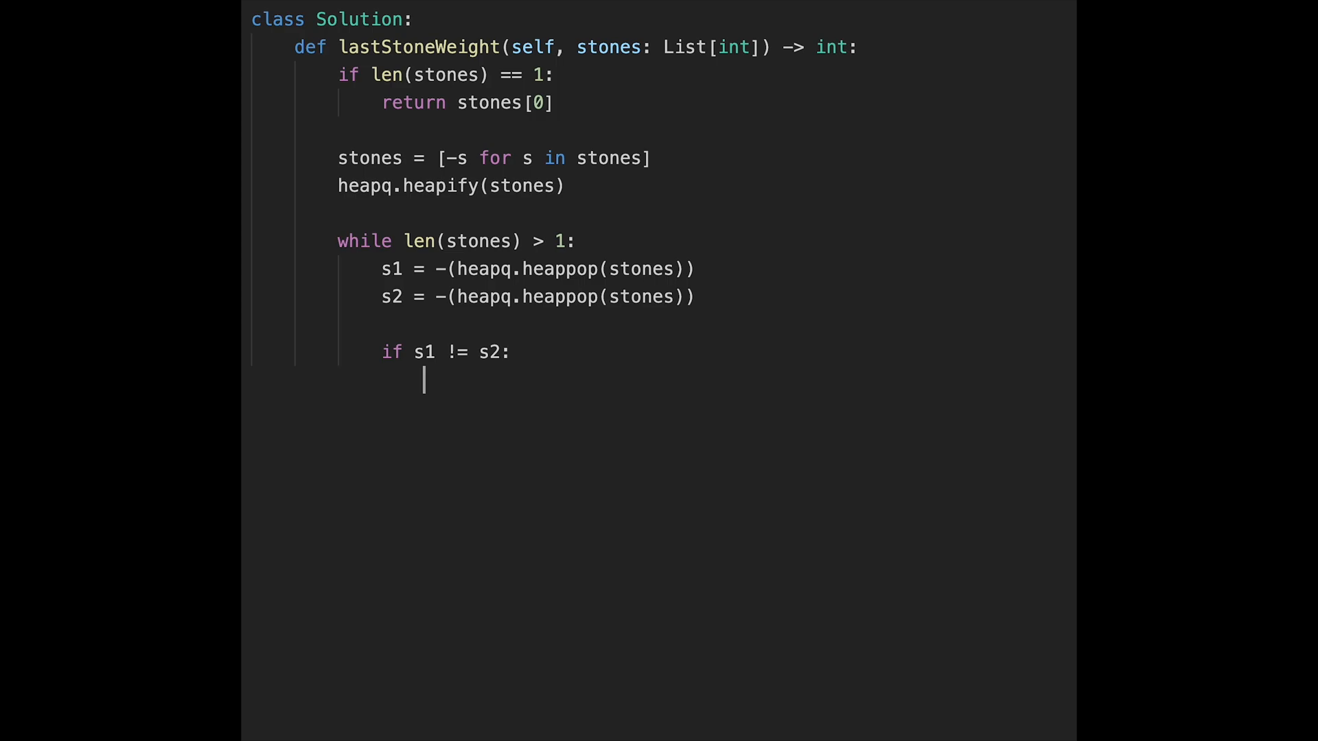
Push -(s1-s2) back onto the heap with heapq.heappush(stones, ...)
{"action": "type", "text": "heapq.heappush"}
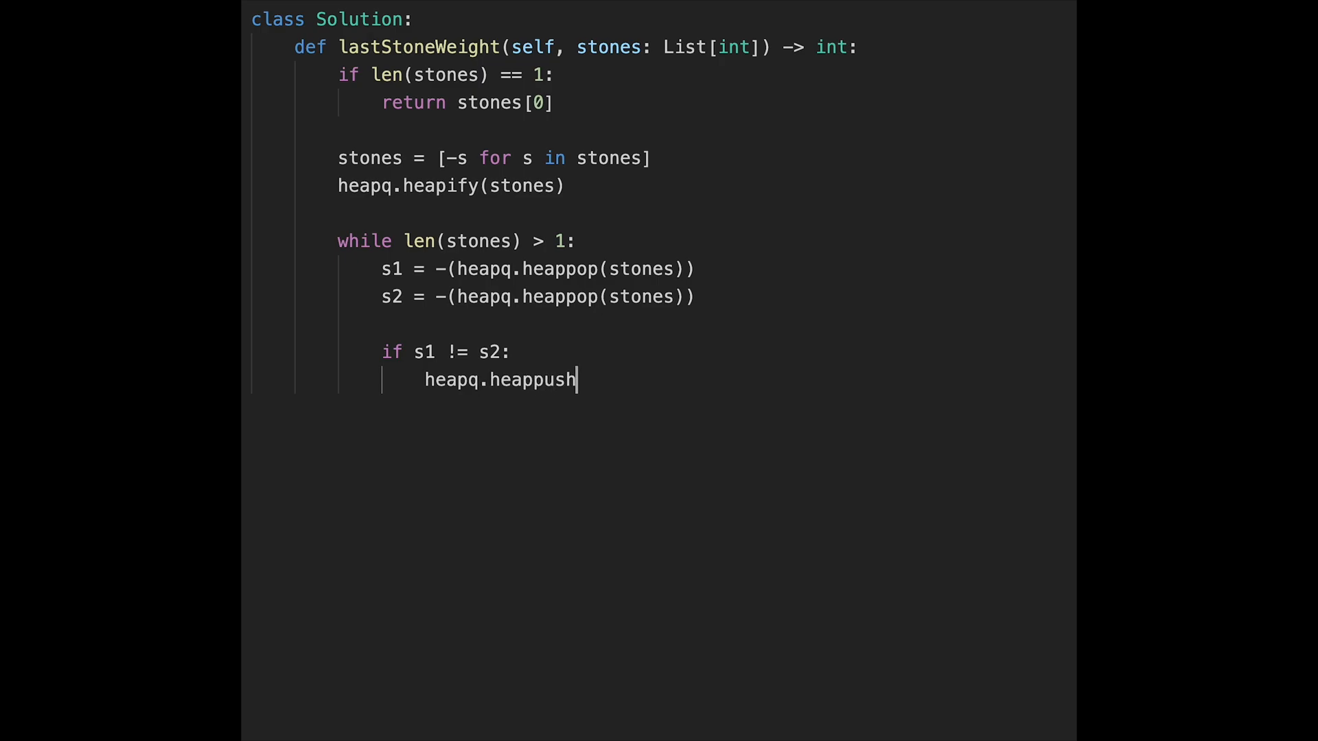
{"action": "type", "text": "()"}
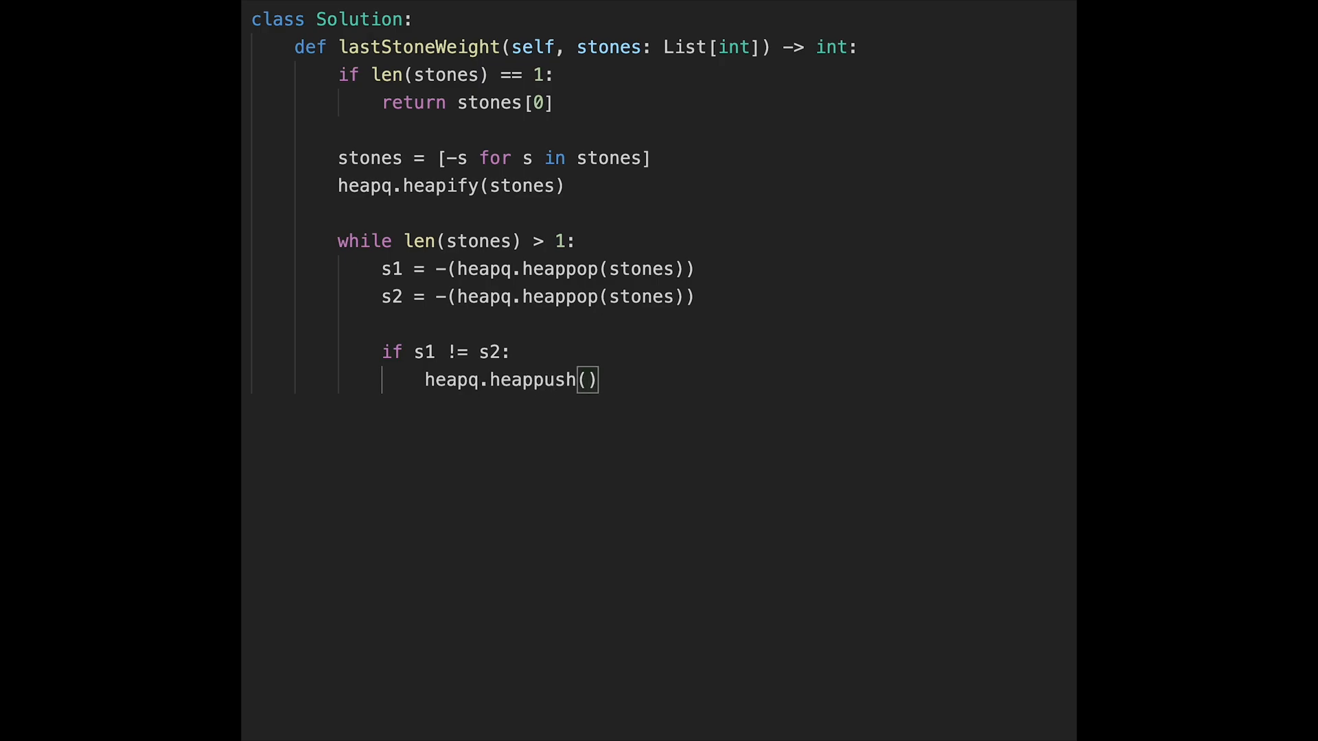
{"action": "type", "text": "stones,"}
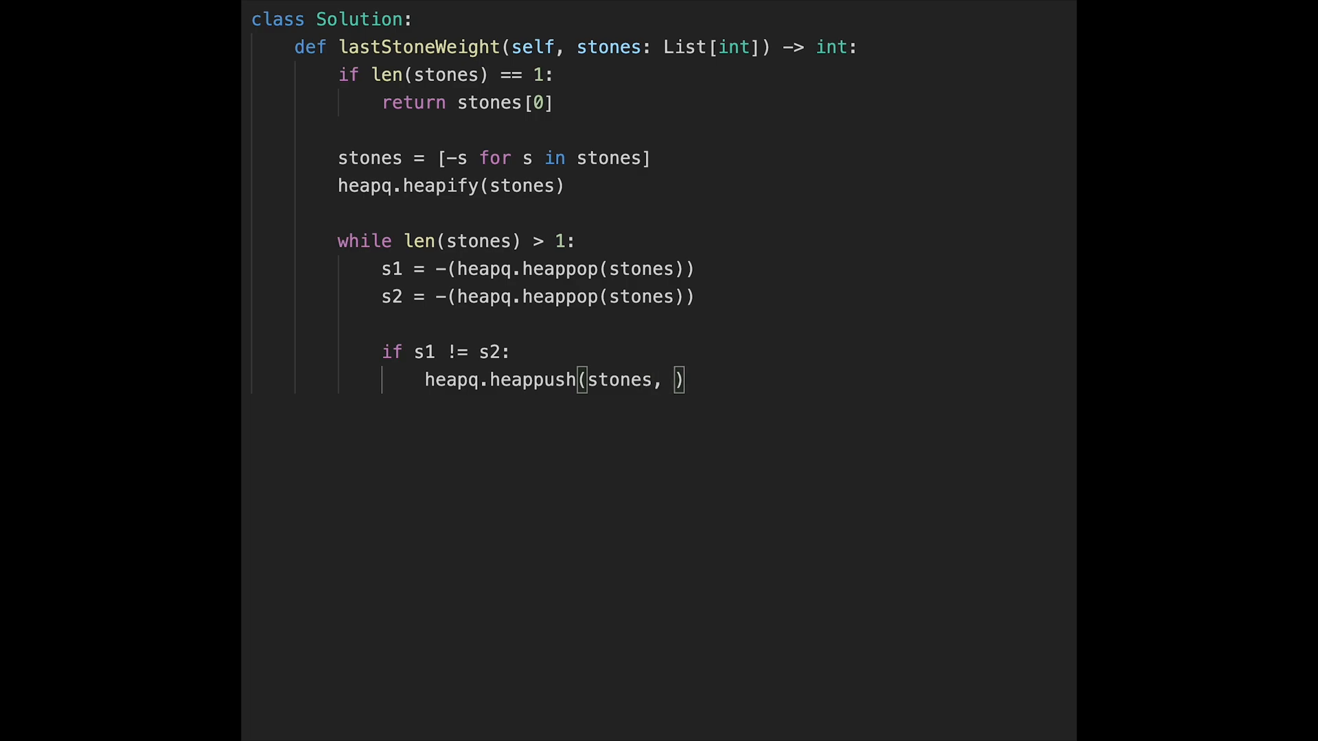
{"action": "type", "text": "-("}
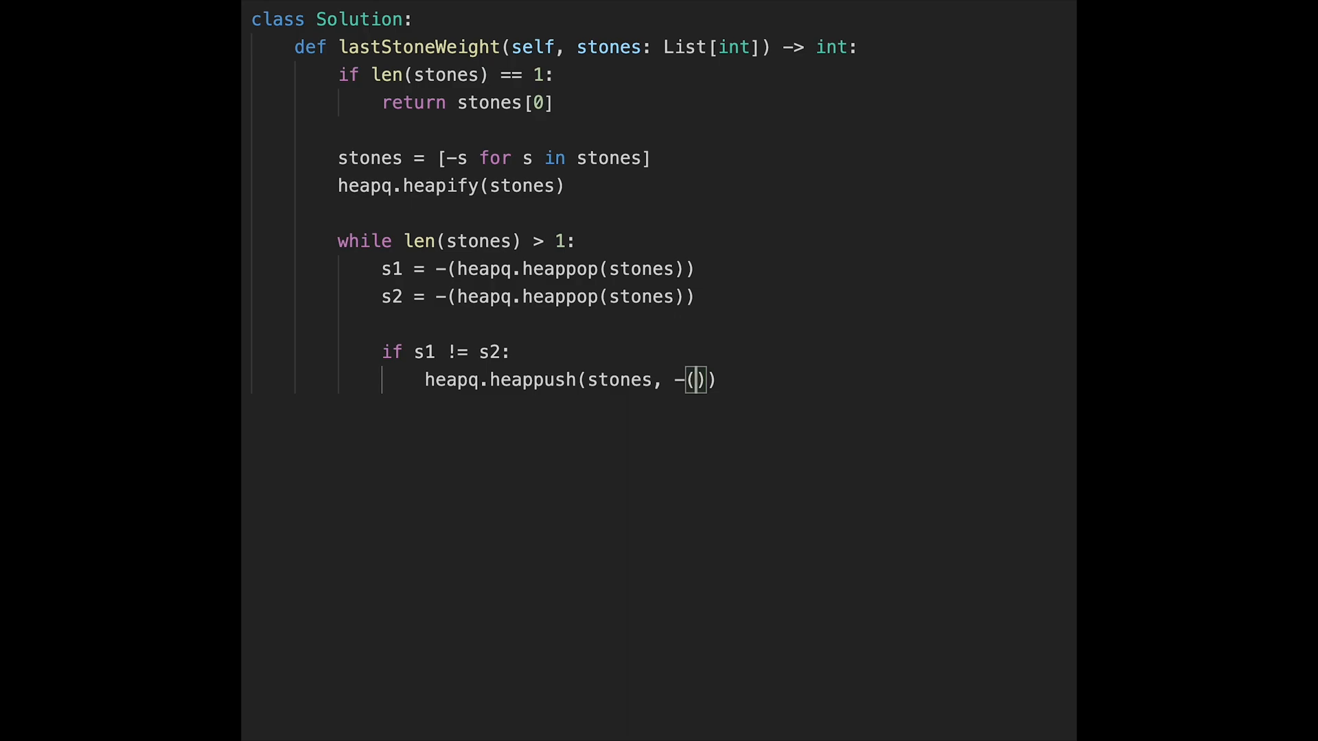
{"action": "type", "text": "s1-s2"}
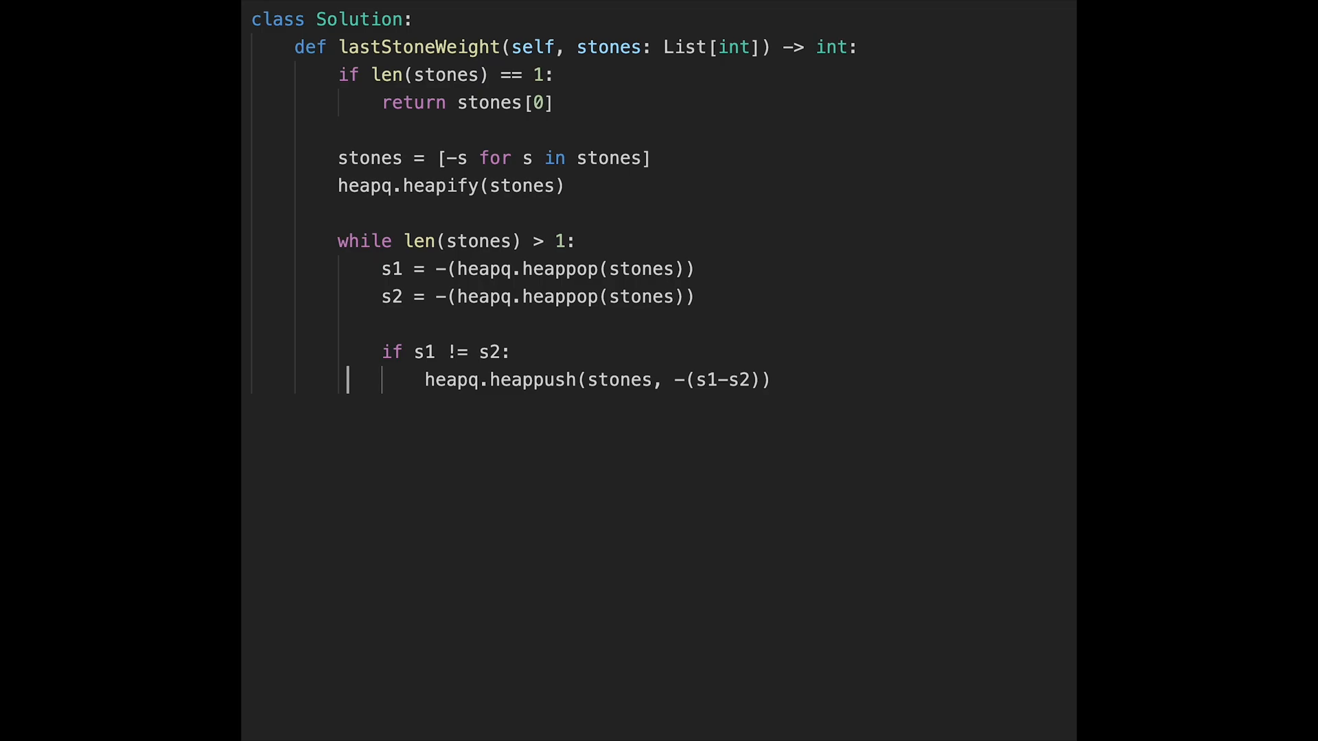
{"action": "left_click_drag", "start_coordinate": [380, 352], "coordinate": [490, 352]}
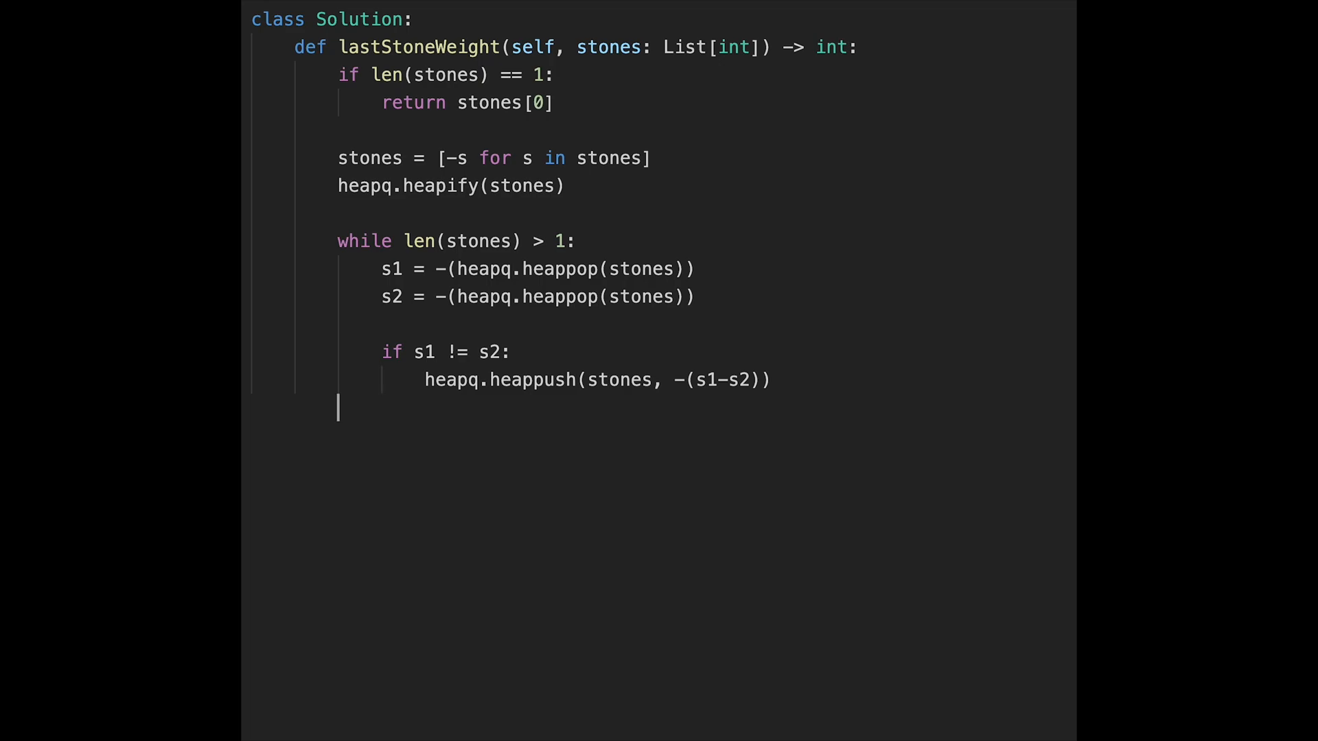
Return -(stones[0]) if stones remain, otherwise 0
{"action": "type", "text": "return"}
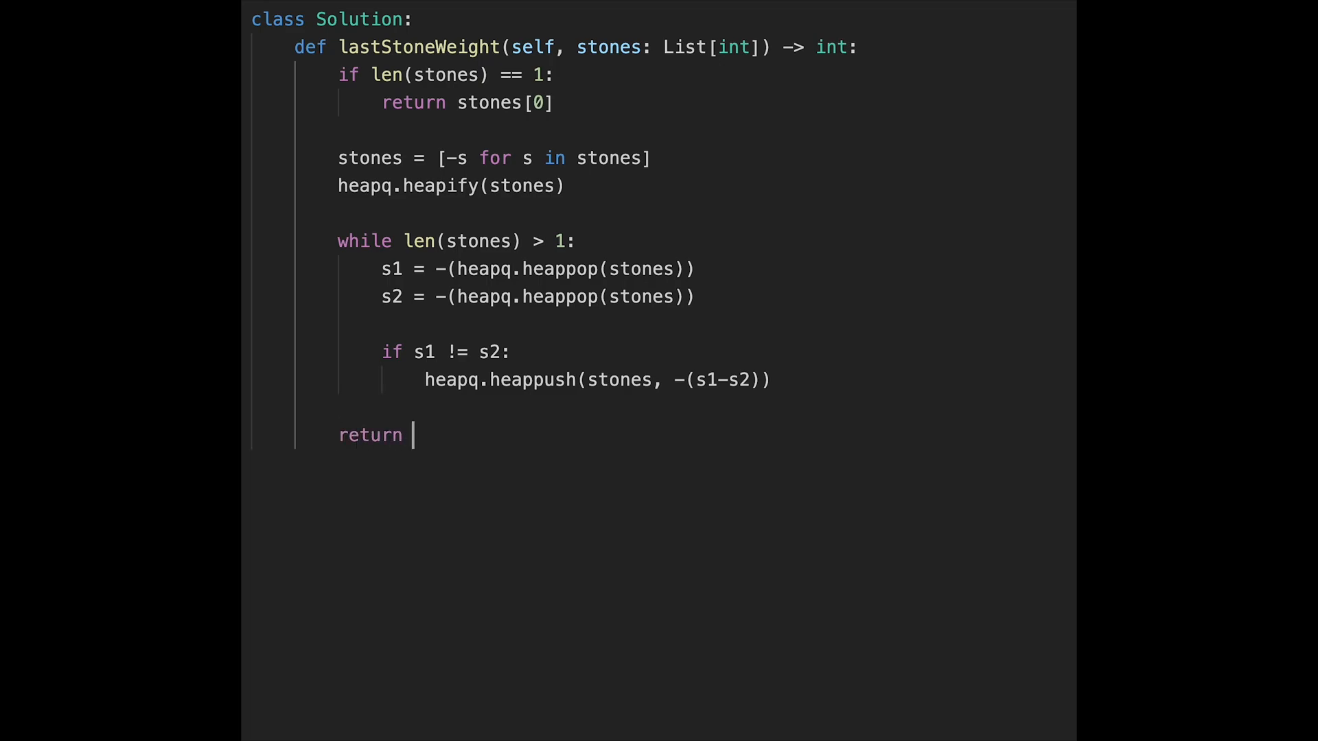
{"action": "type", "text": "-(stones["}
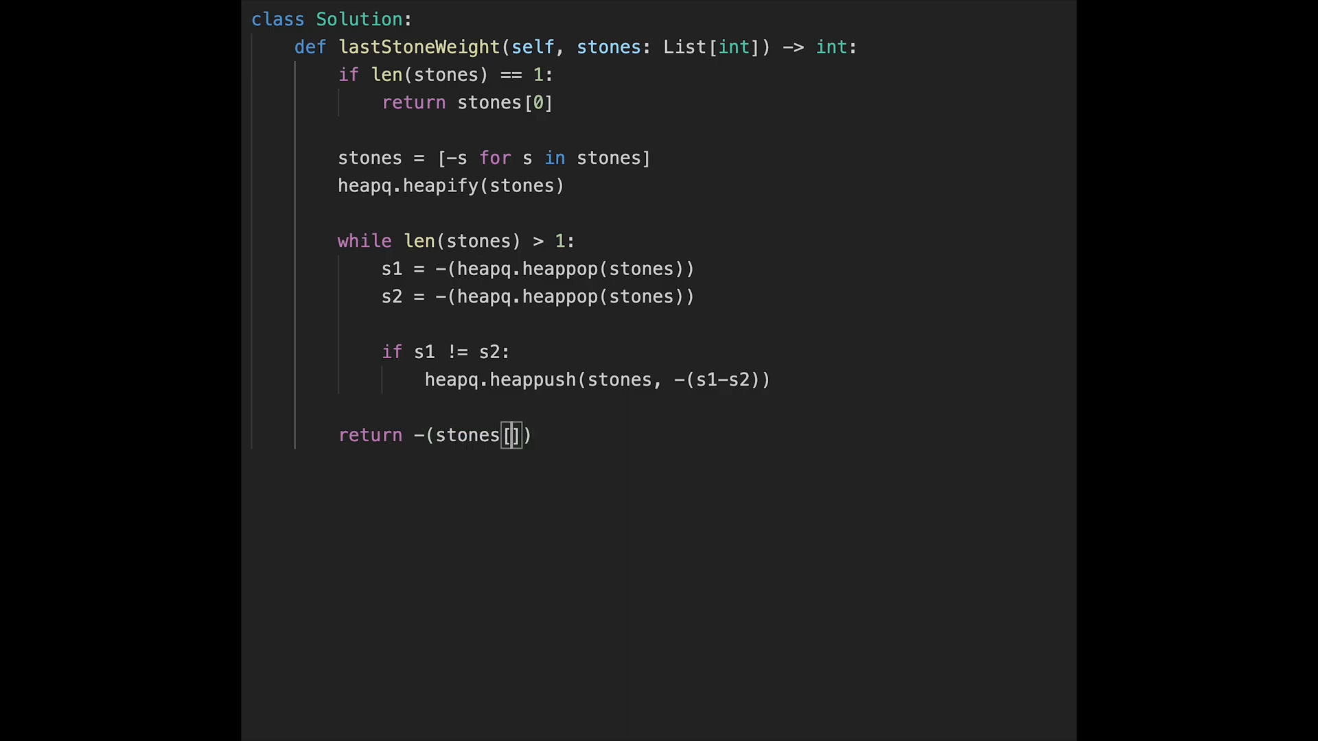
{"action": "type", "text": "0] if"}
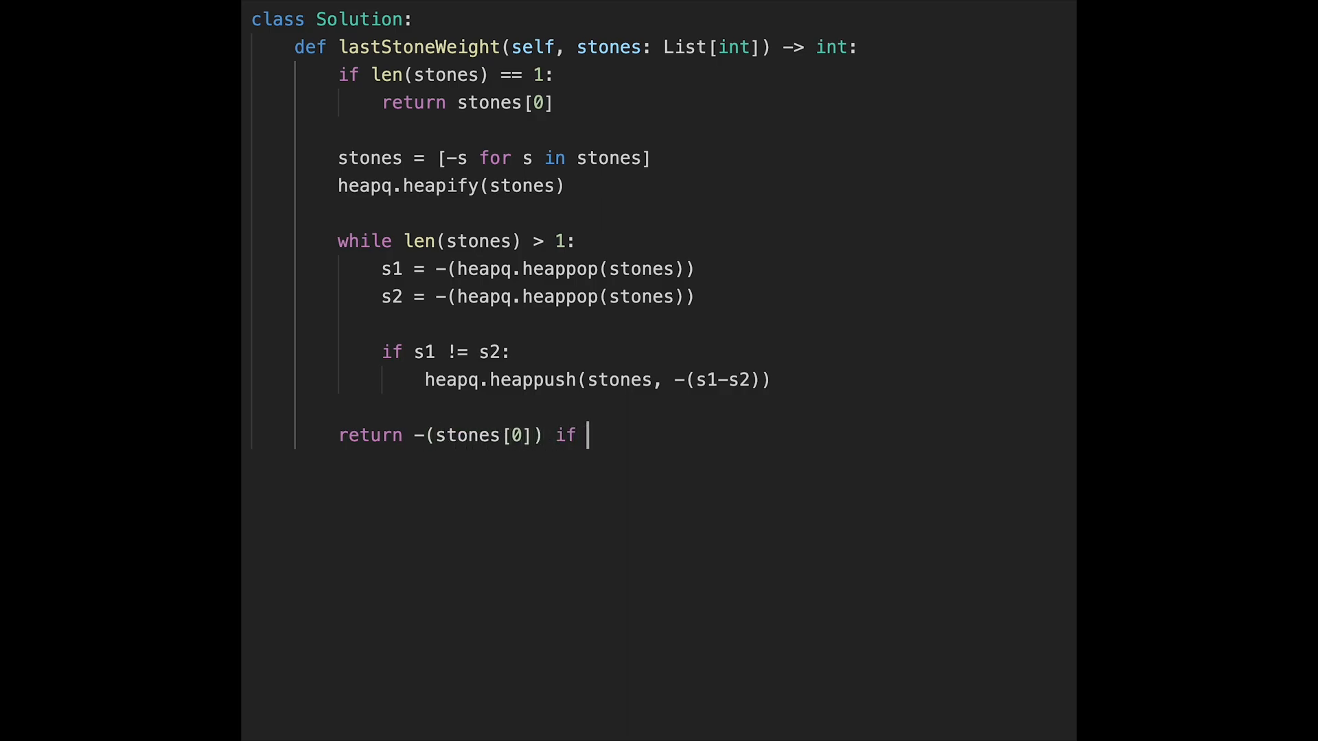
{"action": "type", "text": "stone"}
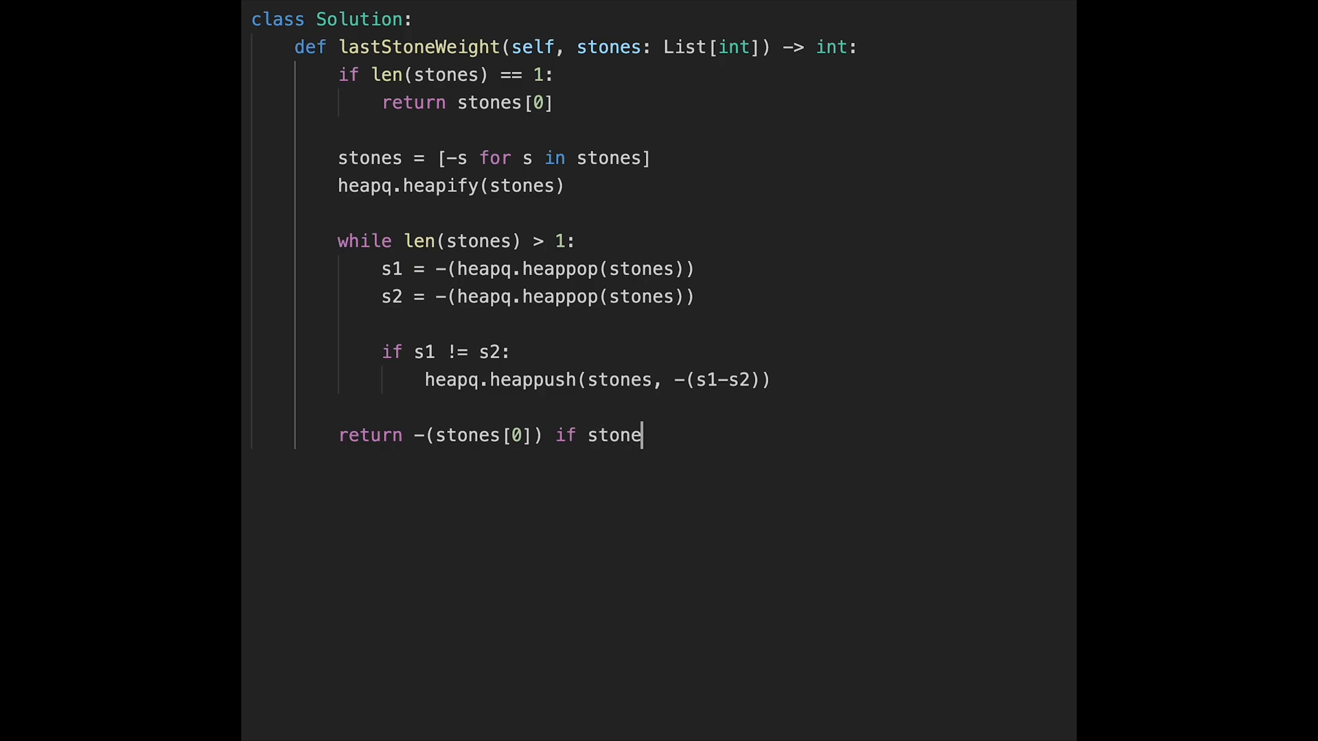
{"action": "type", "text": "s"}
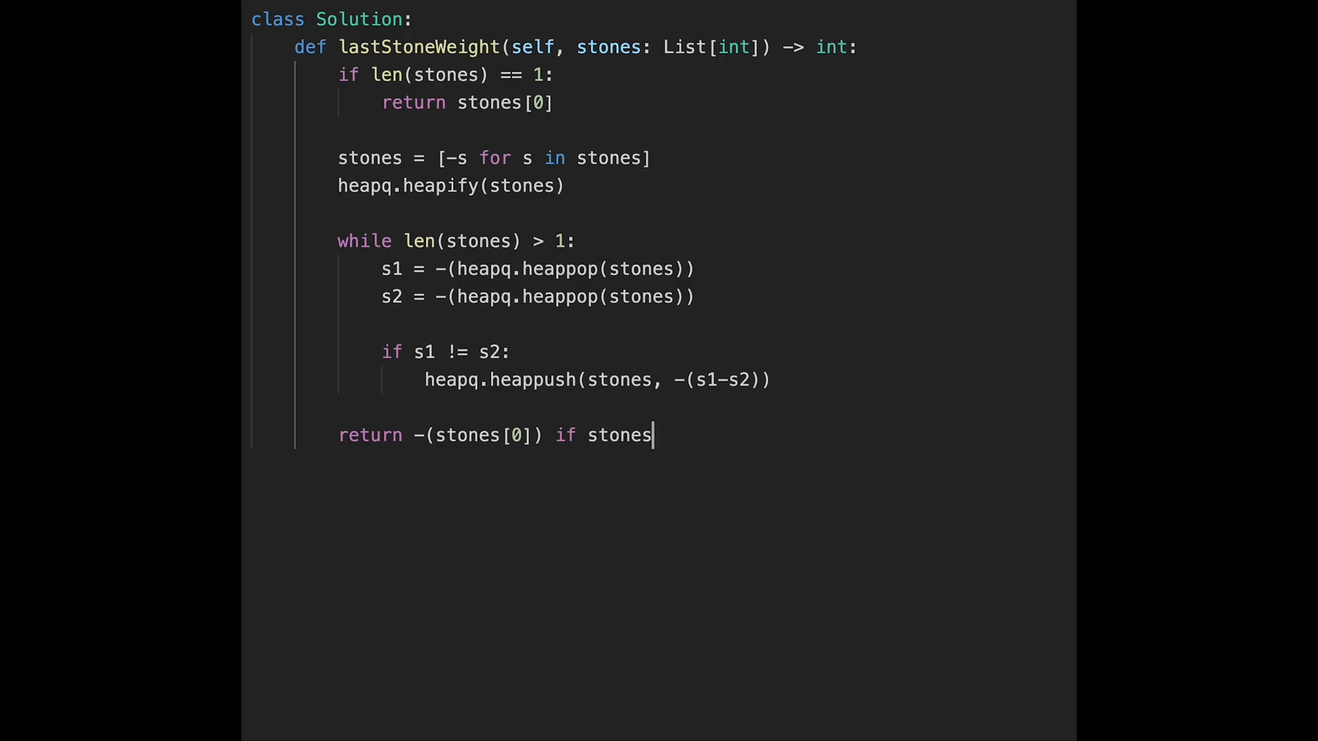
{"action": "type", "text": "else 0"}
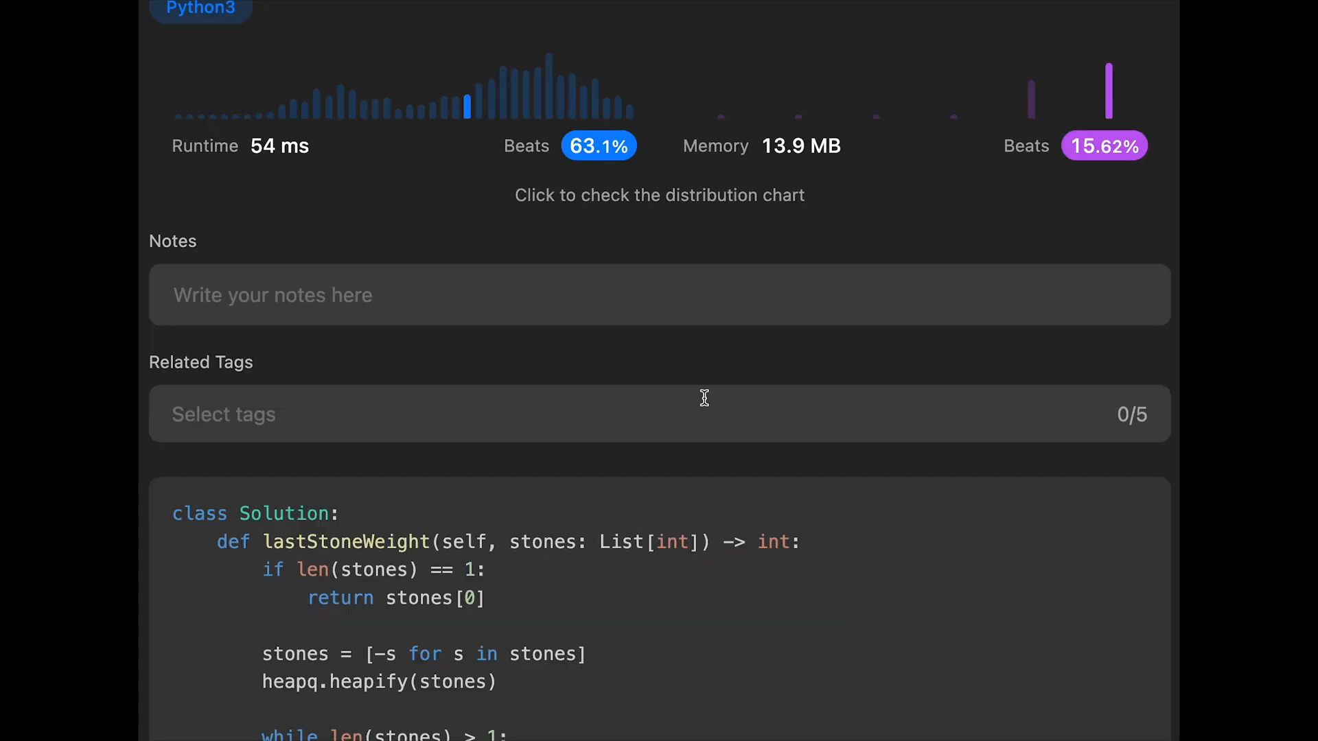
{"action": "scroll", "scroll_direction": "down", "scroll_amount": 3}
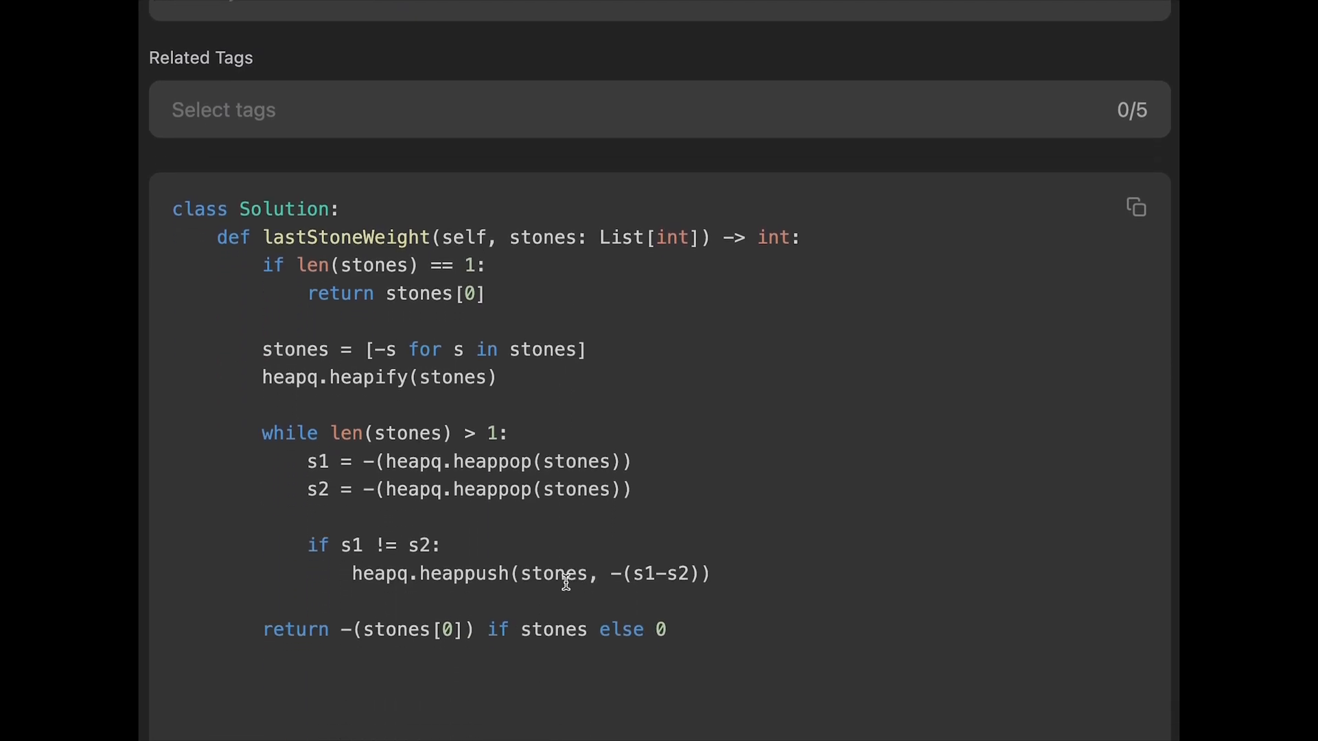
{"action": "mouse_move", "coordinate": [456, 400]}
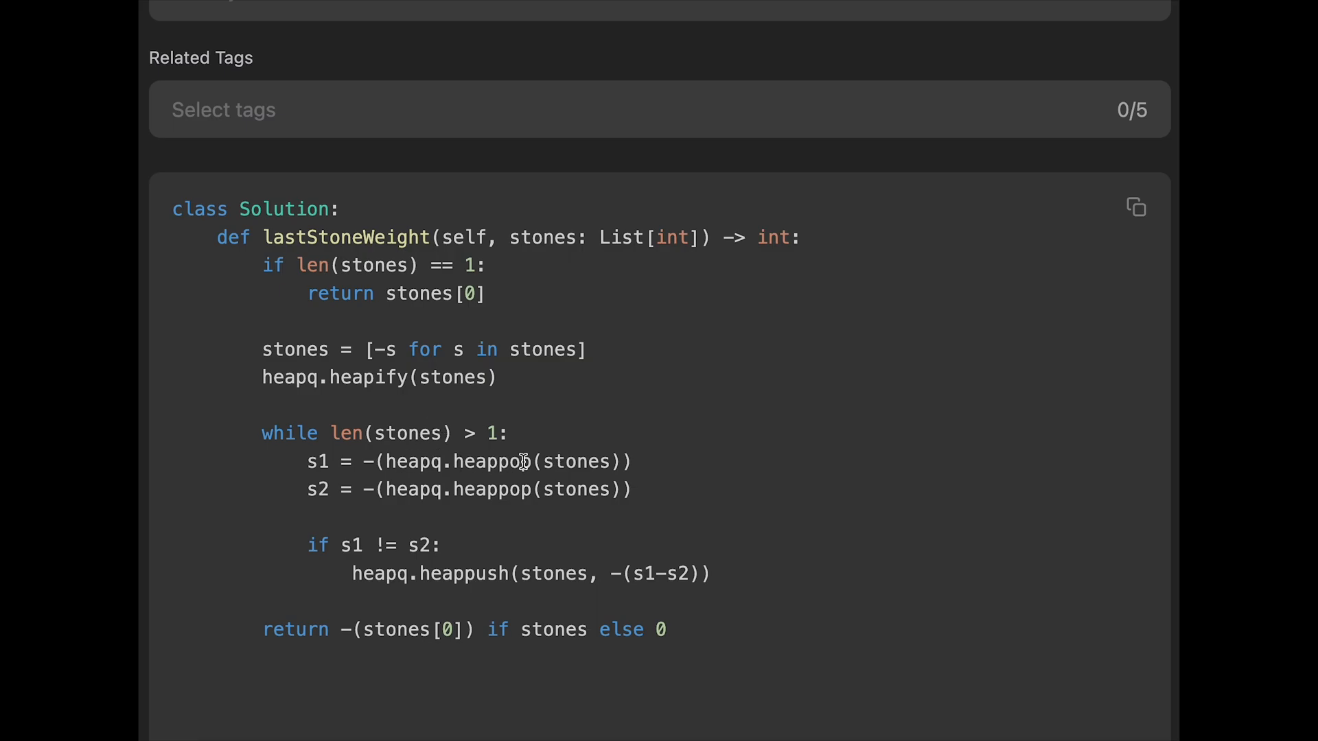
{"action": "mouse_move", "coordinate": [618, 441]}
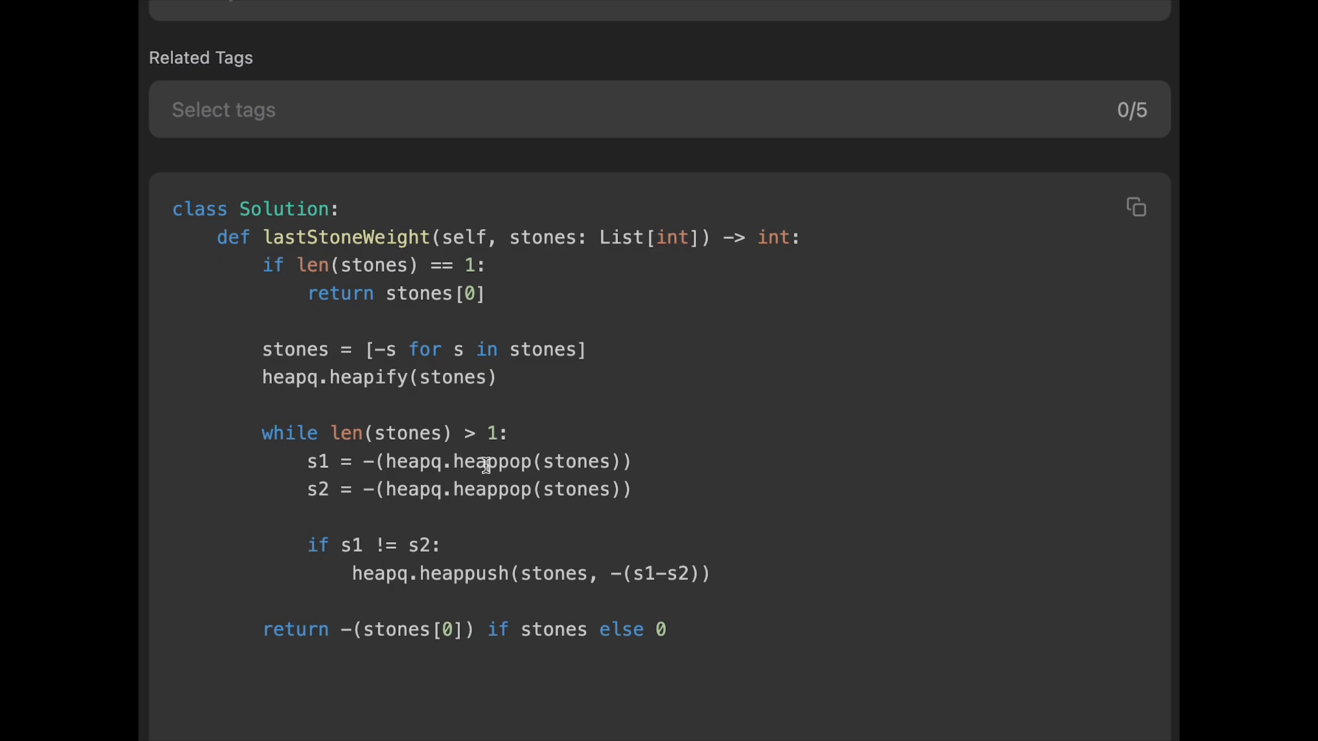
{"action": "mouse_move", "coordinate": [525, 483]}
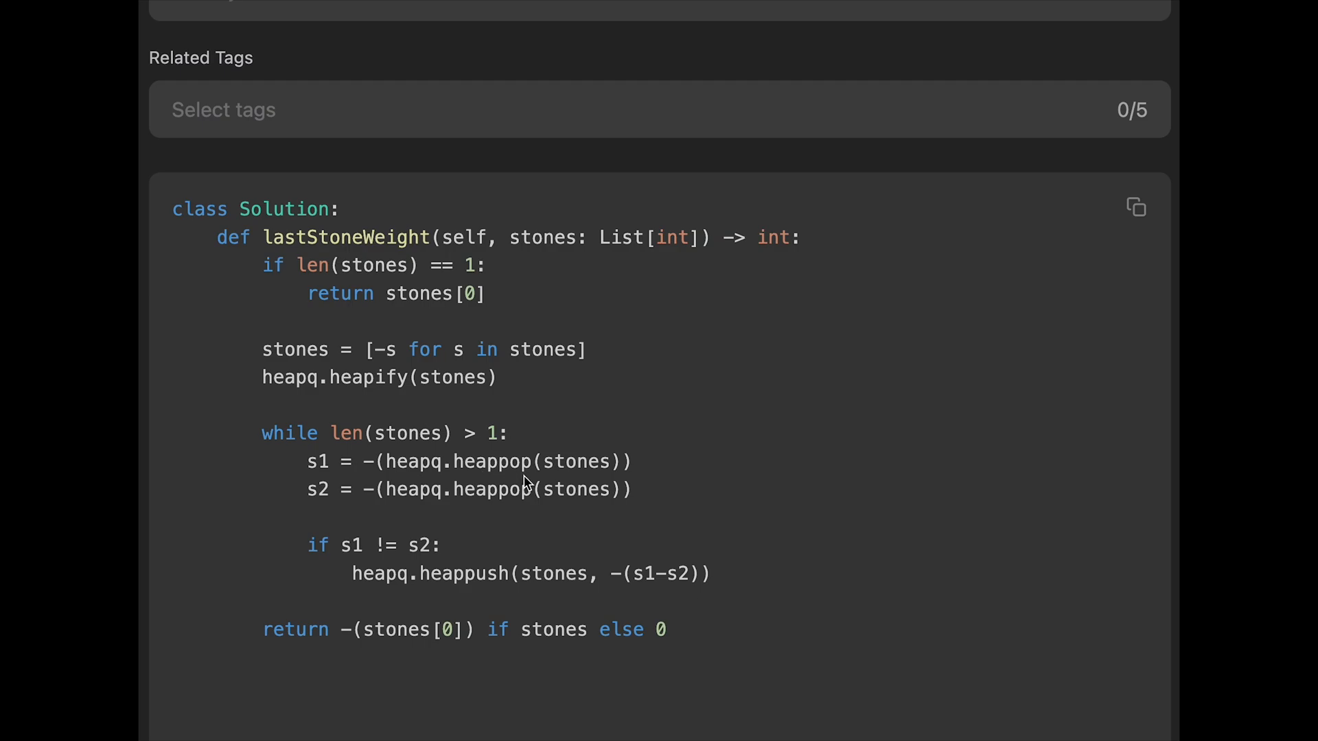
{"action": "mouse_move", "coordinate": [576, 488]}
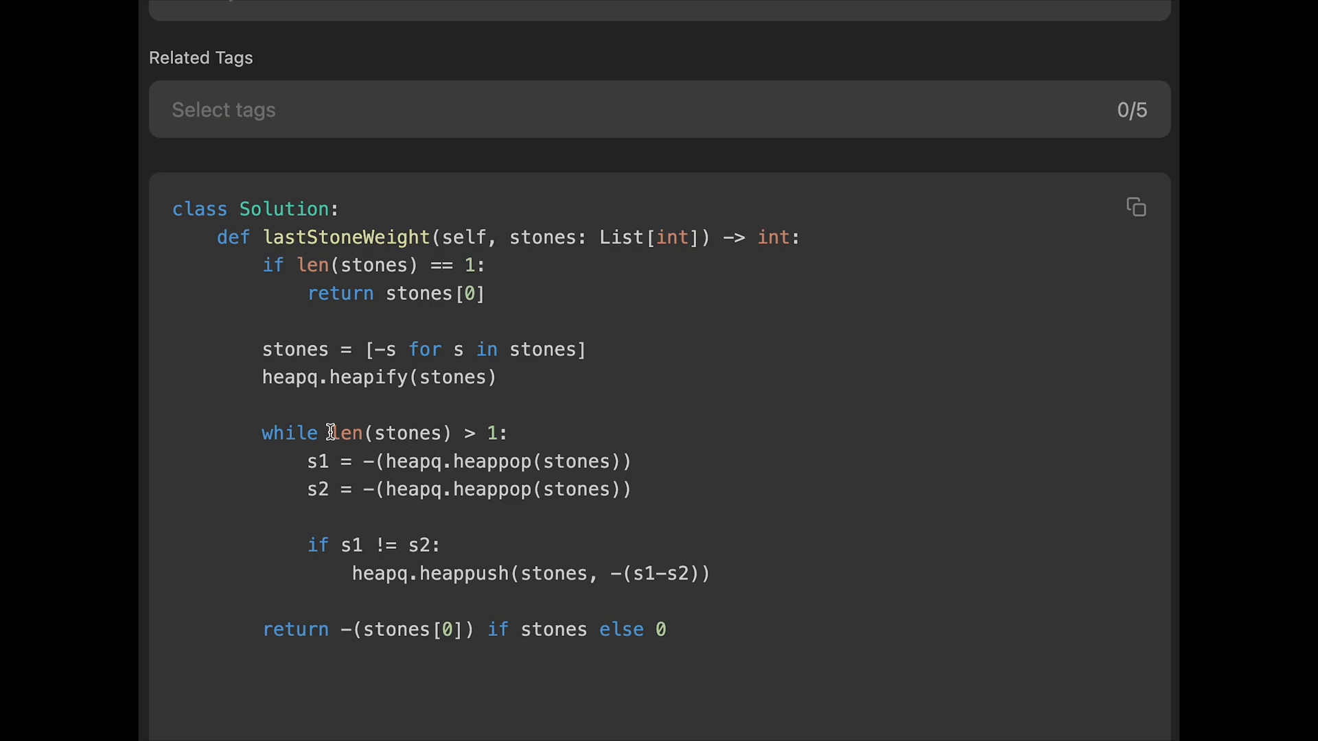
{"action": "mouse_move", "coordinate": [413, 453]}
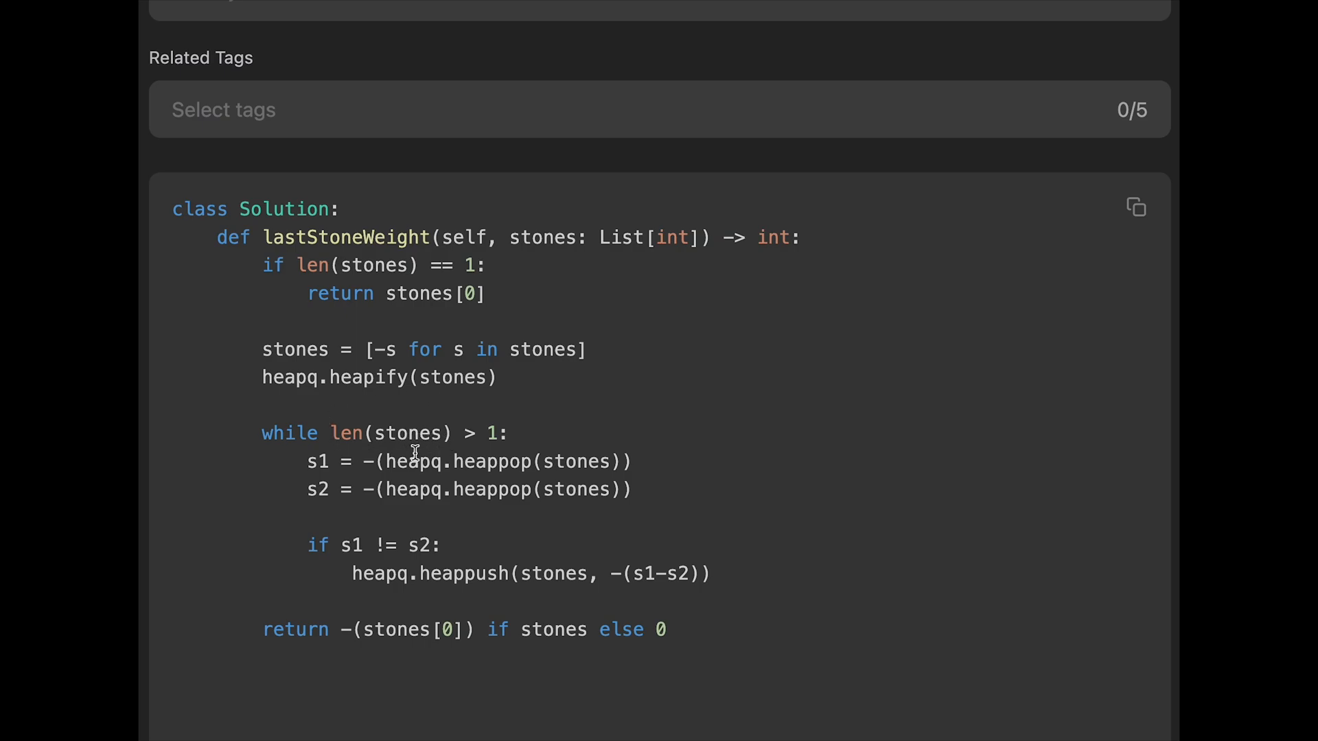
{"action": "mouse_move", "coordinate": [460, 454]}
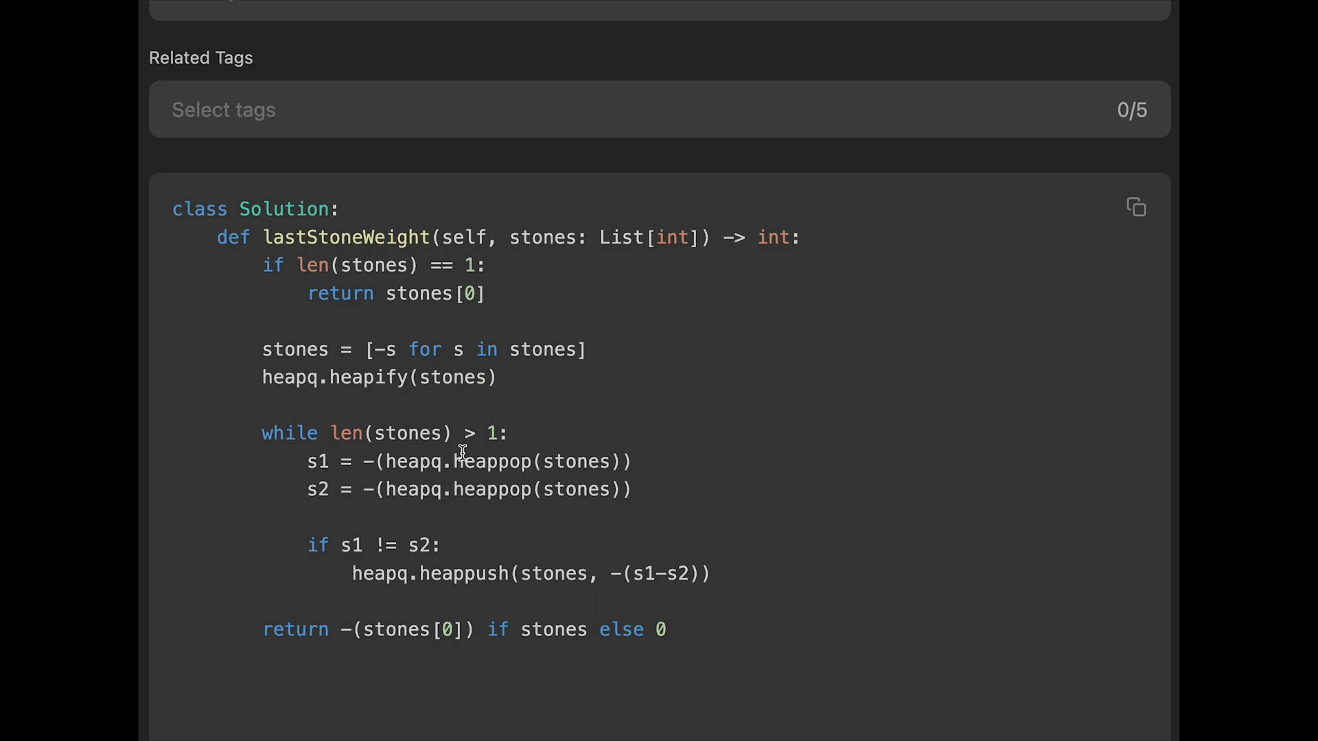
{"action": "mouse_move", "coordinate": [360, 370]}
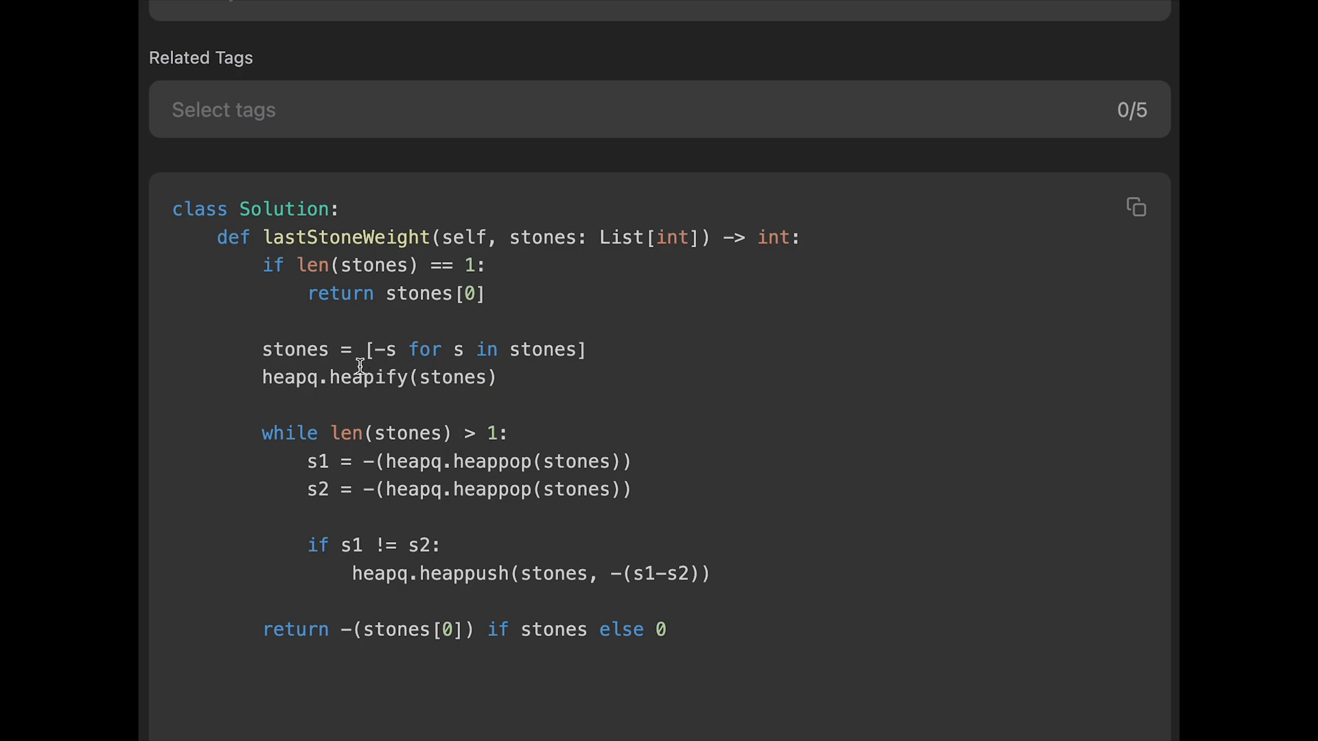
{"action": "mouse_move", "coordinate": [563, 340]}
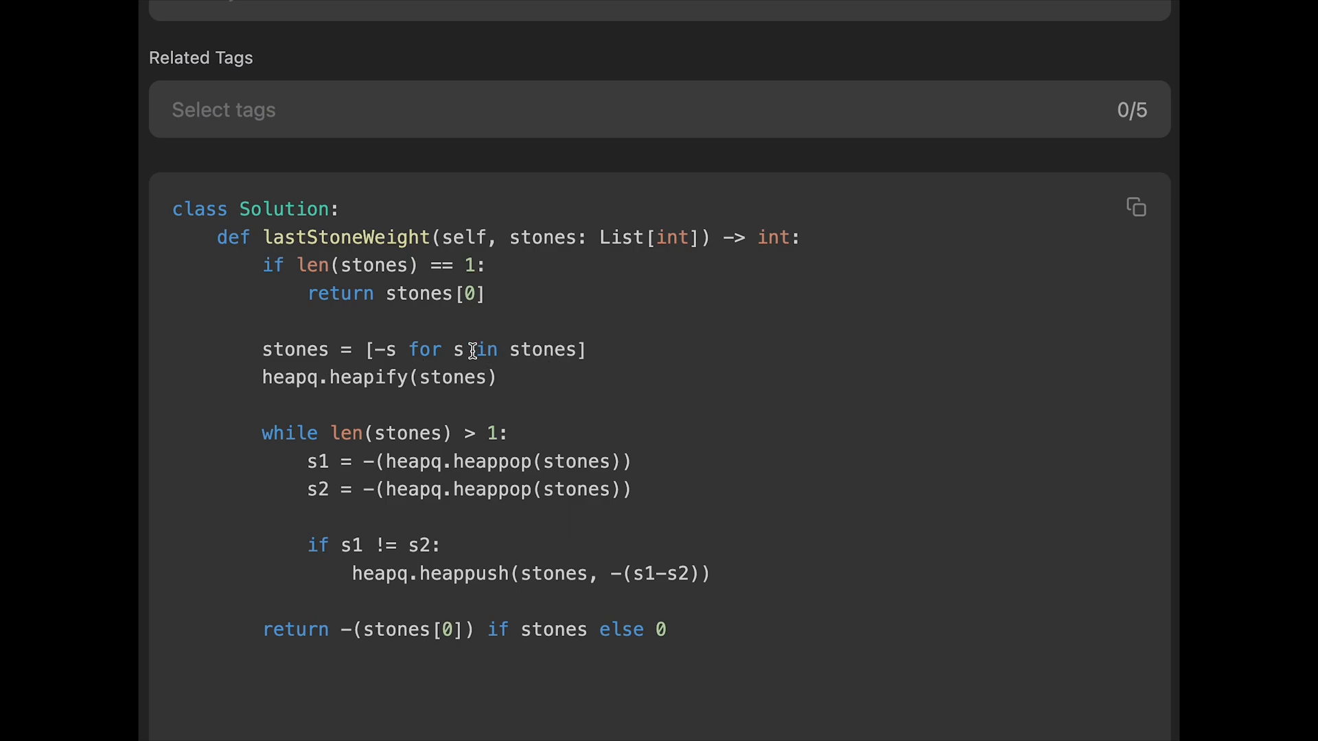
{"action": "mouse_move", "coordinate": [462, 409]}
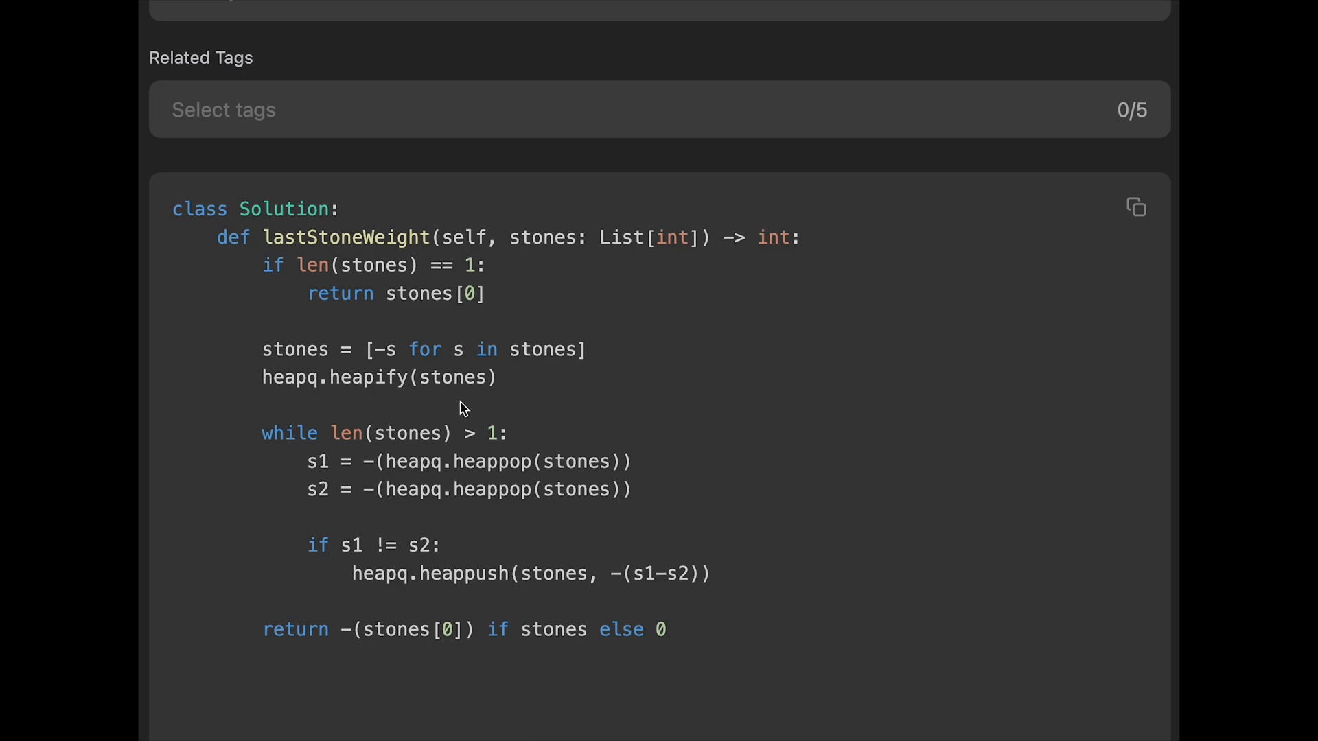